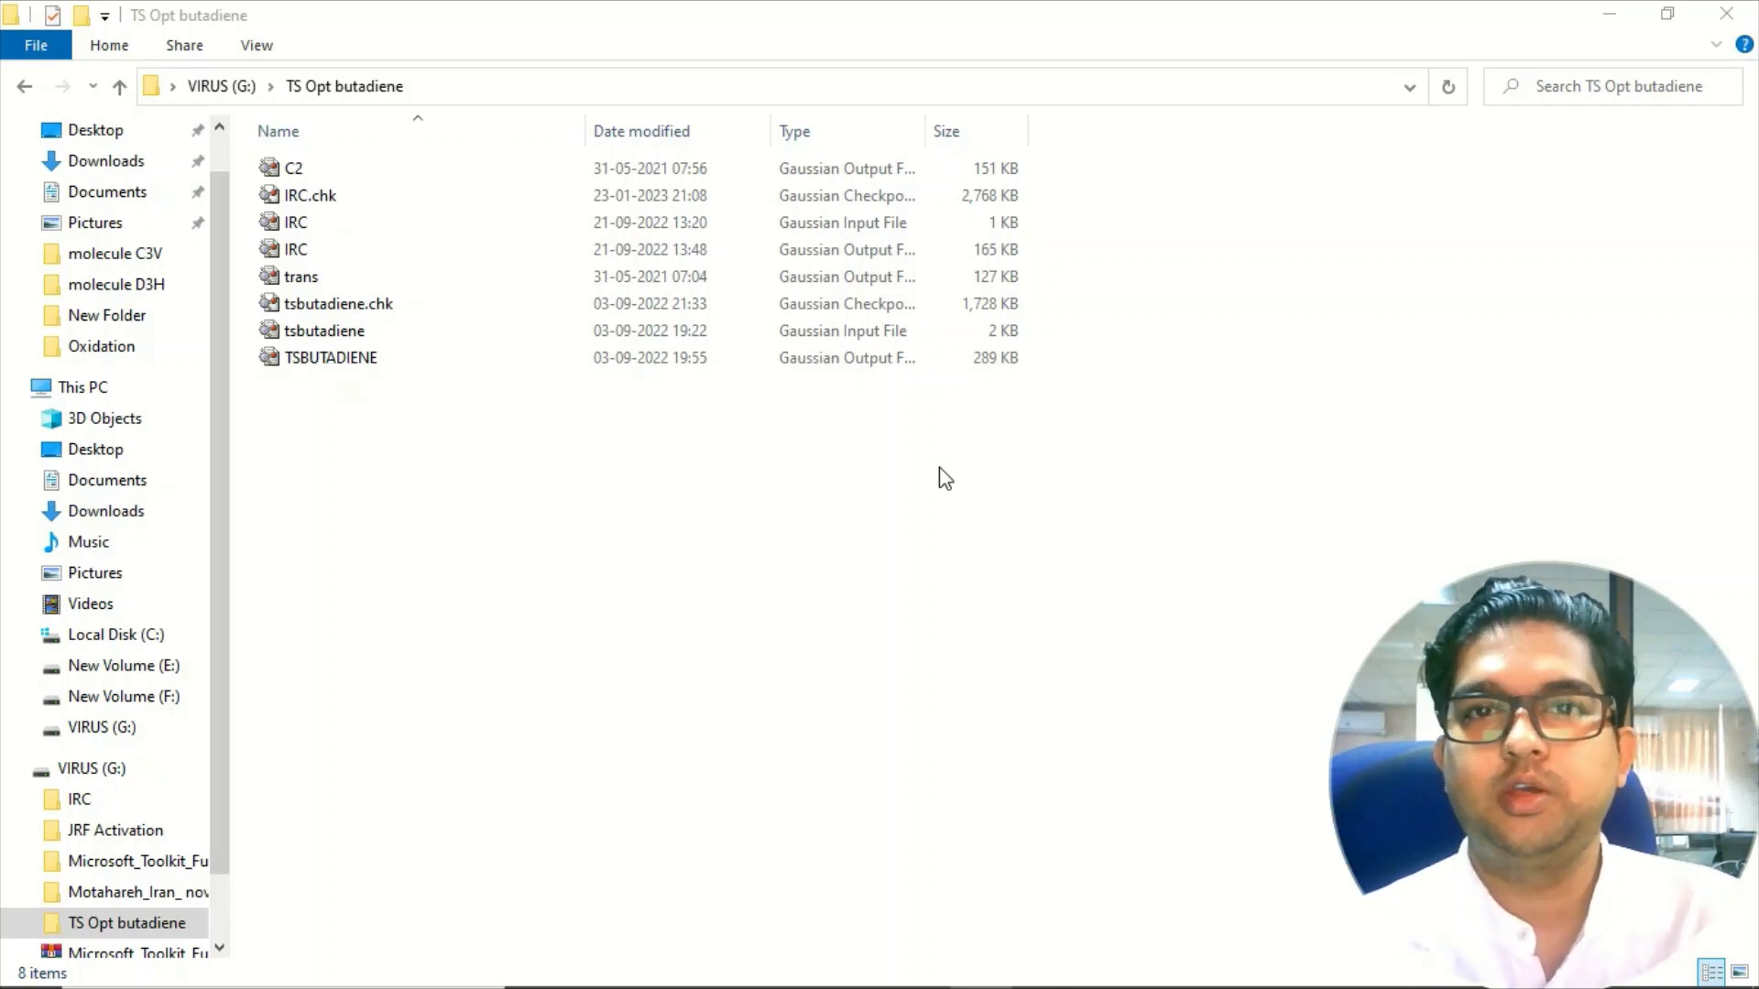
{"action": "mouse_move", "coordinate": [537, 427]}
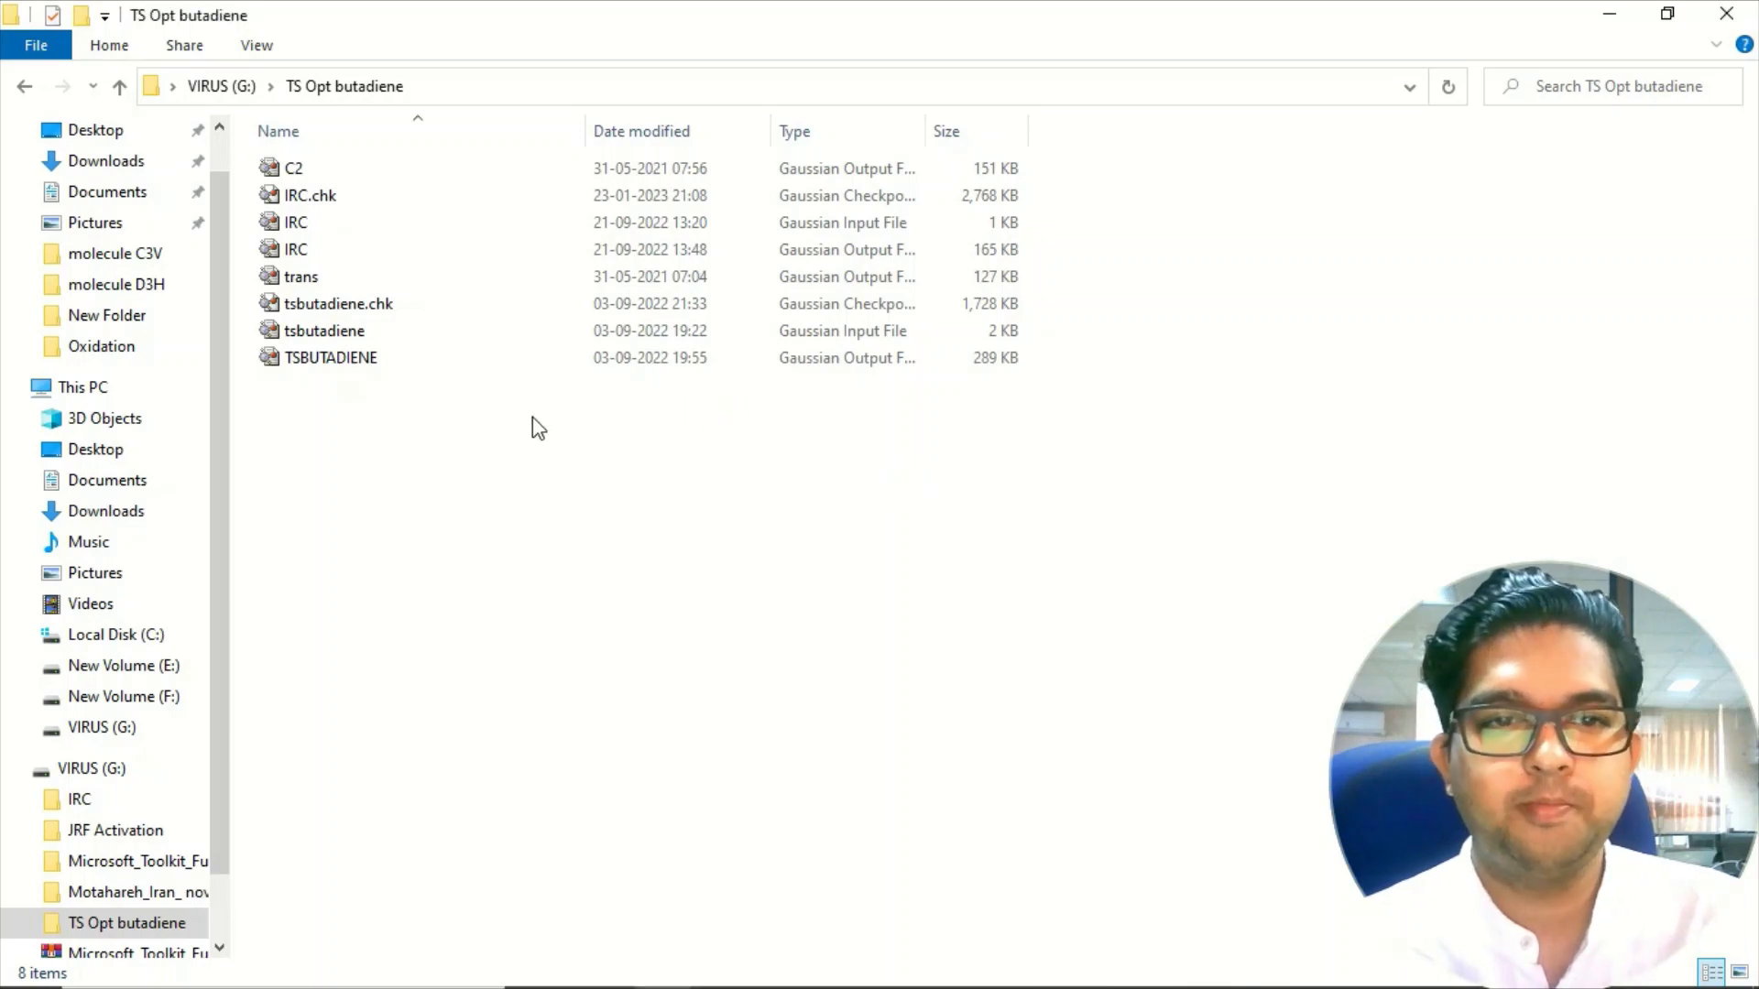
Step: Open the trans butadiene output file from the TS Opt butadiene folder in GaussView
{"action": "left_click", "coordinate": [332, 357]}
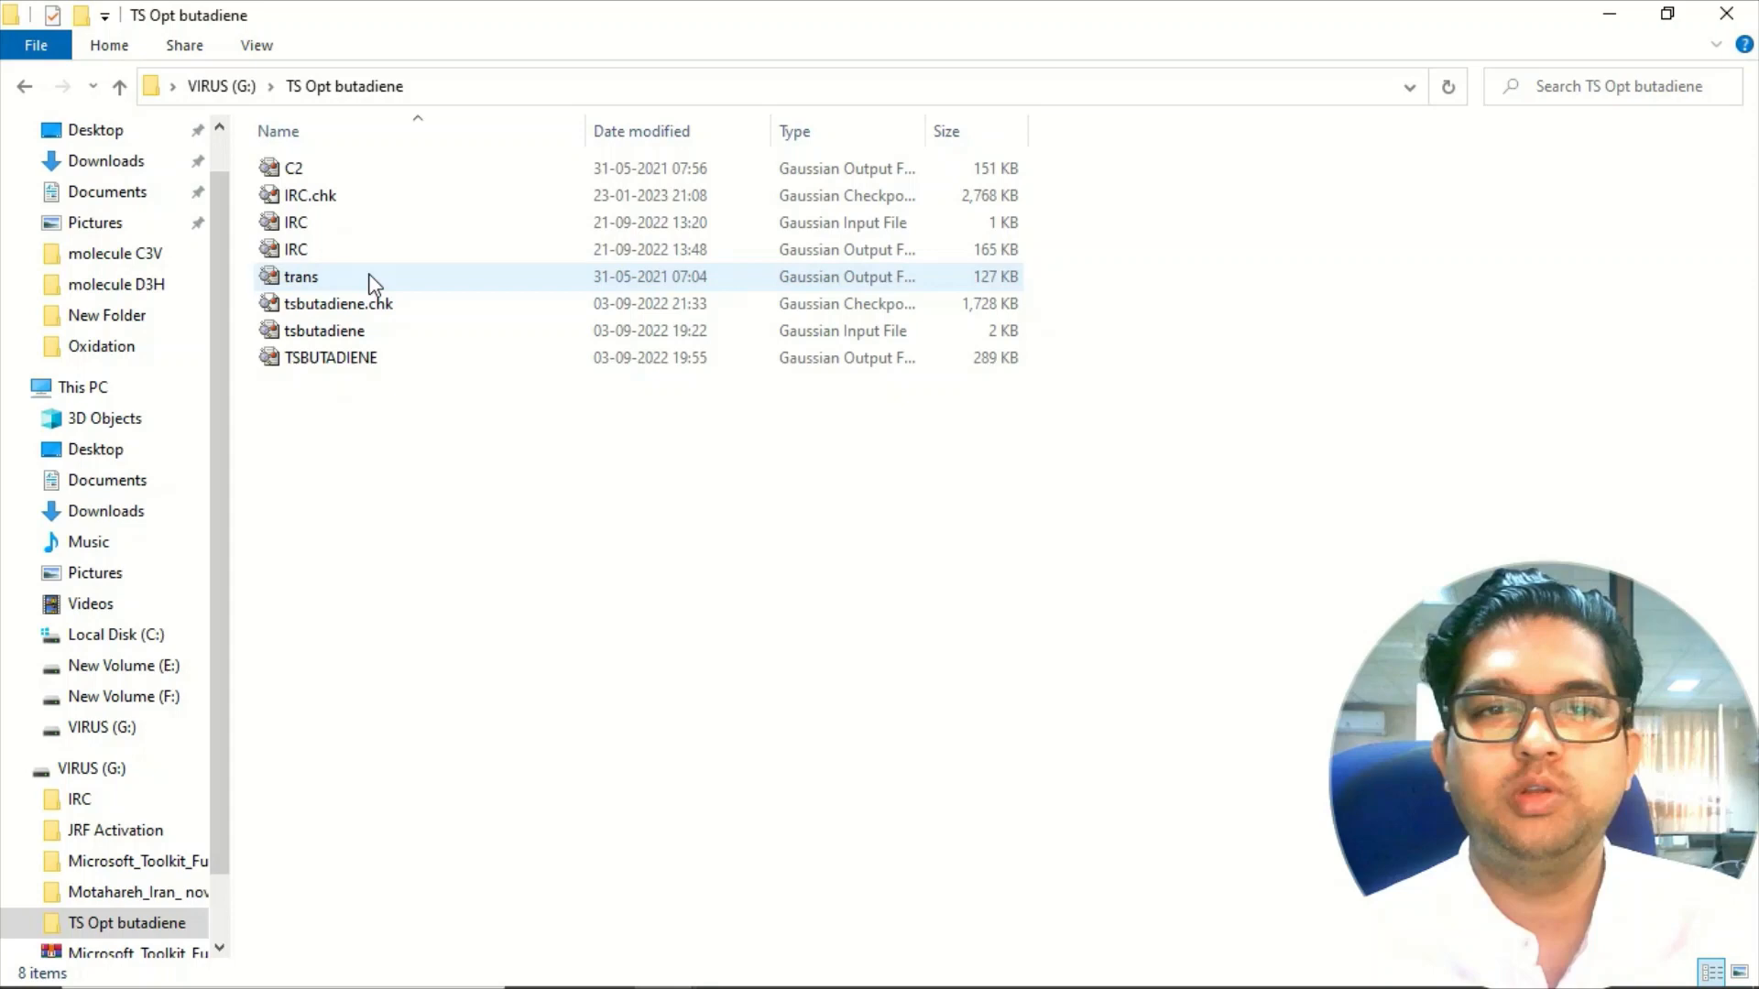
{"action": "double_click", "coordinate": [301, 276]}
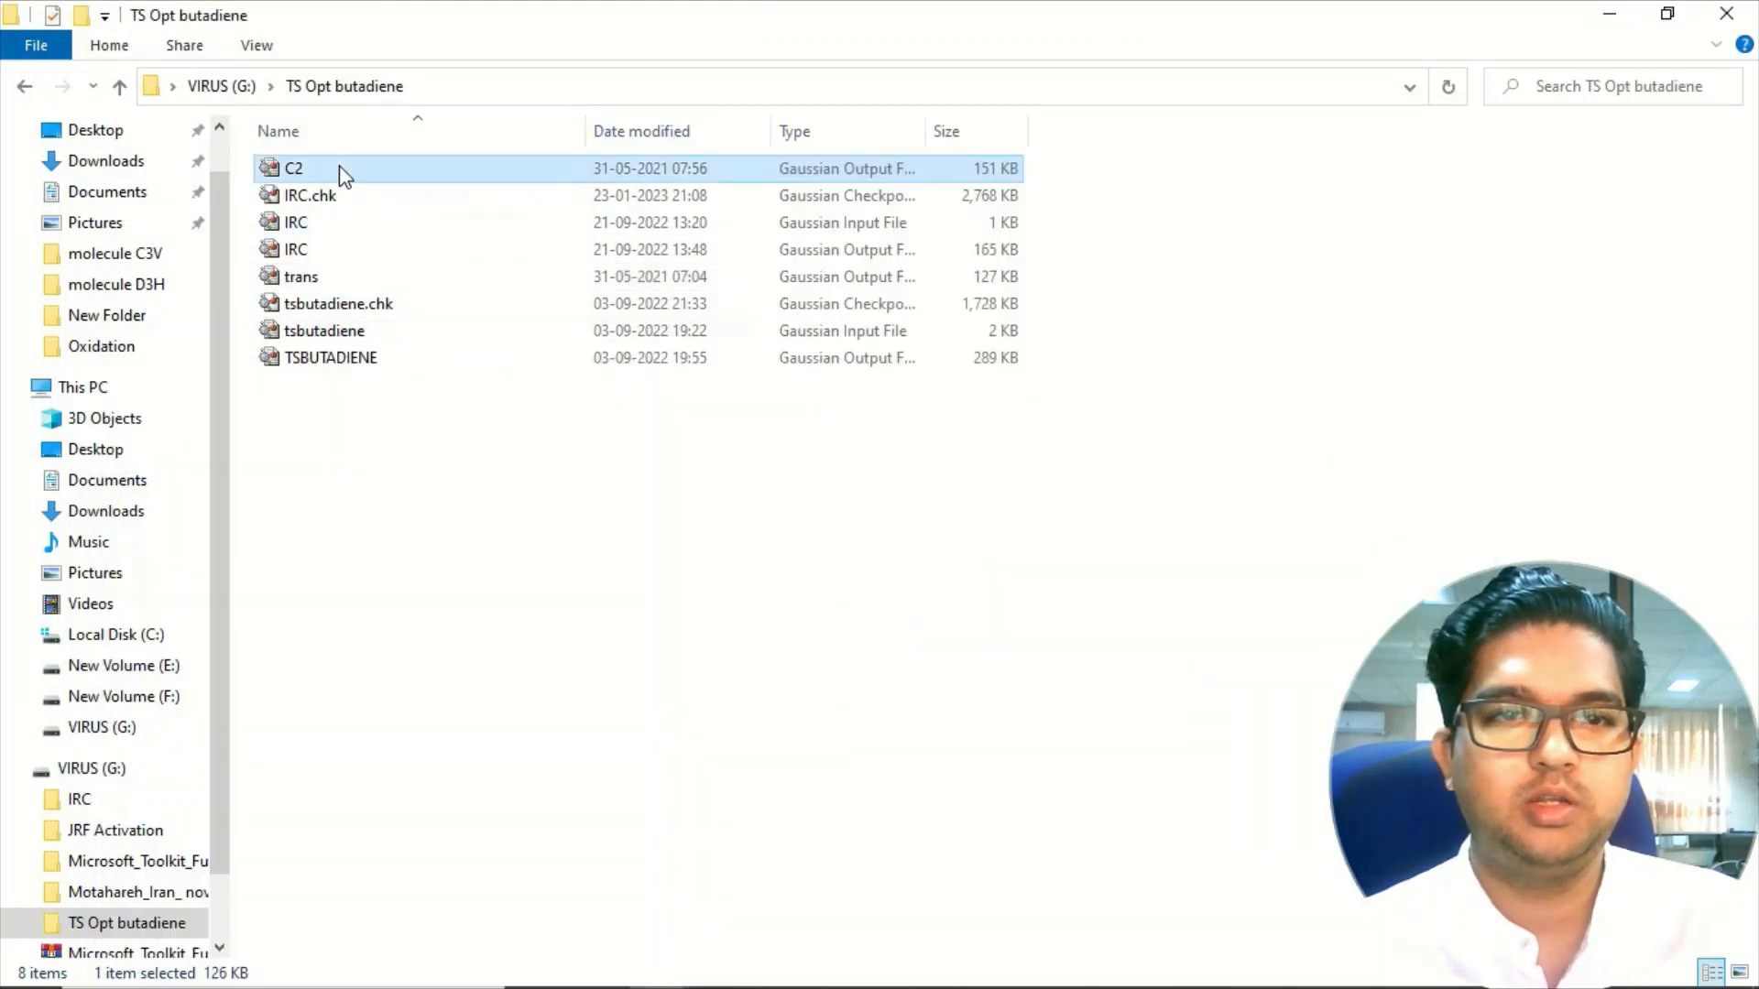
Step: Open the C2 conformer output and rotate it to inspect it beside the trans structure
{"action": "double_click", "coordinate": [293, 167]}
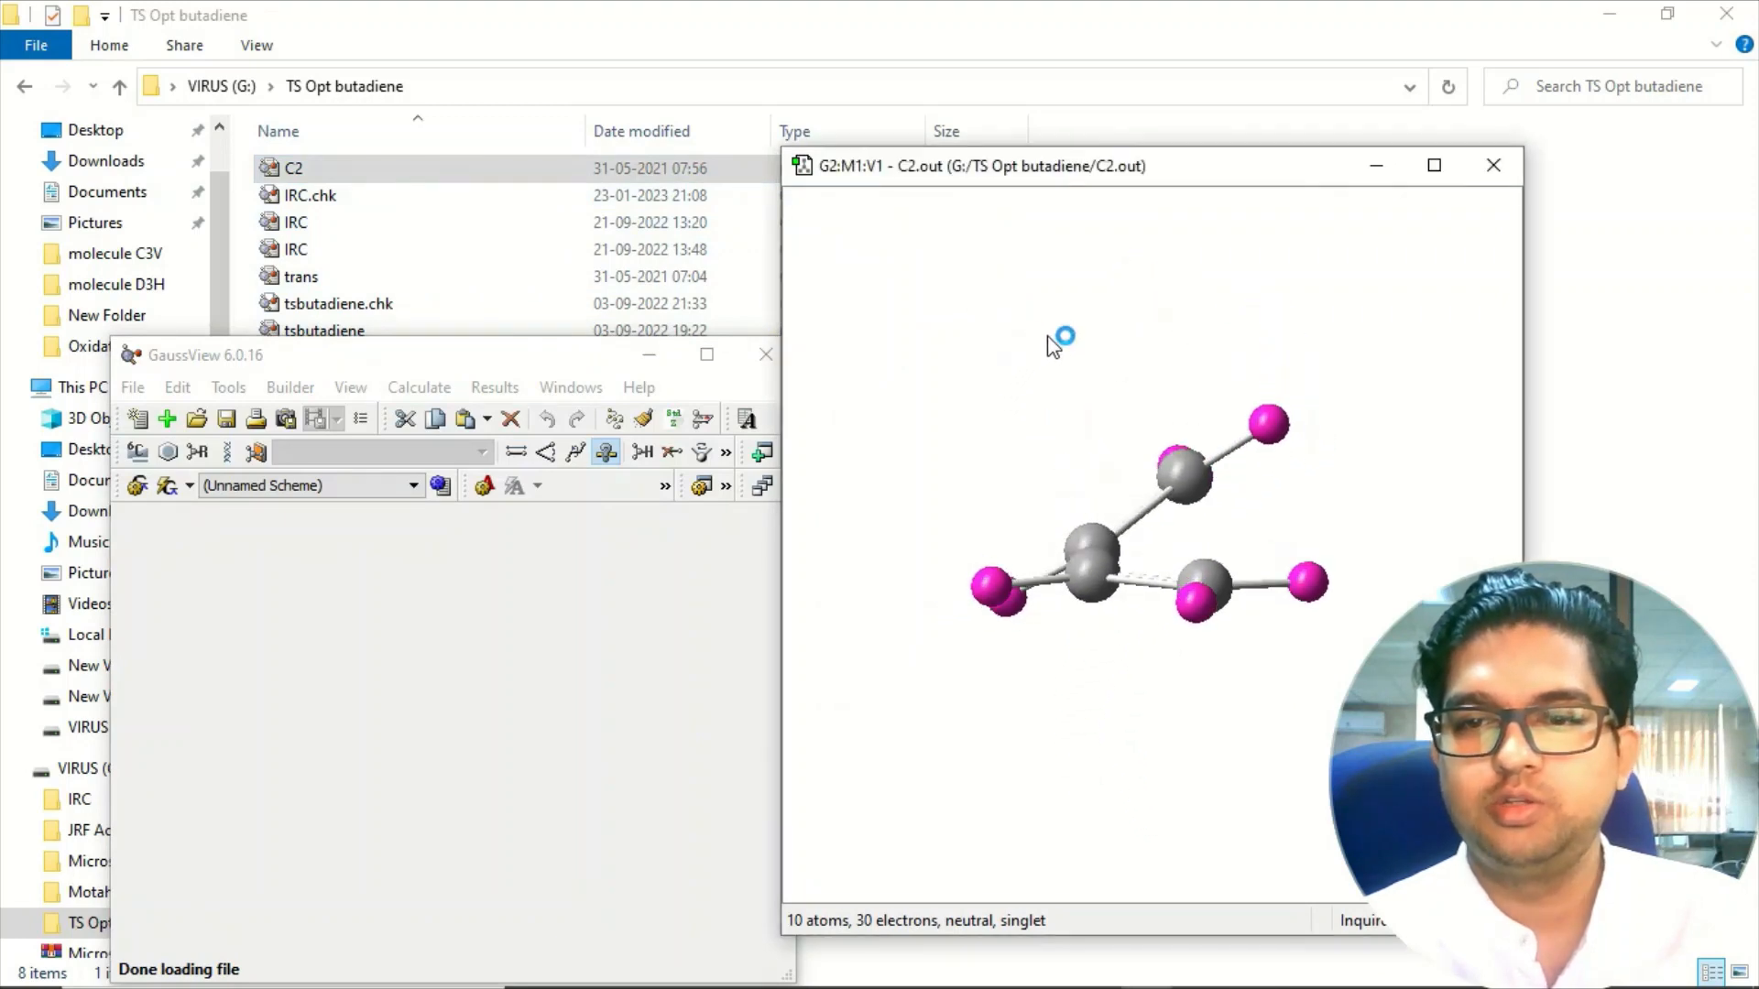
{"action": "left_click_drag", "start_coordinate": [1061, 339], "coordinate": [1127, 427]}
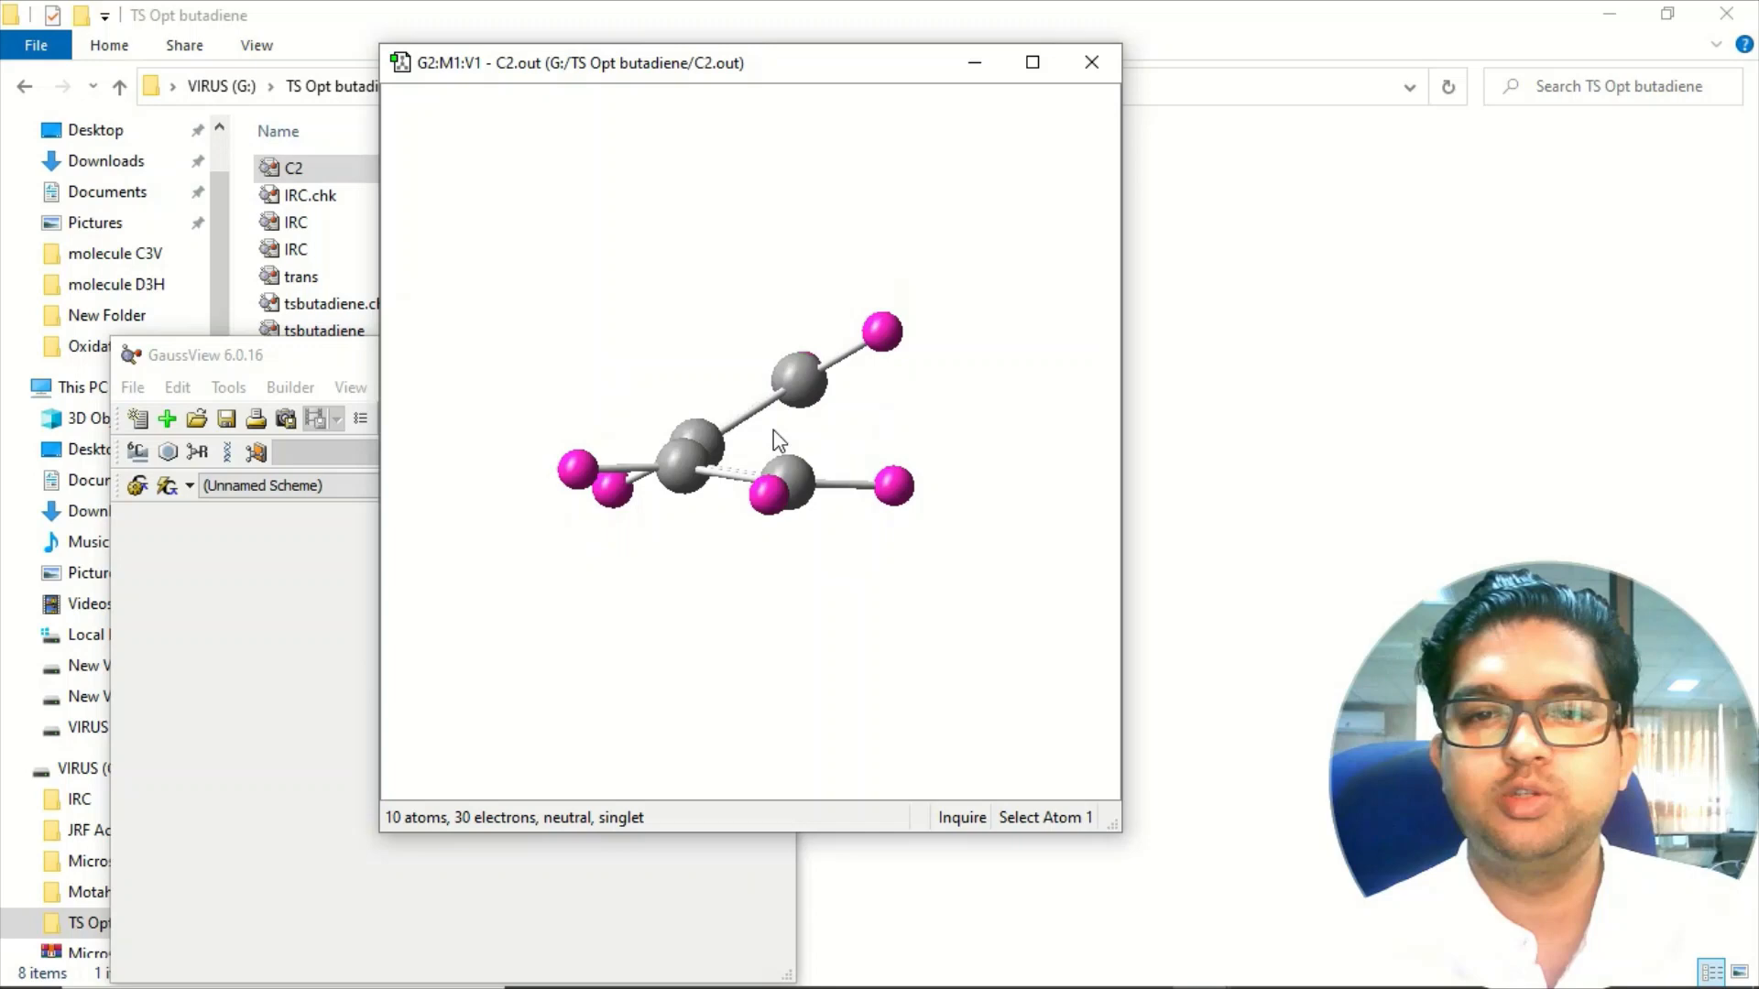
{"action": "left_click_drag", "start_coordinate": [780, 438], "coordinate": [768, 460]}
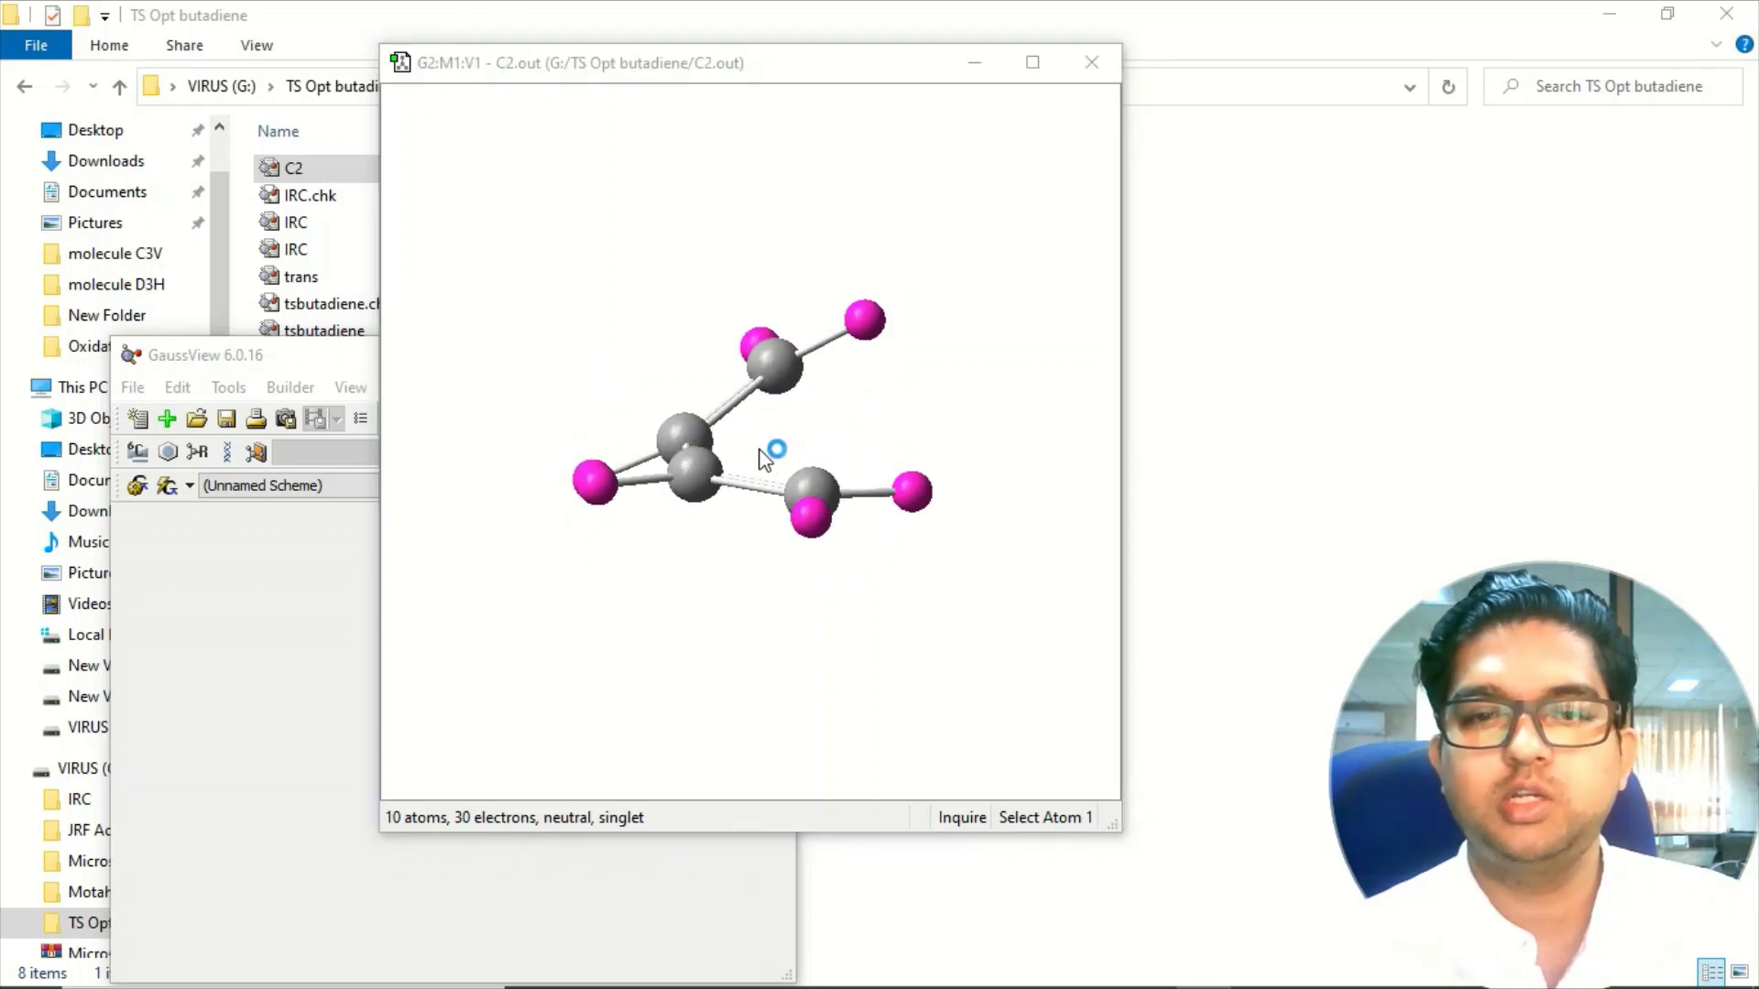
{"action": "left_click_drag", "start_coordinate": [773, 449], "coordinate": [762, 79]}
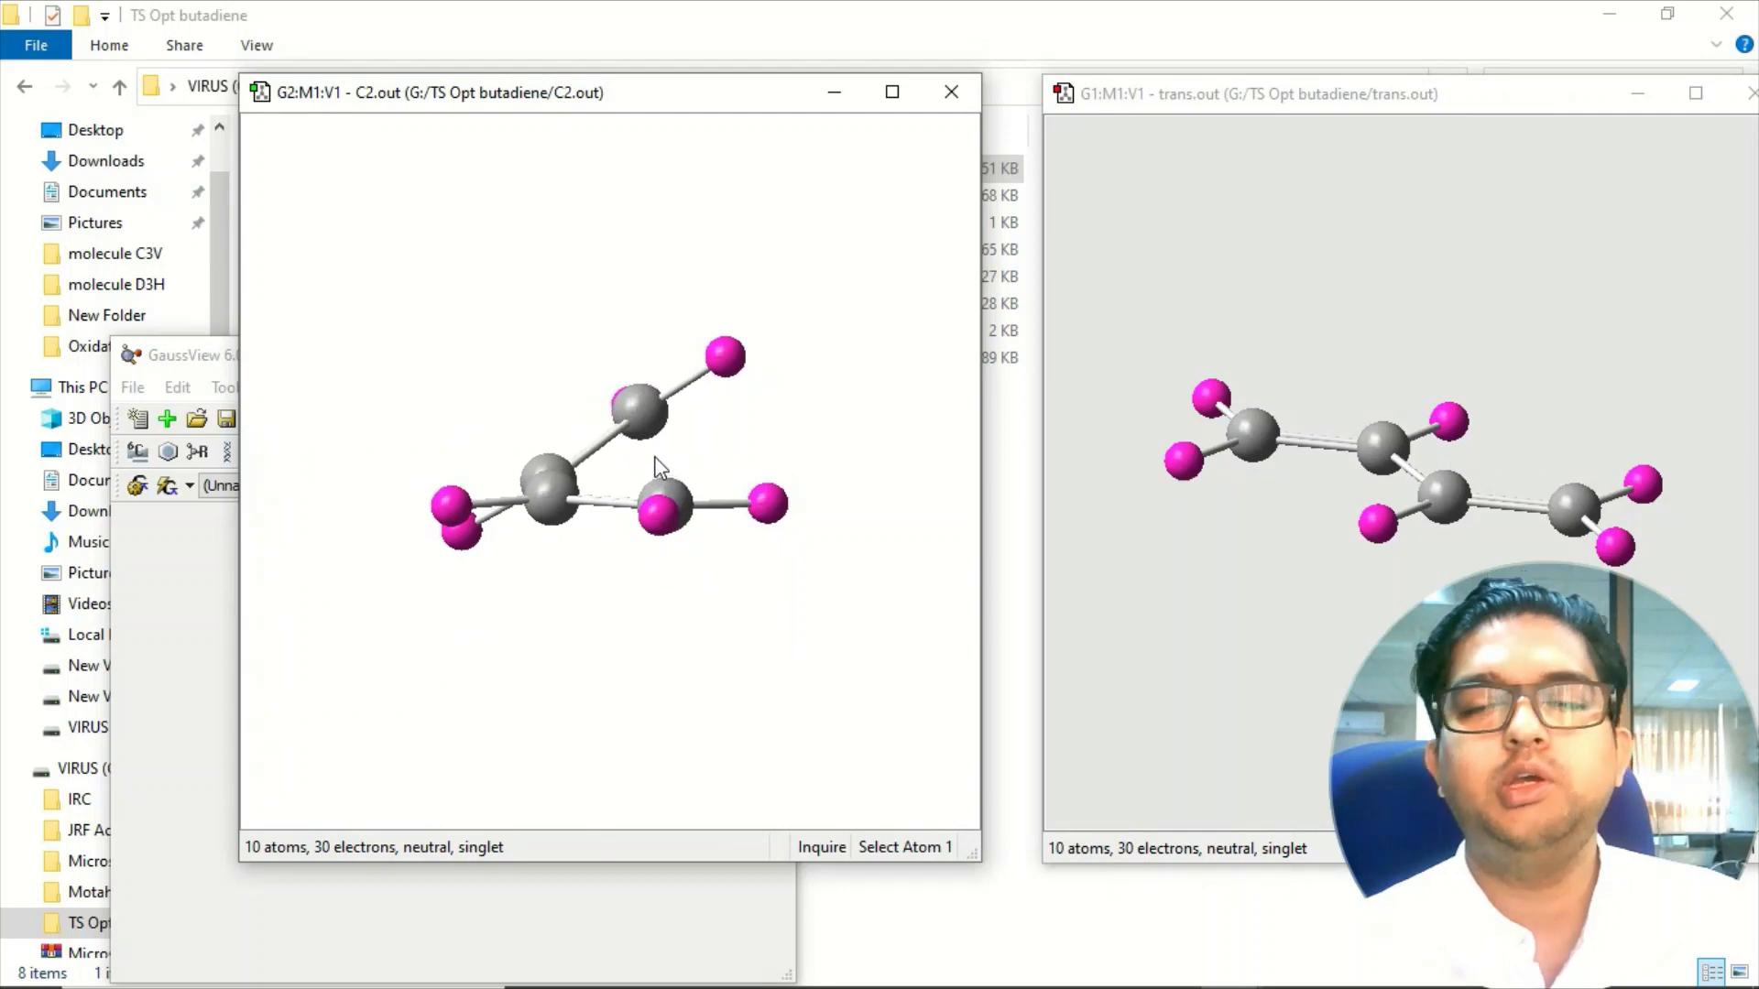
{"action": "mouse_move", "coordinate": [715, 469]}
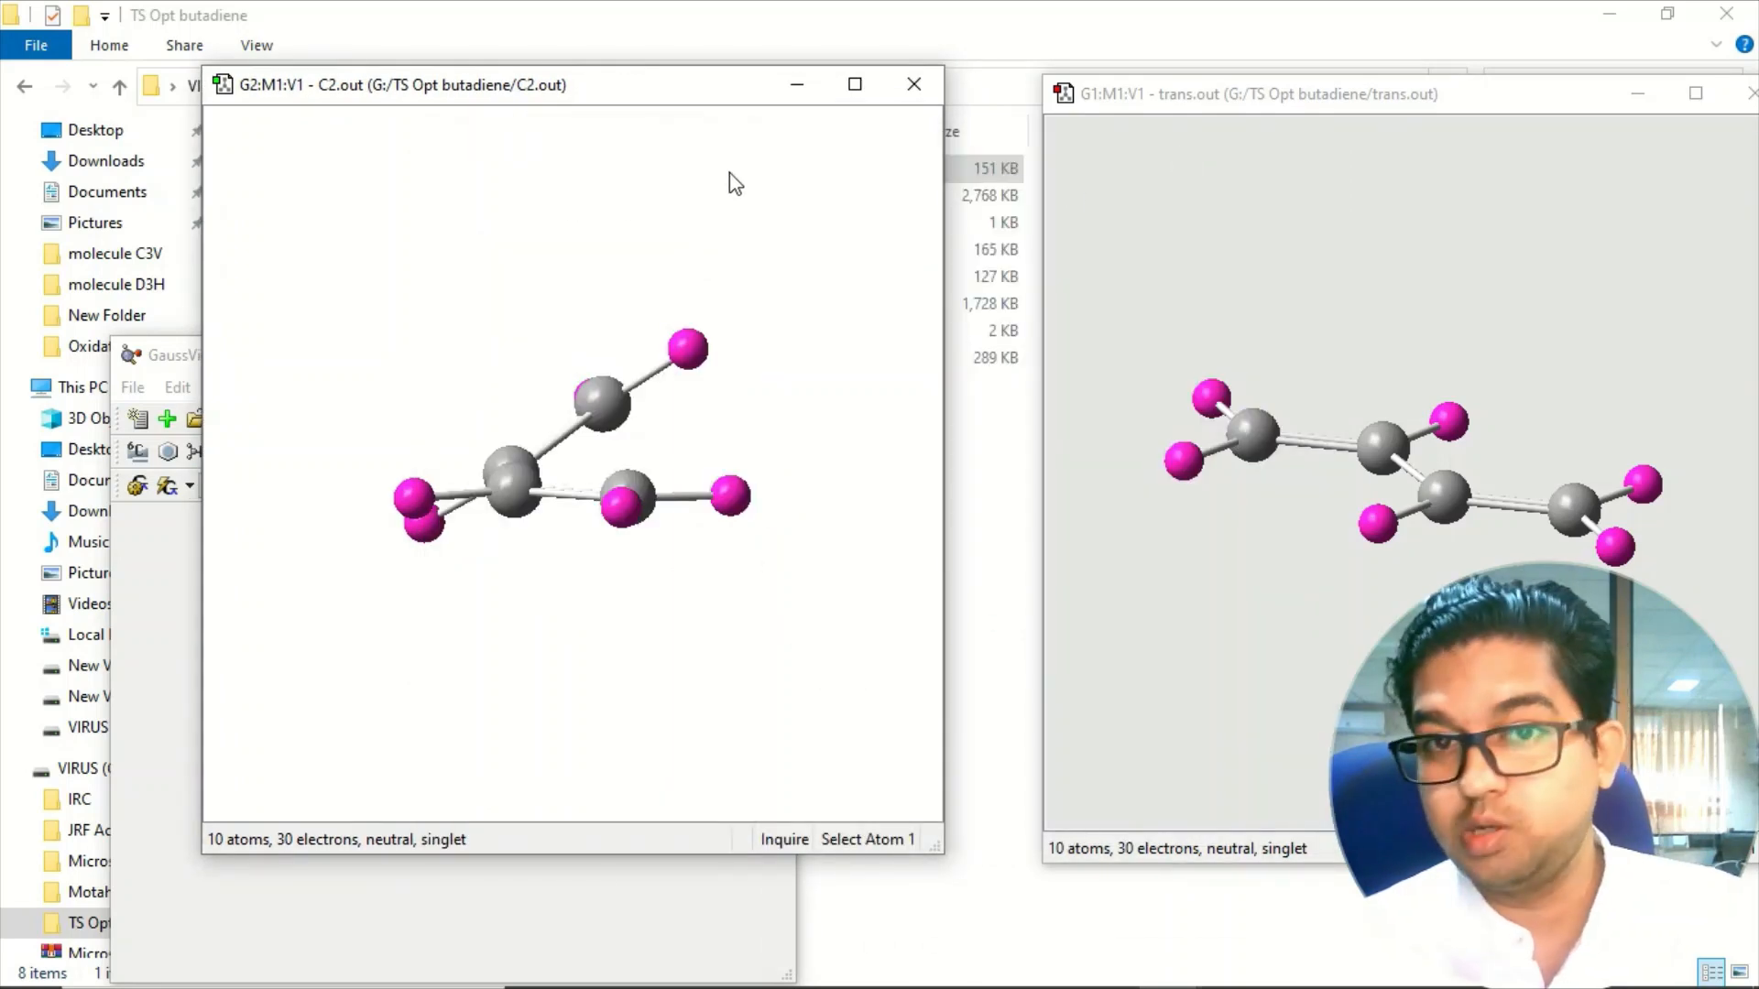
{"action": "mouse_move", "coordinate": [615, 216]}
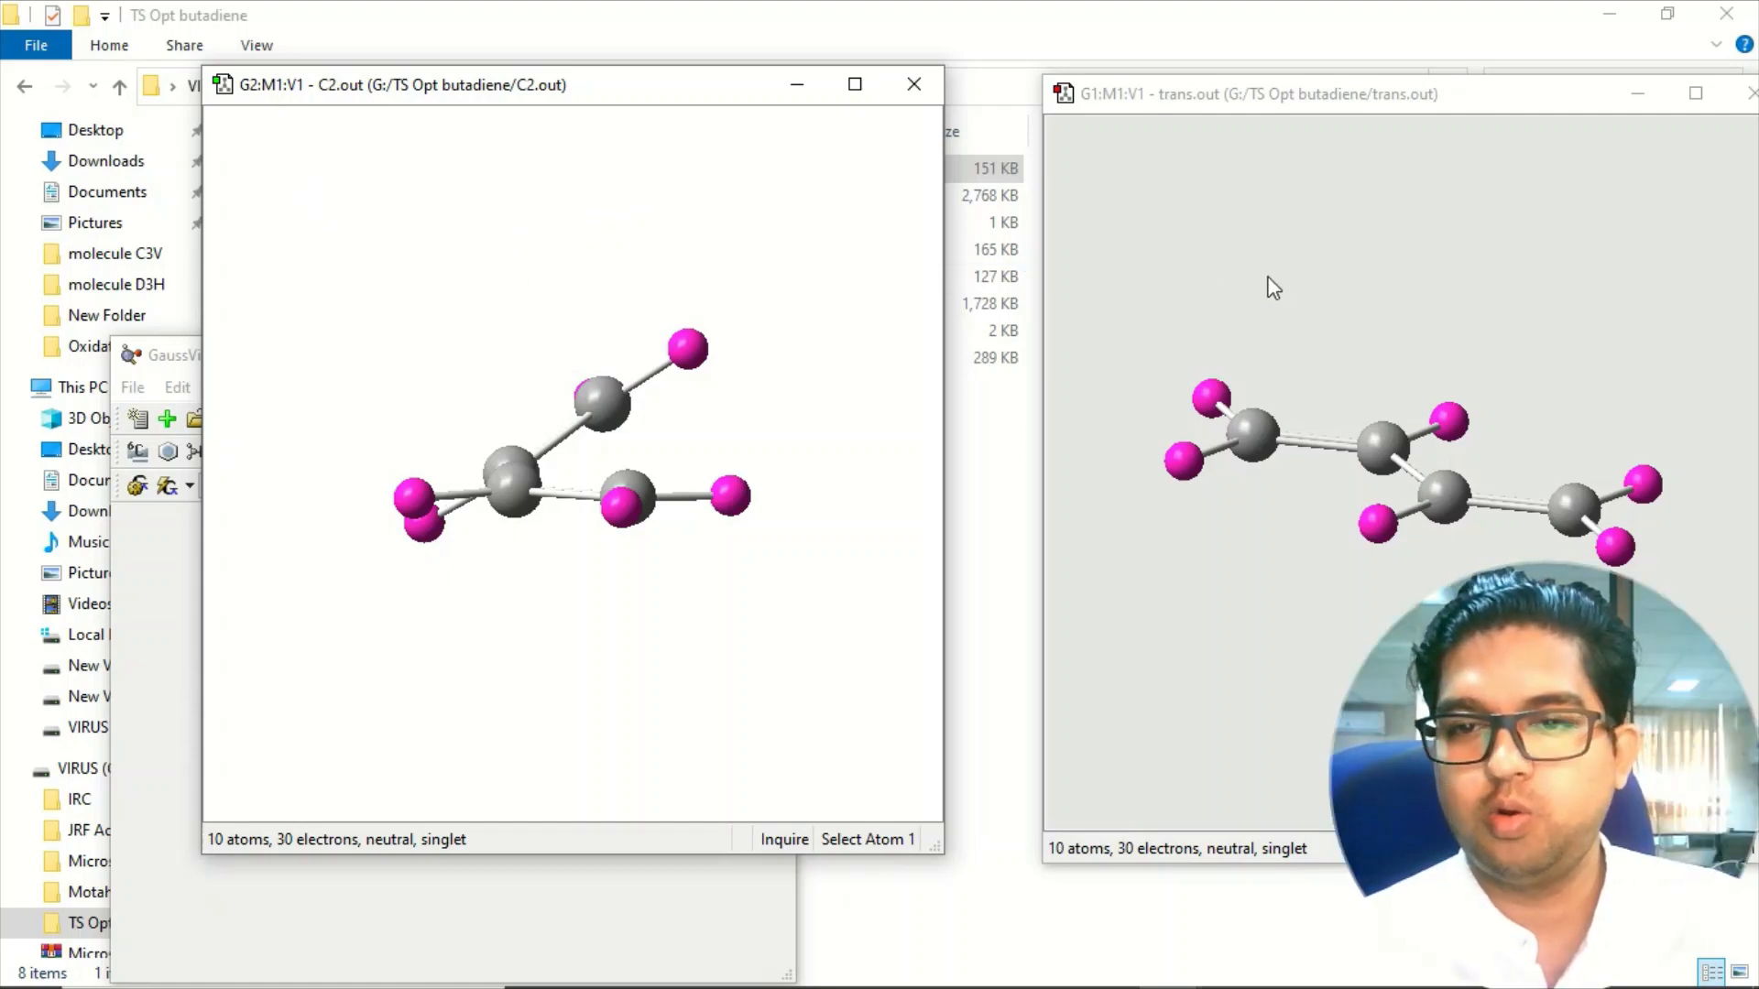
Step: Copy the trans butadiene structure and start a new molecule group for it
{"action": "right_click", "coordinate": [1273, 285]}
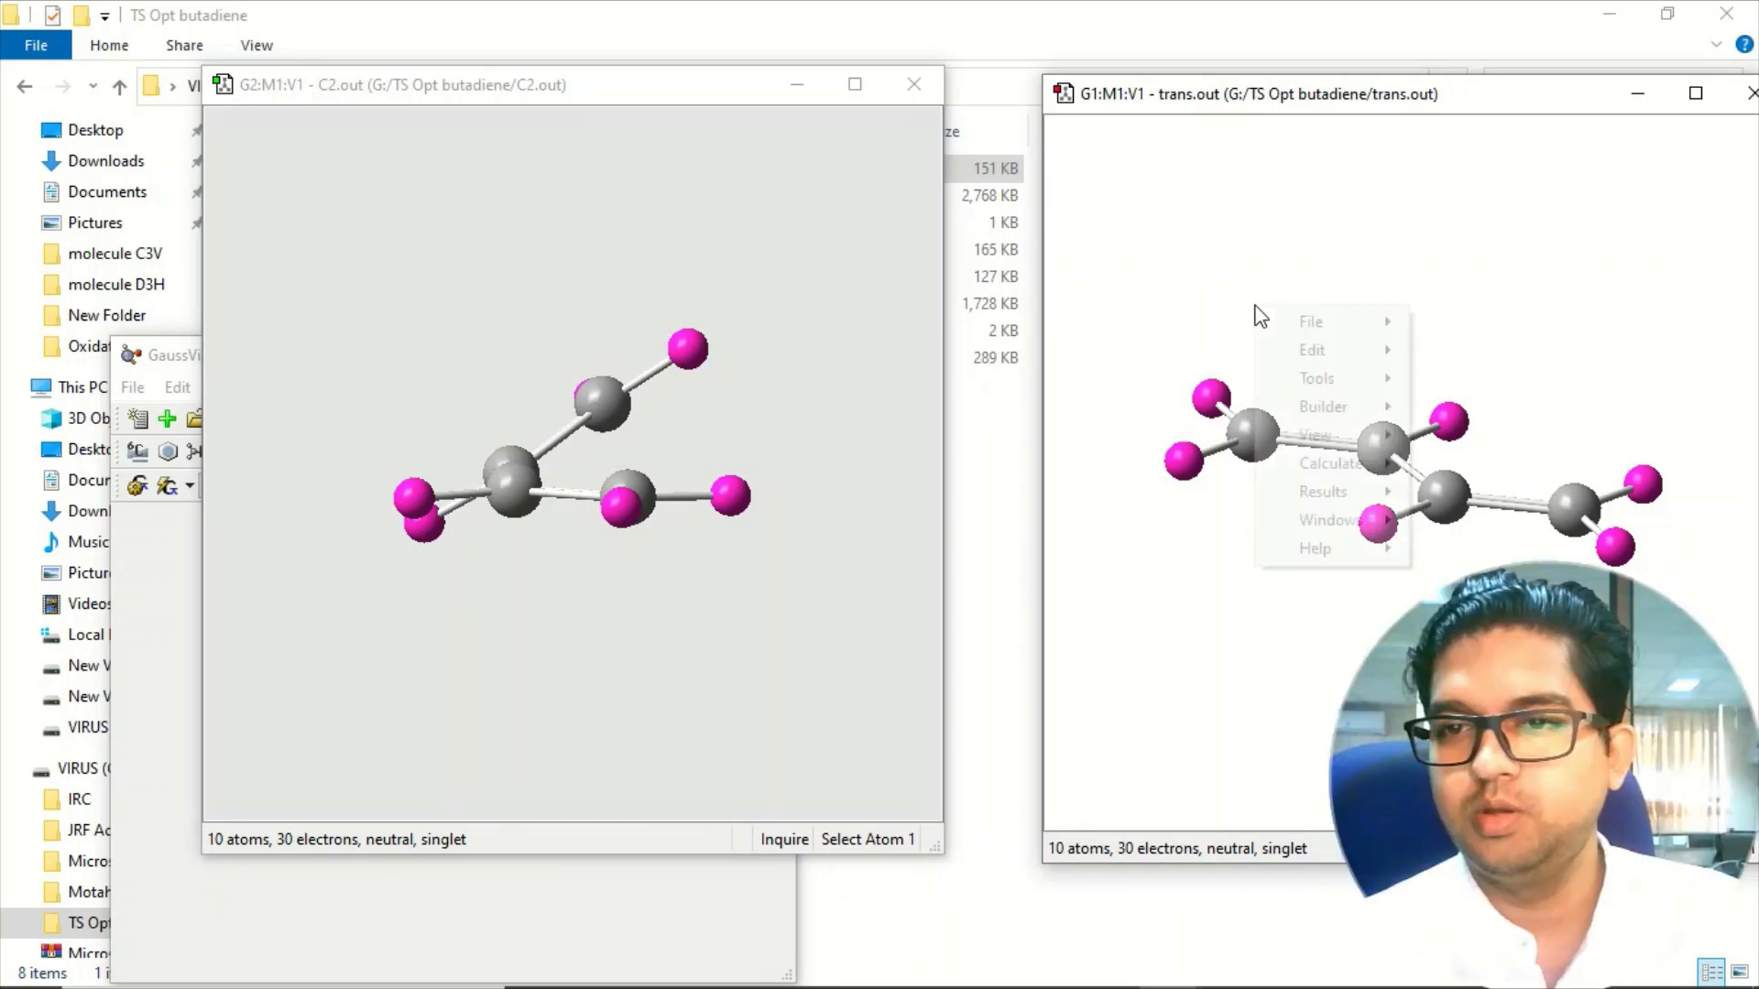
{"action": "left_click", "coordinate": [1312, 348]}
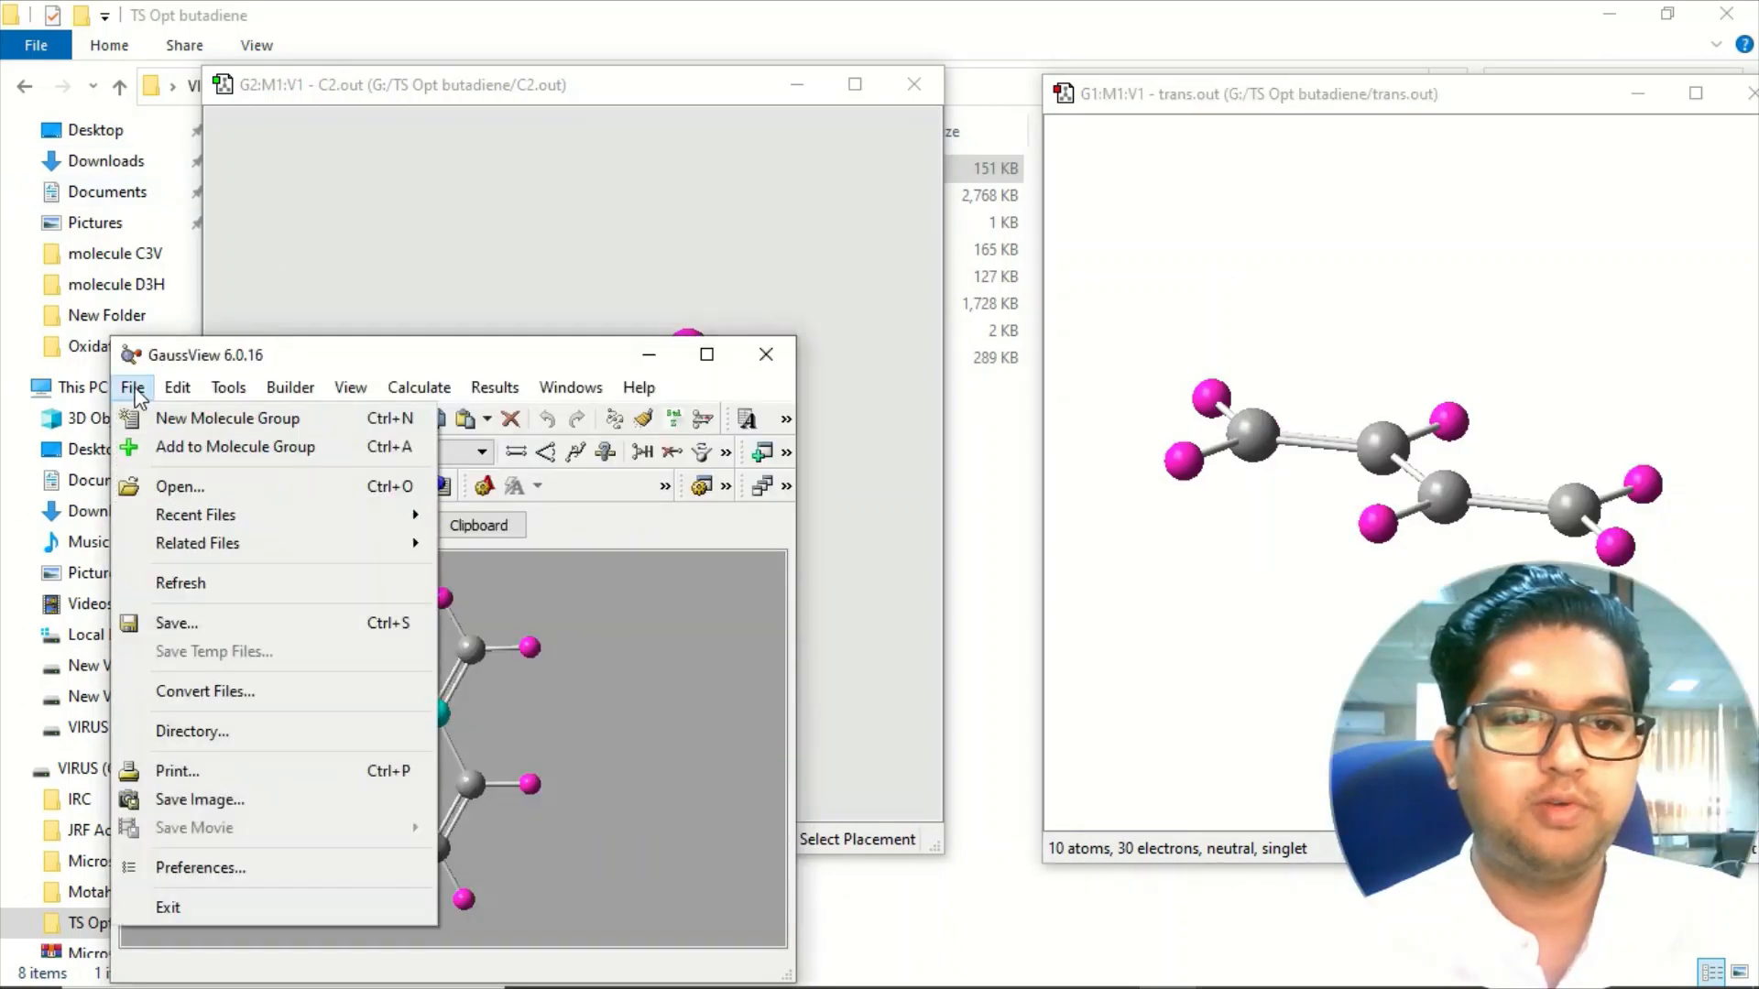
{"action": "mouse_move", "coordinate": [227, 418]}
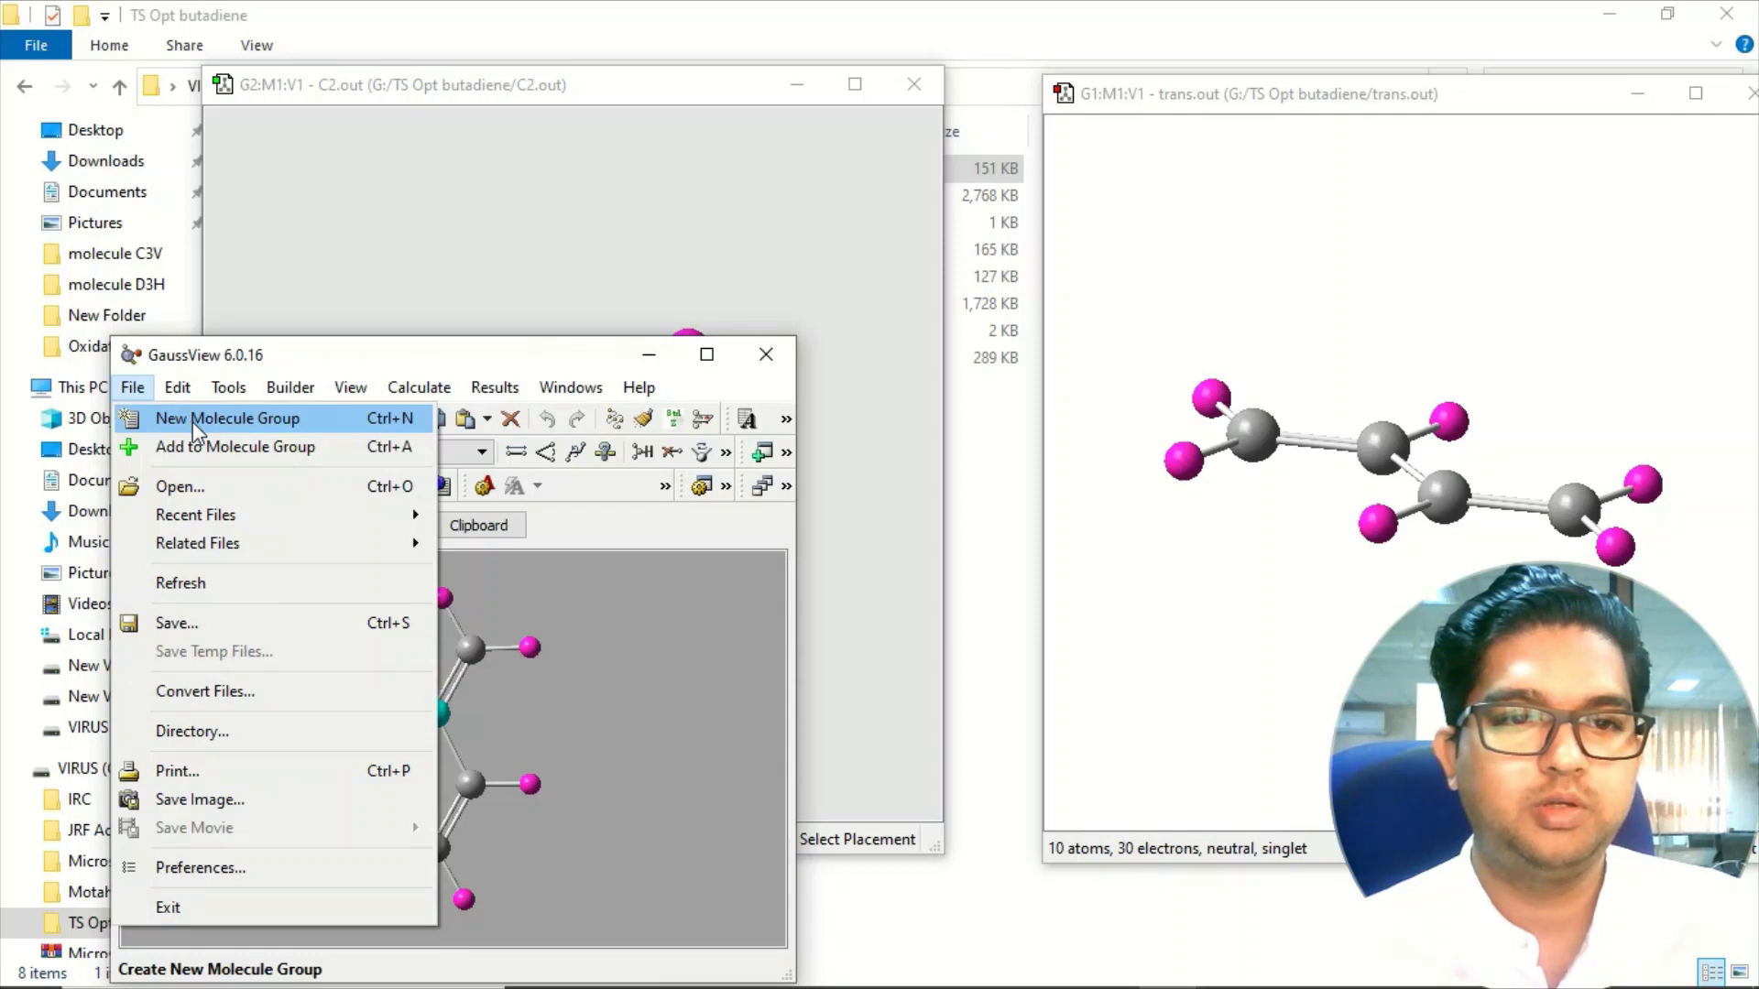
{"action": "left_click", "coordinate": [228, 418]}
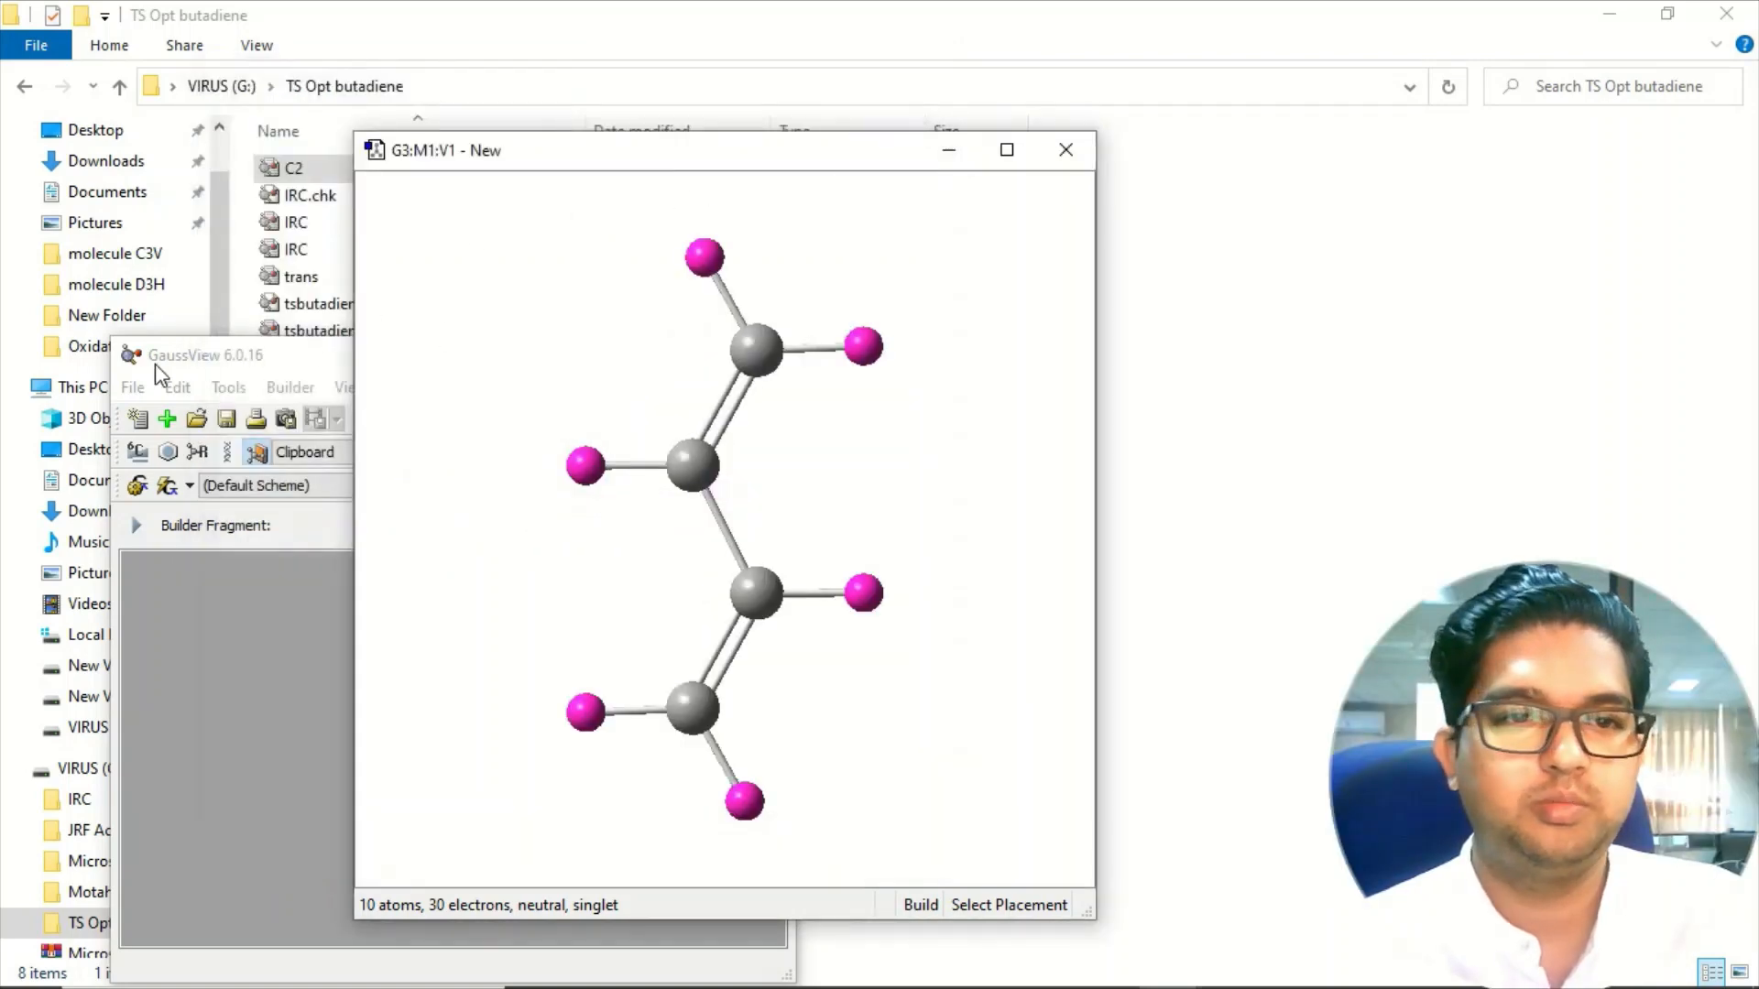
Step: Paste the C2 conformer as molecule 2 of the group and step between molecules 1 and 2
{"action": "left_click", "coordinate": [132, 386]}
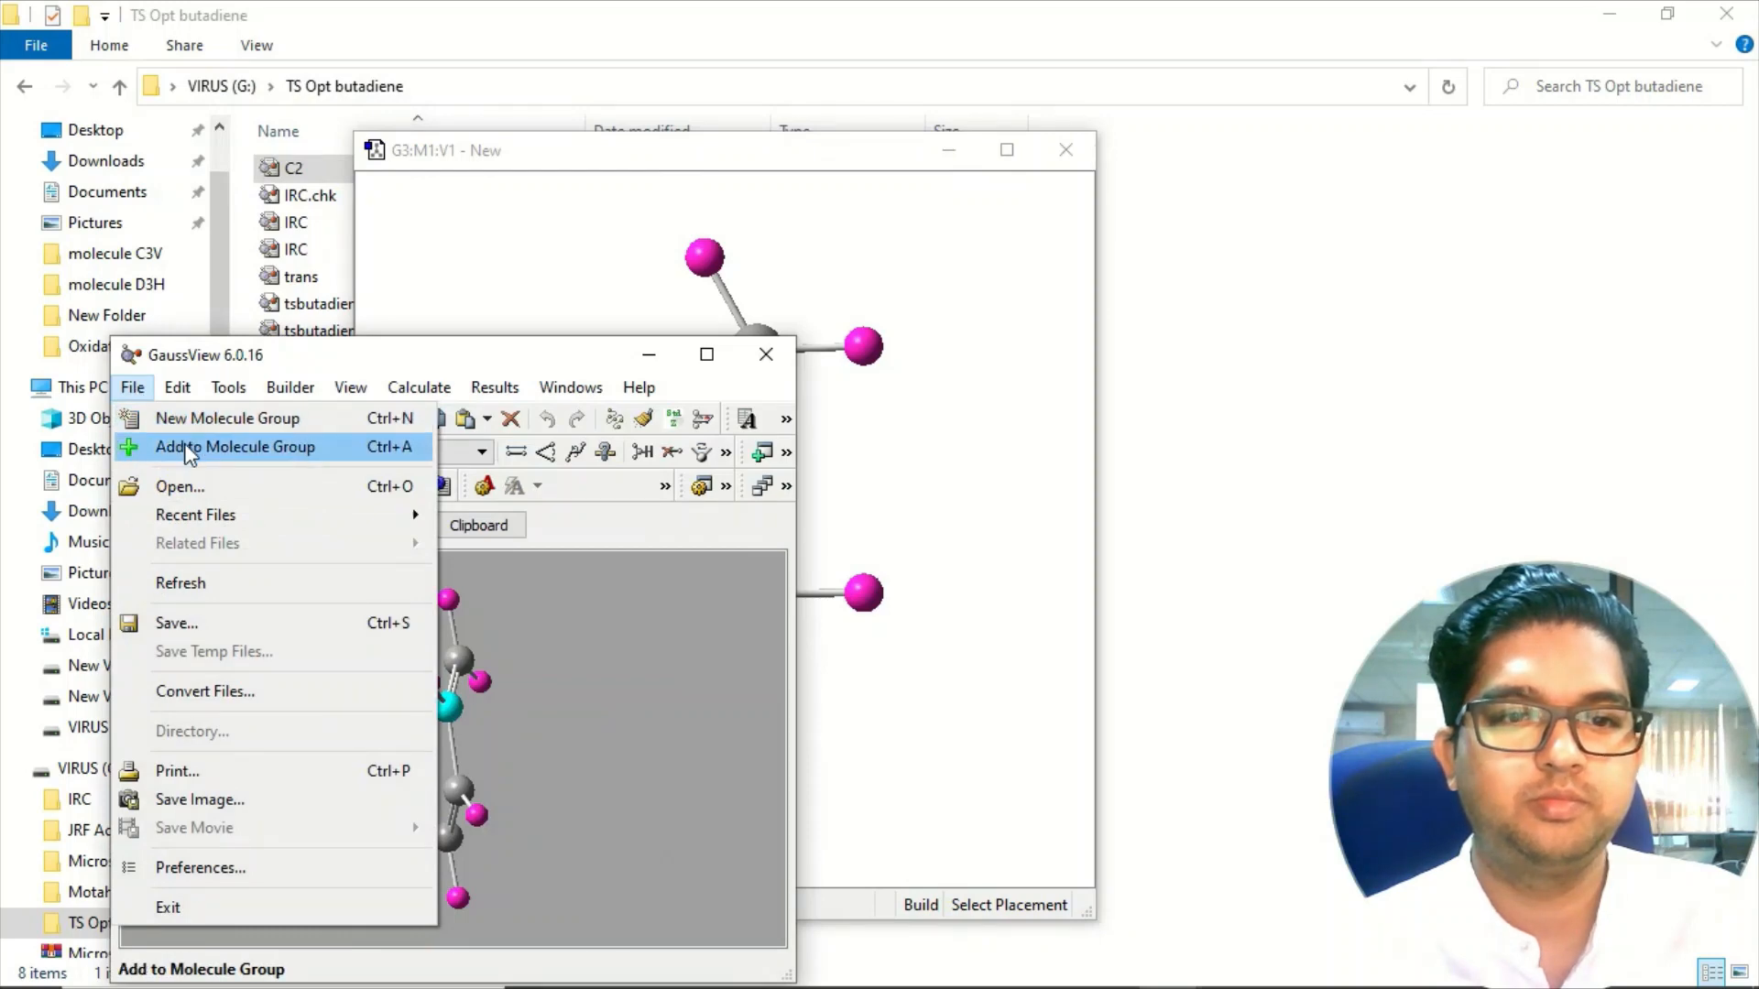
{"action": "left_click", "coordinate": [236, 447]}
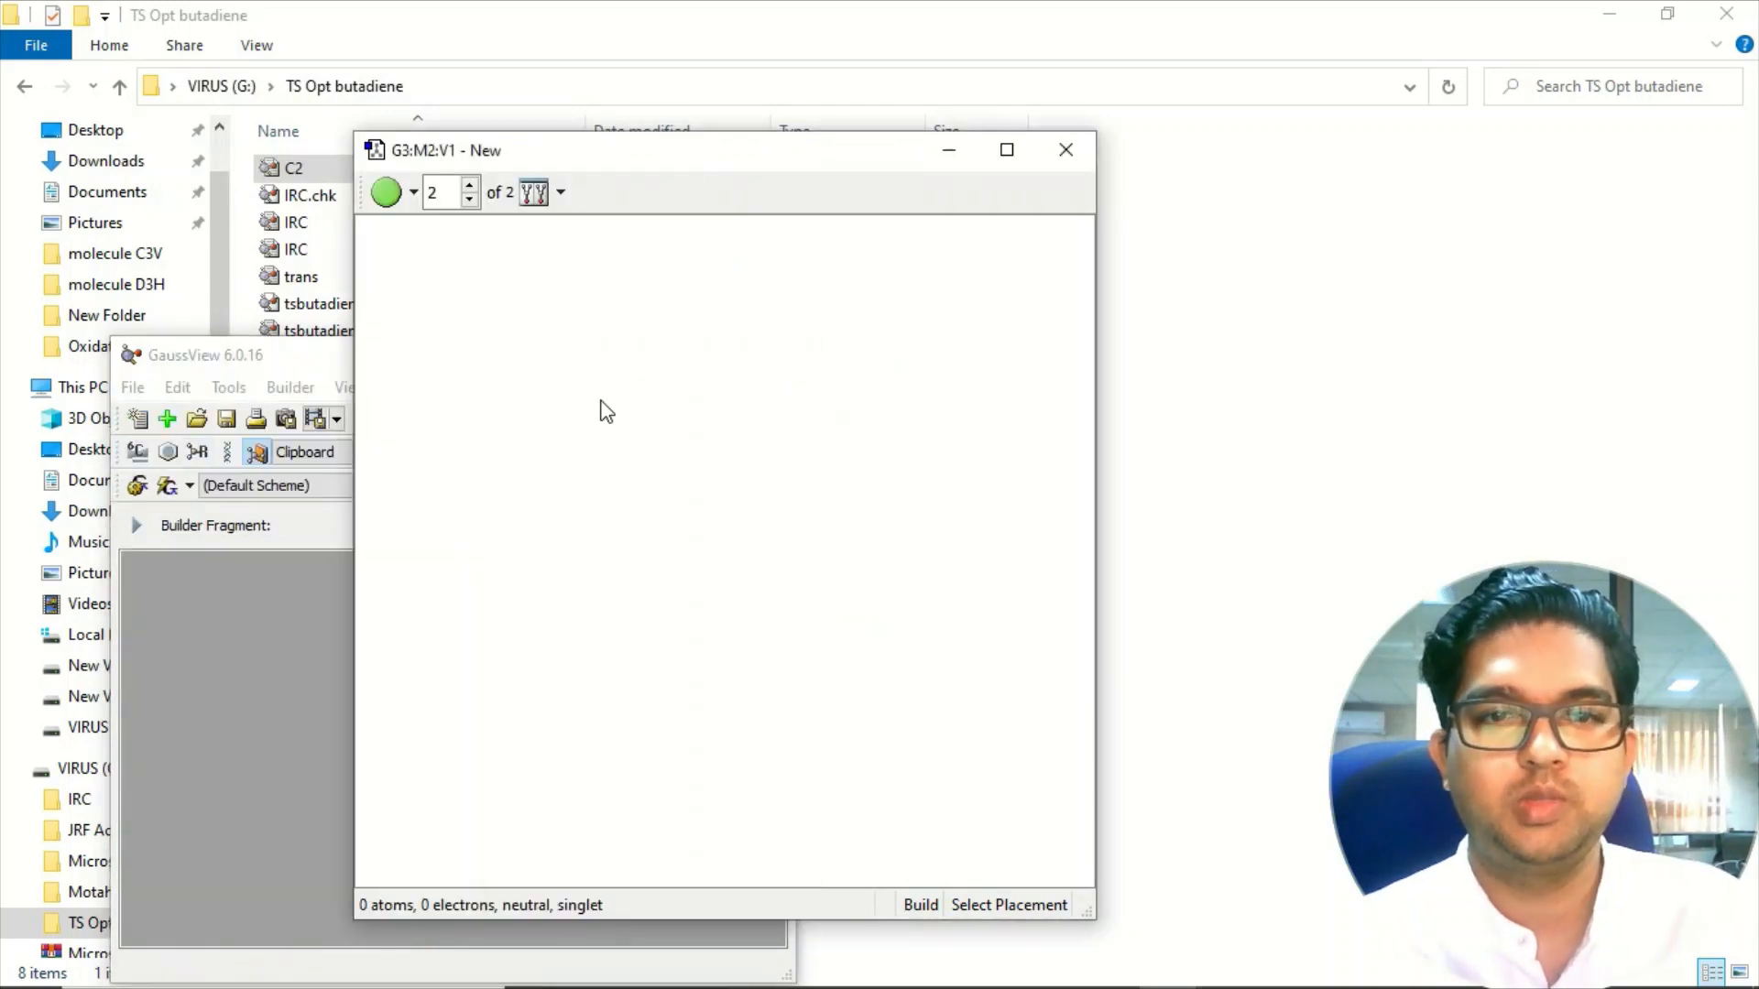
{"action": "left_click", "coordinate": [138, 418]}
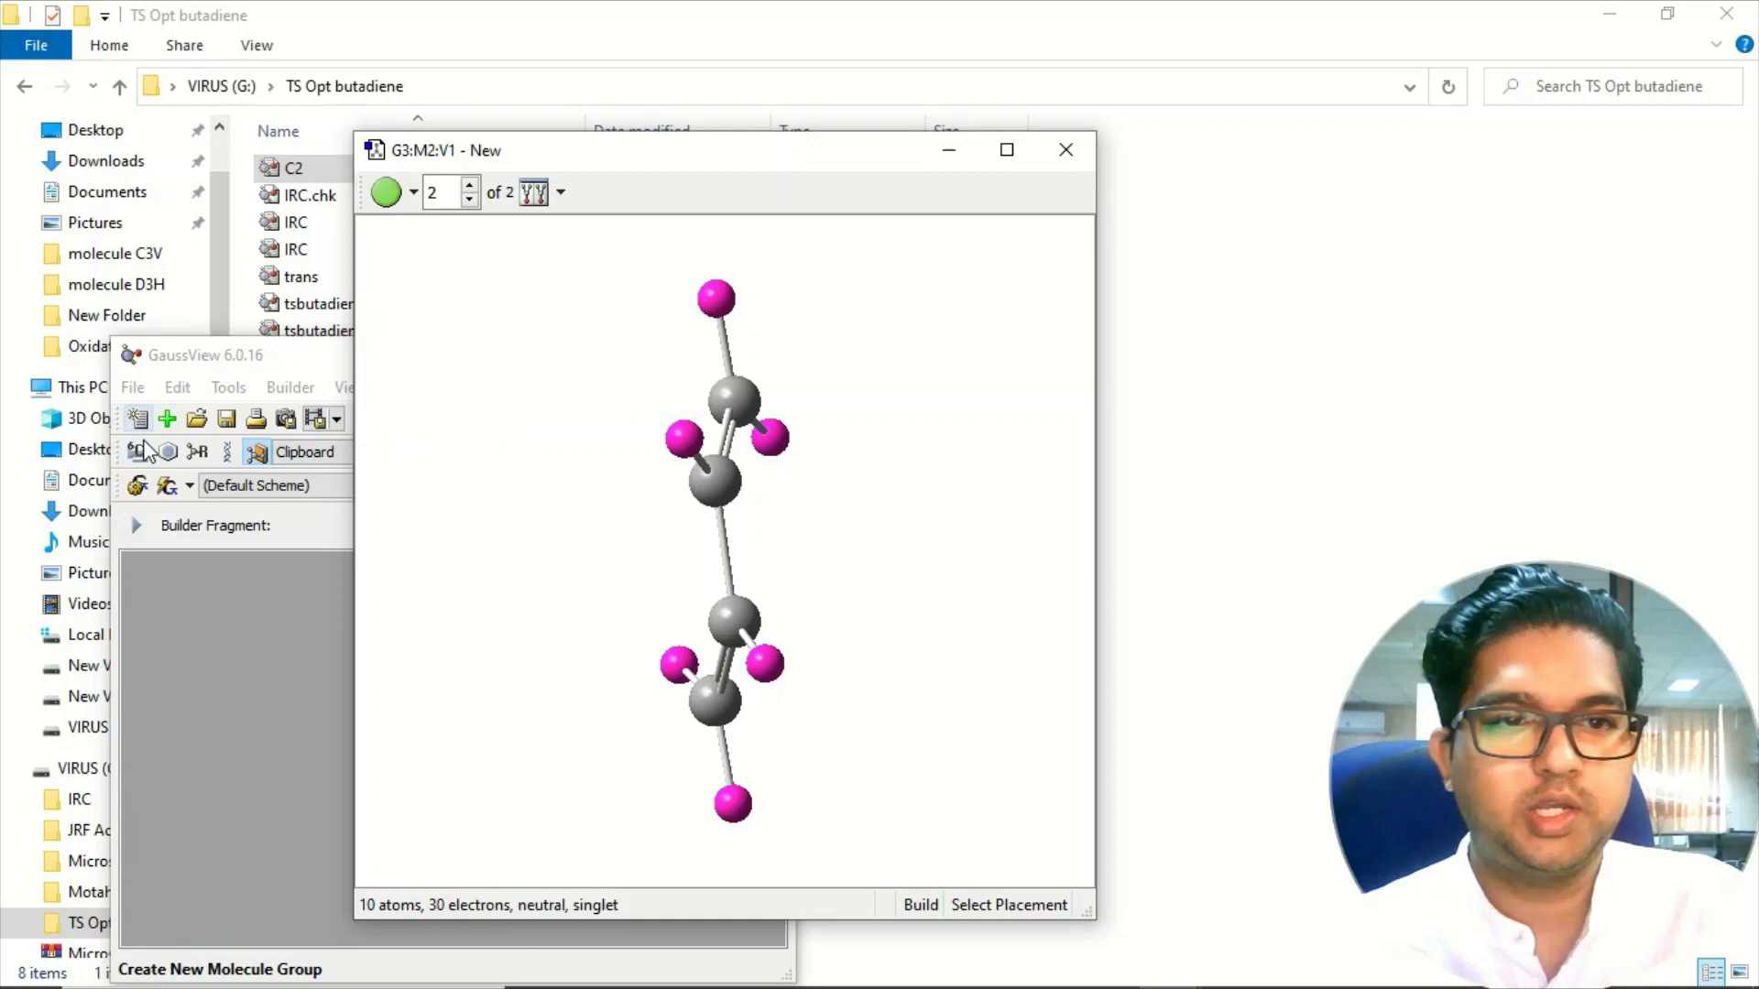
{"action": "left_click", "coordinate": [132, 386]}
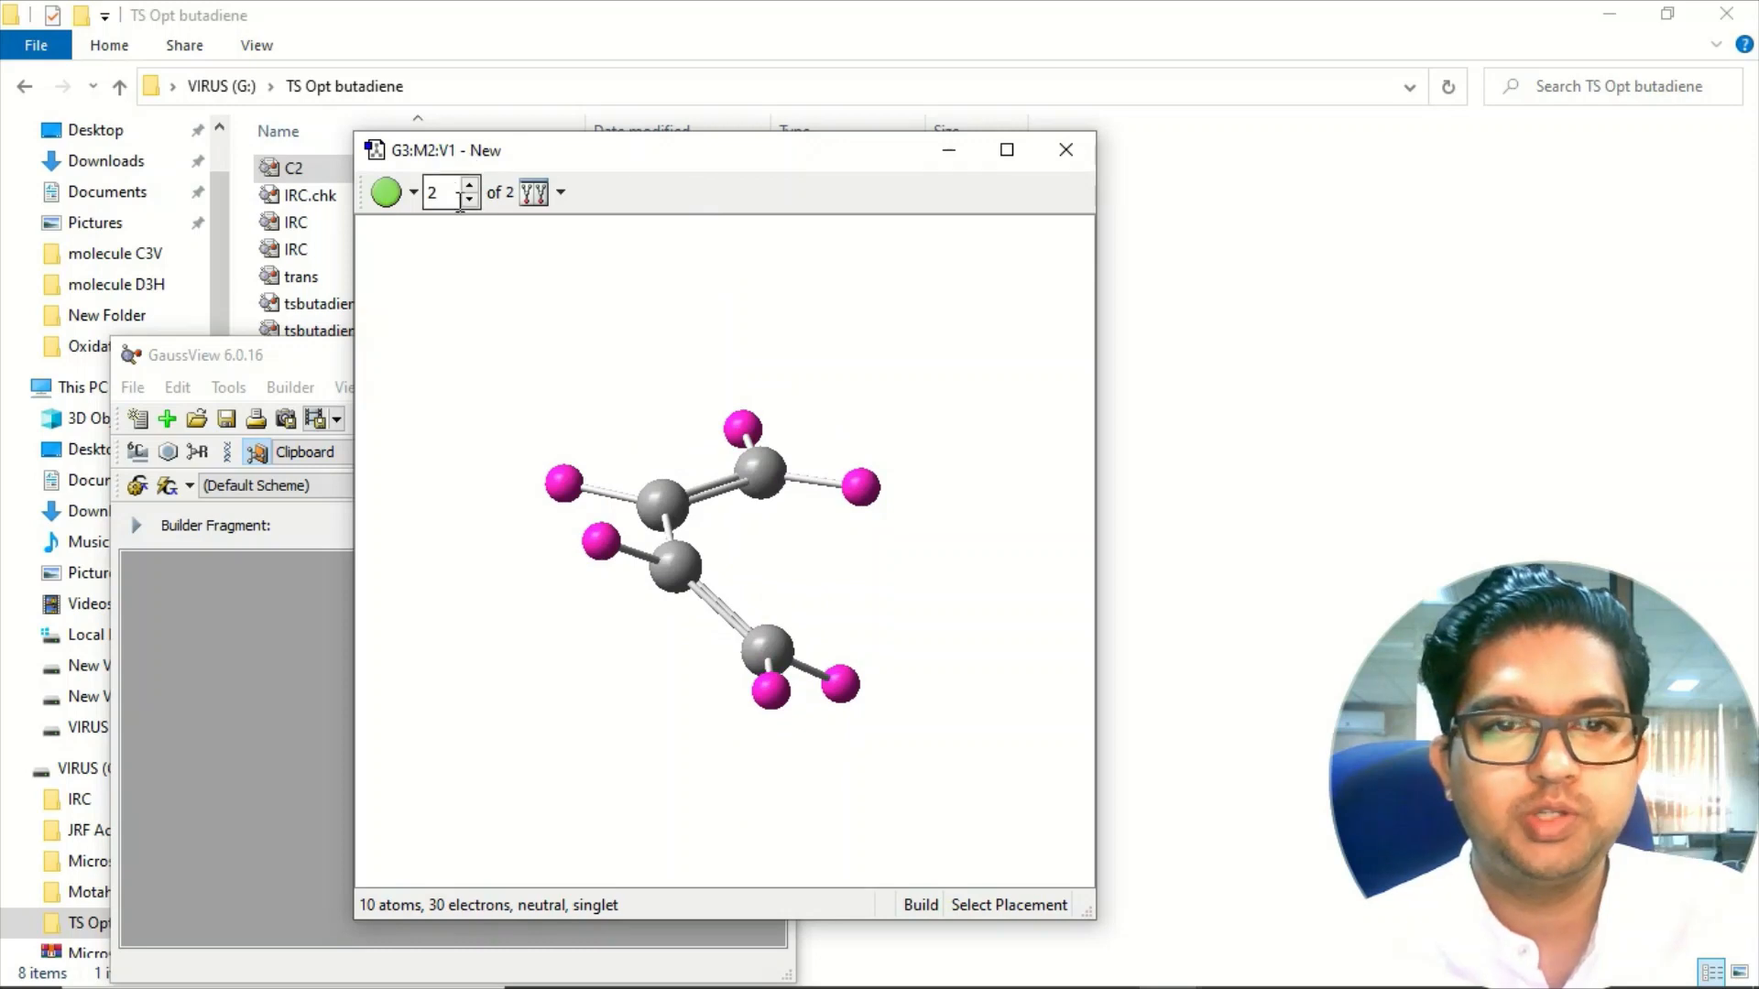
{"action": "left_click", "coordinate": [1006, 149]}
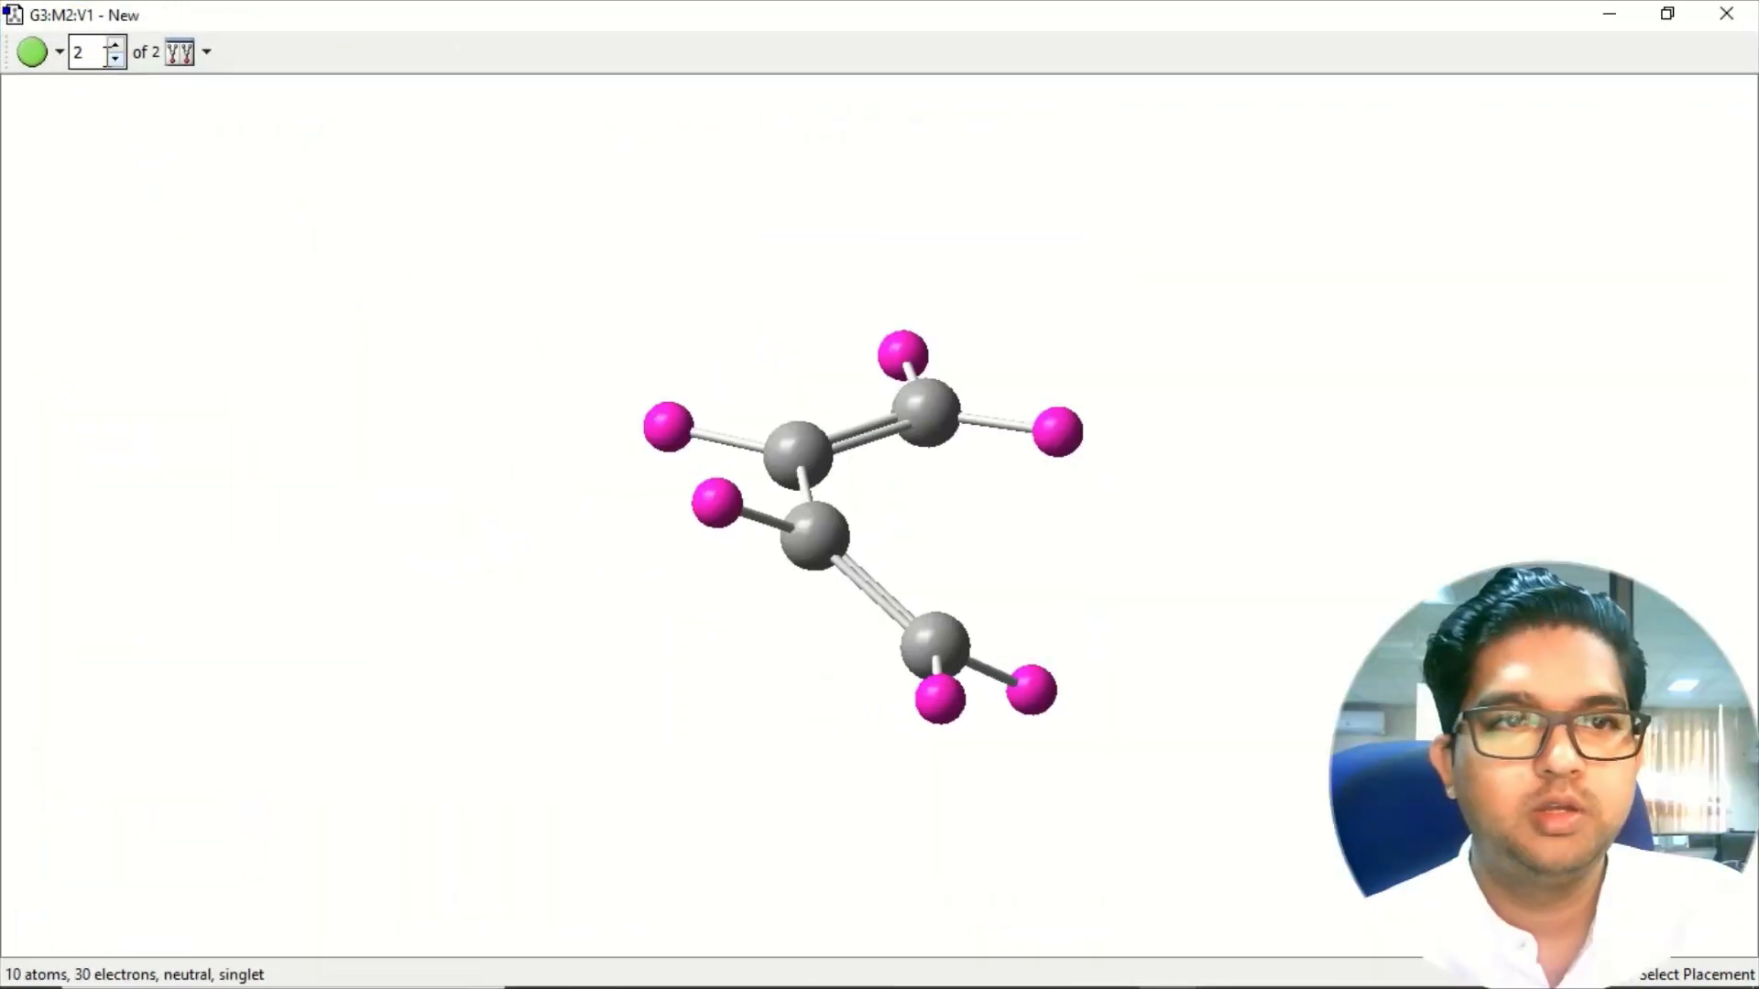
{"action": "left_click", "coordinate": [114, 57]}
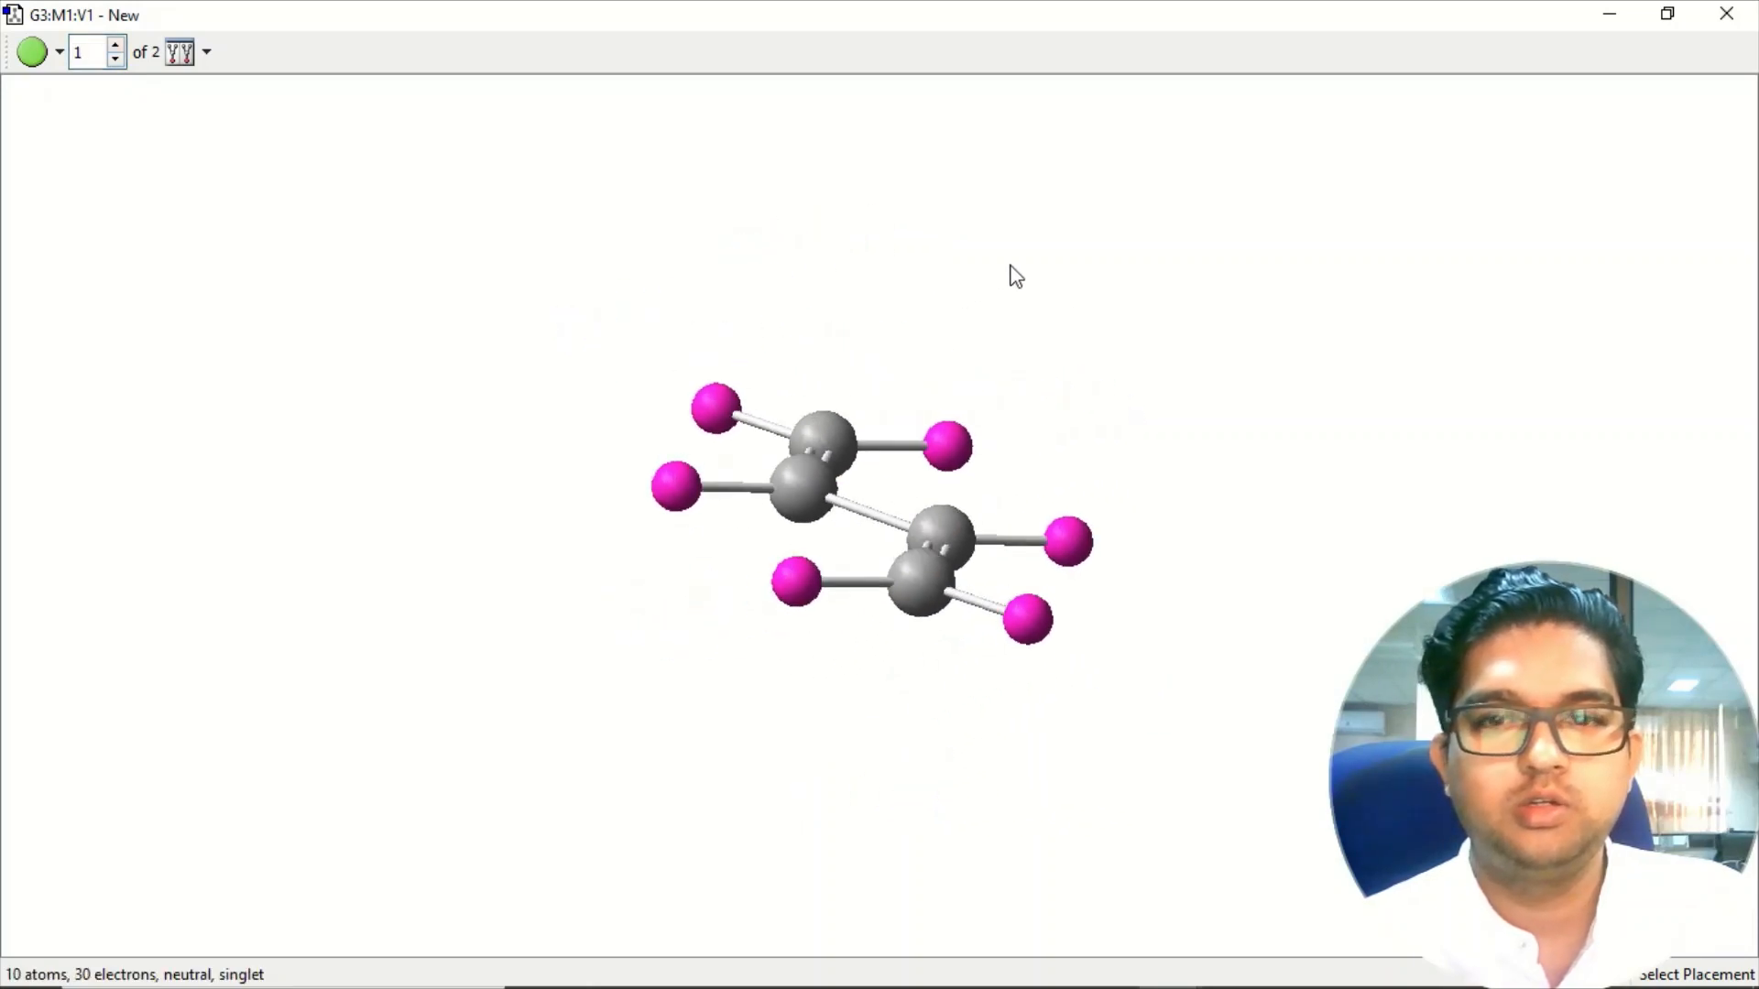
{"action": "left_click", "coordinate": [113, 44]}
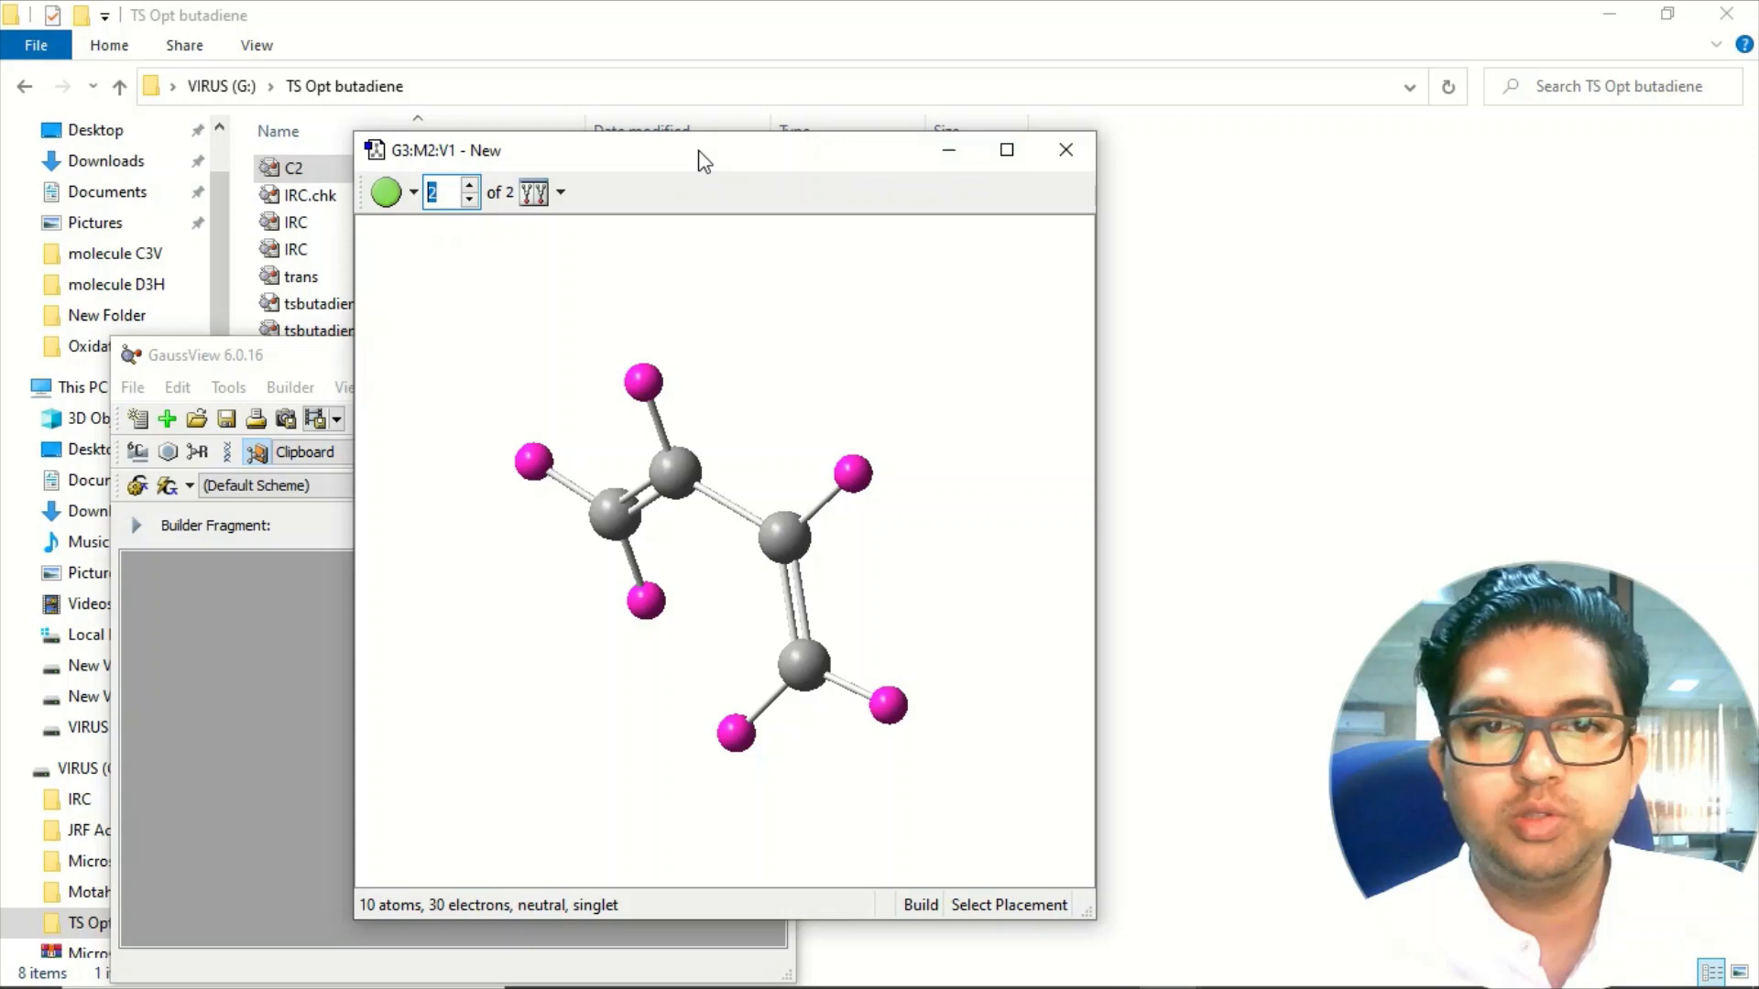
{"action": "left_click_drag", "start_coordinate": [697, 149], "coordinate": [1010, 108]}
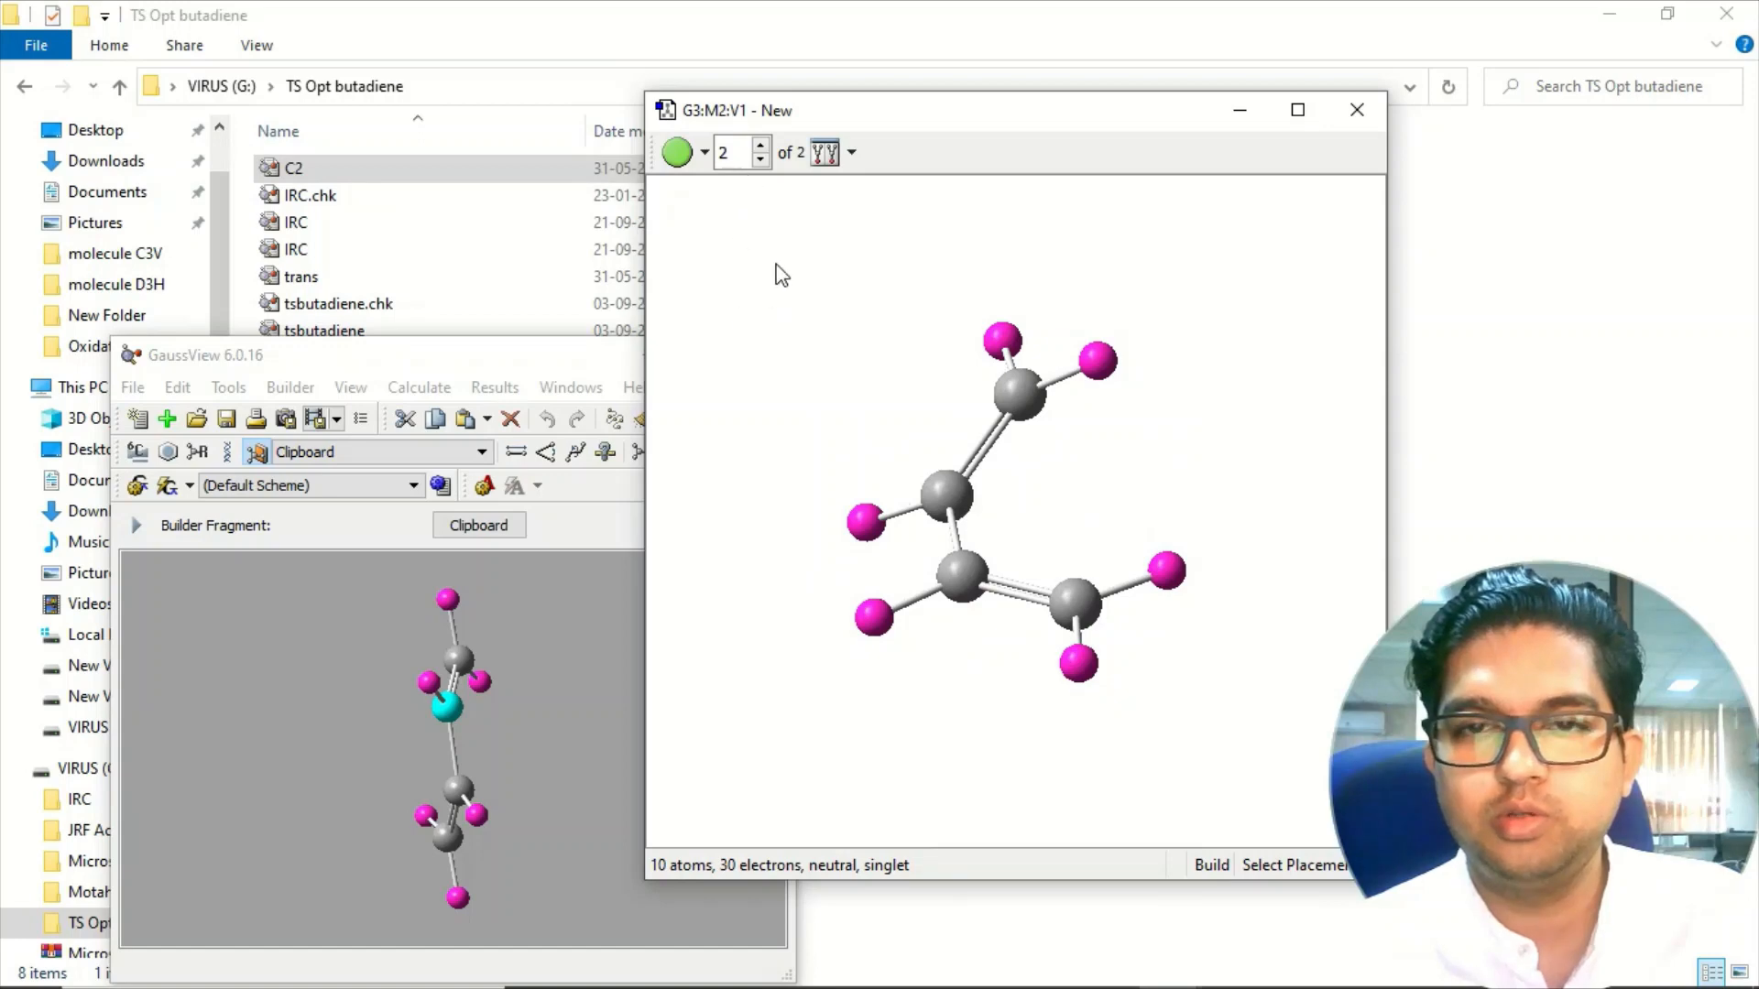
Step: Show atom number labels and rotate conformer 2 to compare numbering with conformer 1
{"action": "left_click", "coordinate": [759, 158]}
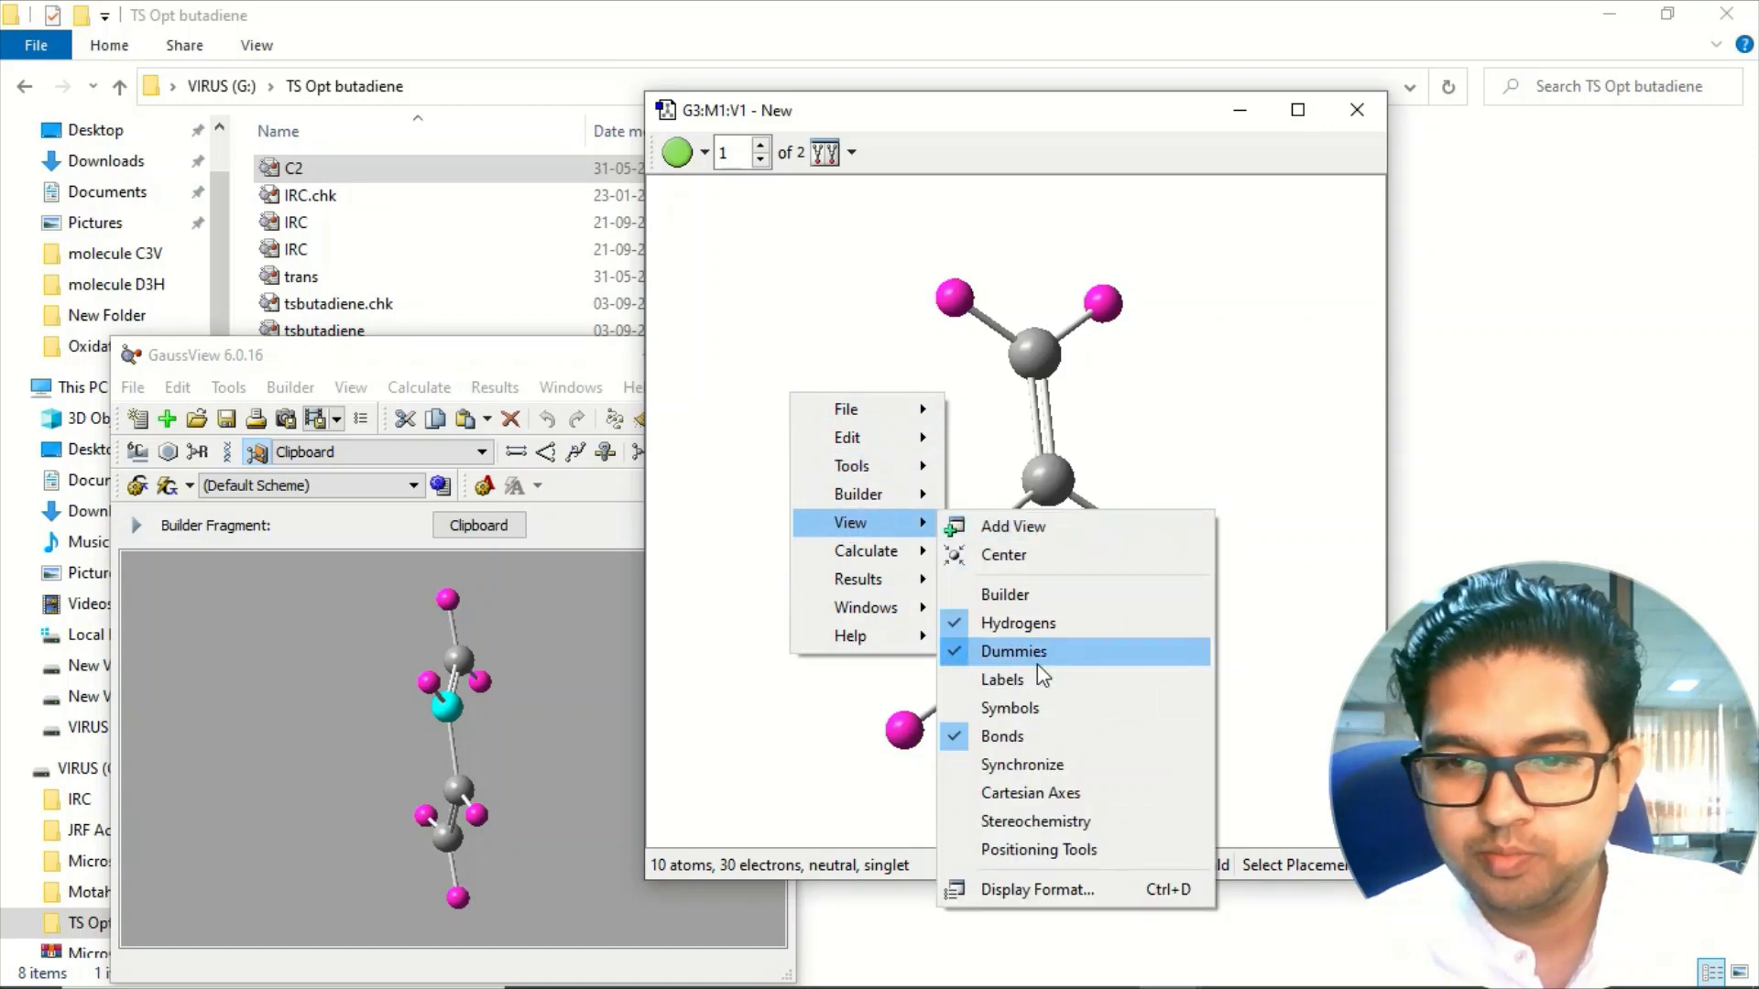
{"action": "left_click", "coordinate": [1003, 678]}
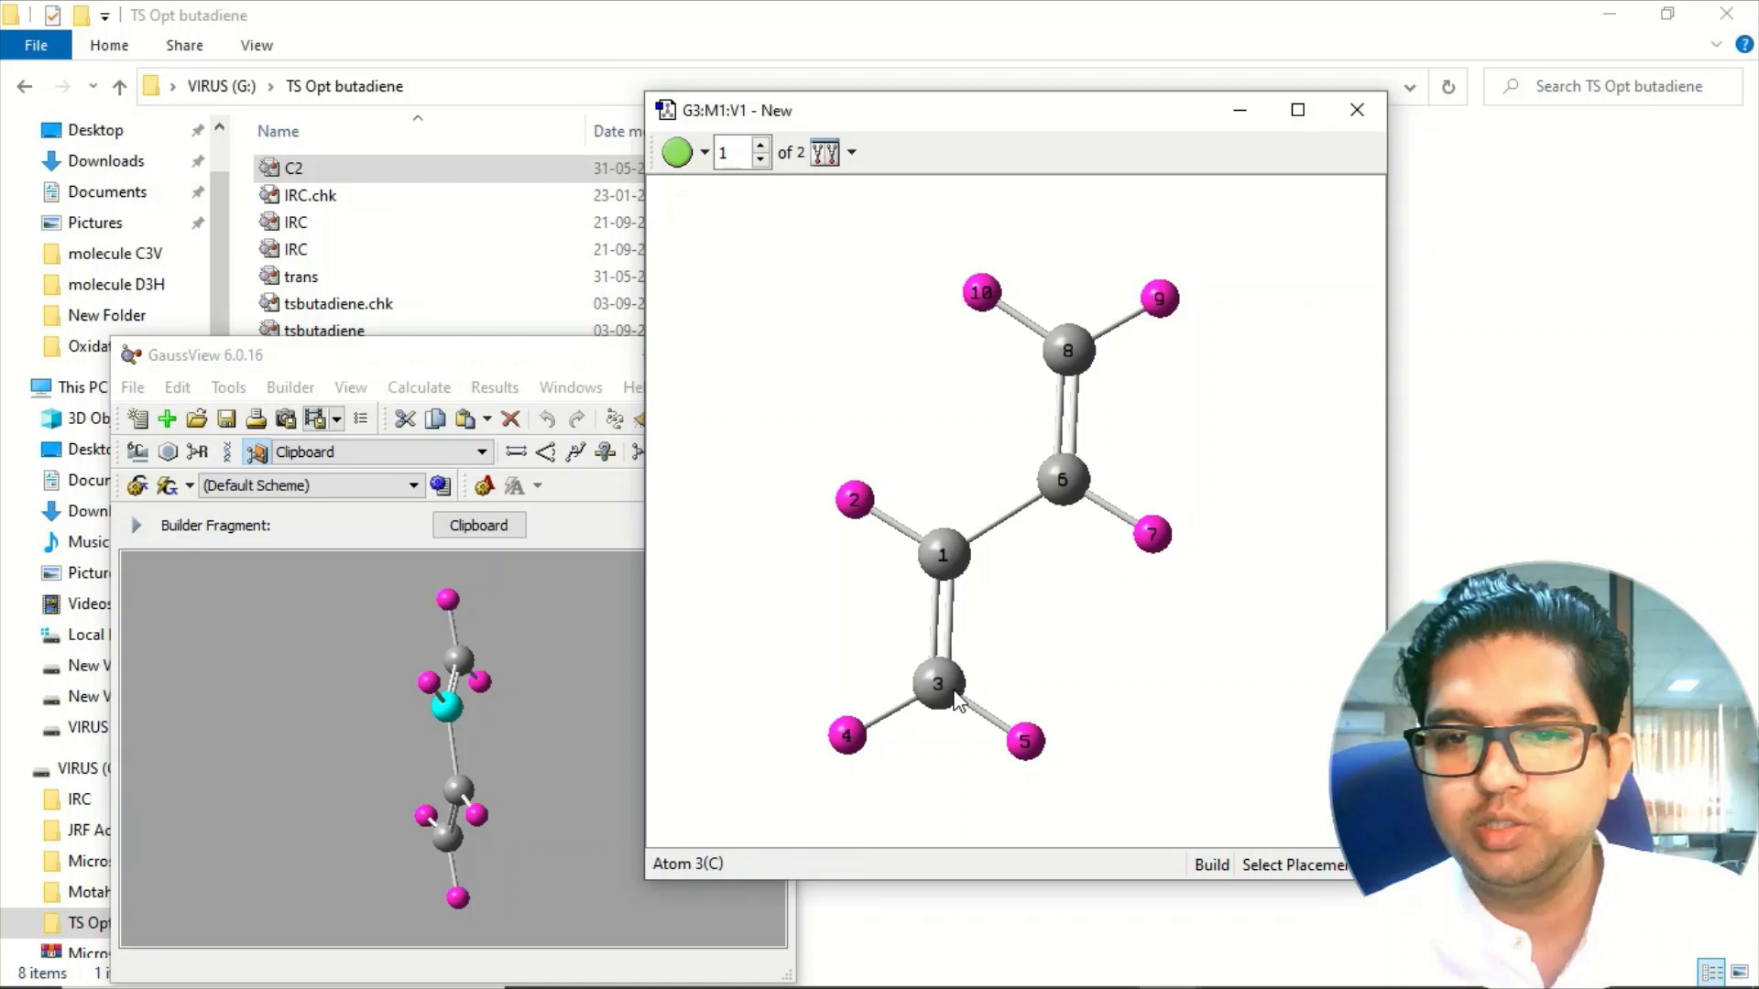
{"action": "mouse_move", "coordinate": [1066, 352]}
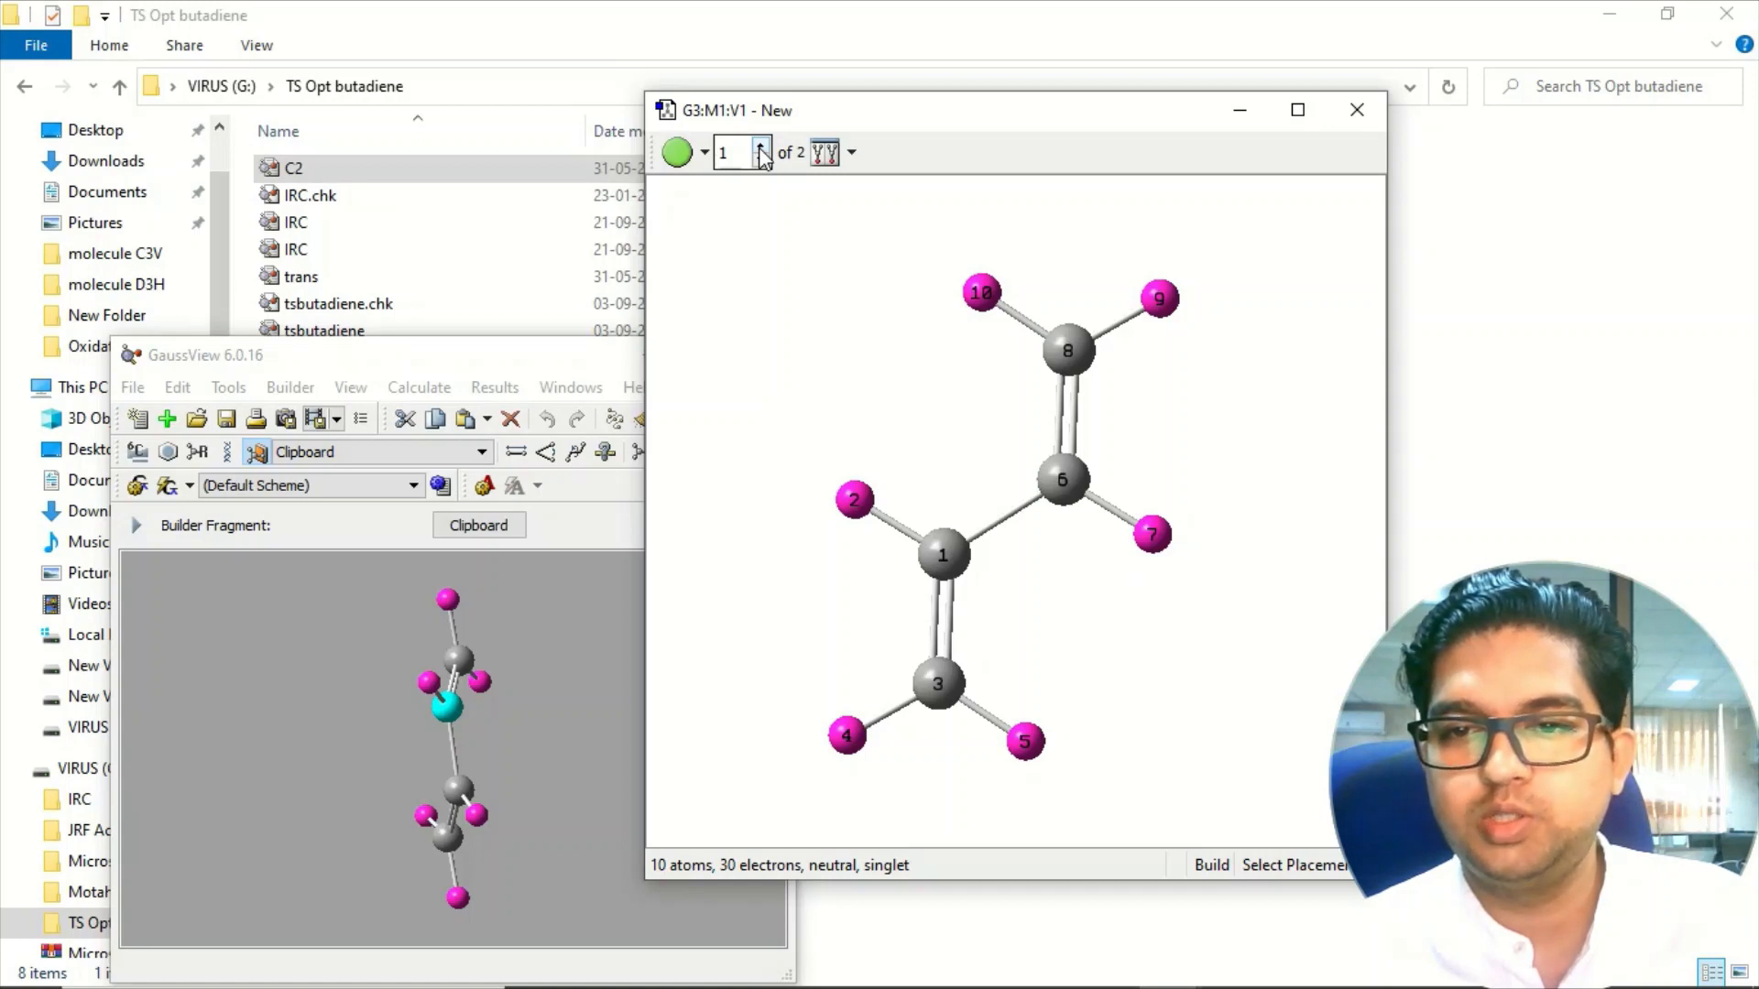
{"action": "left_click", "coordinate": [759, 147]}
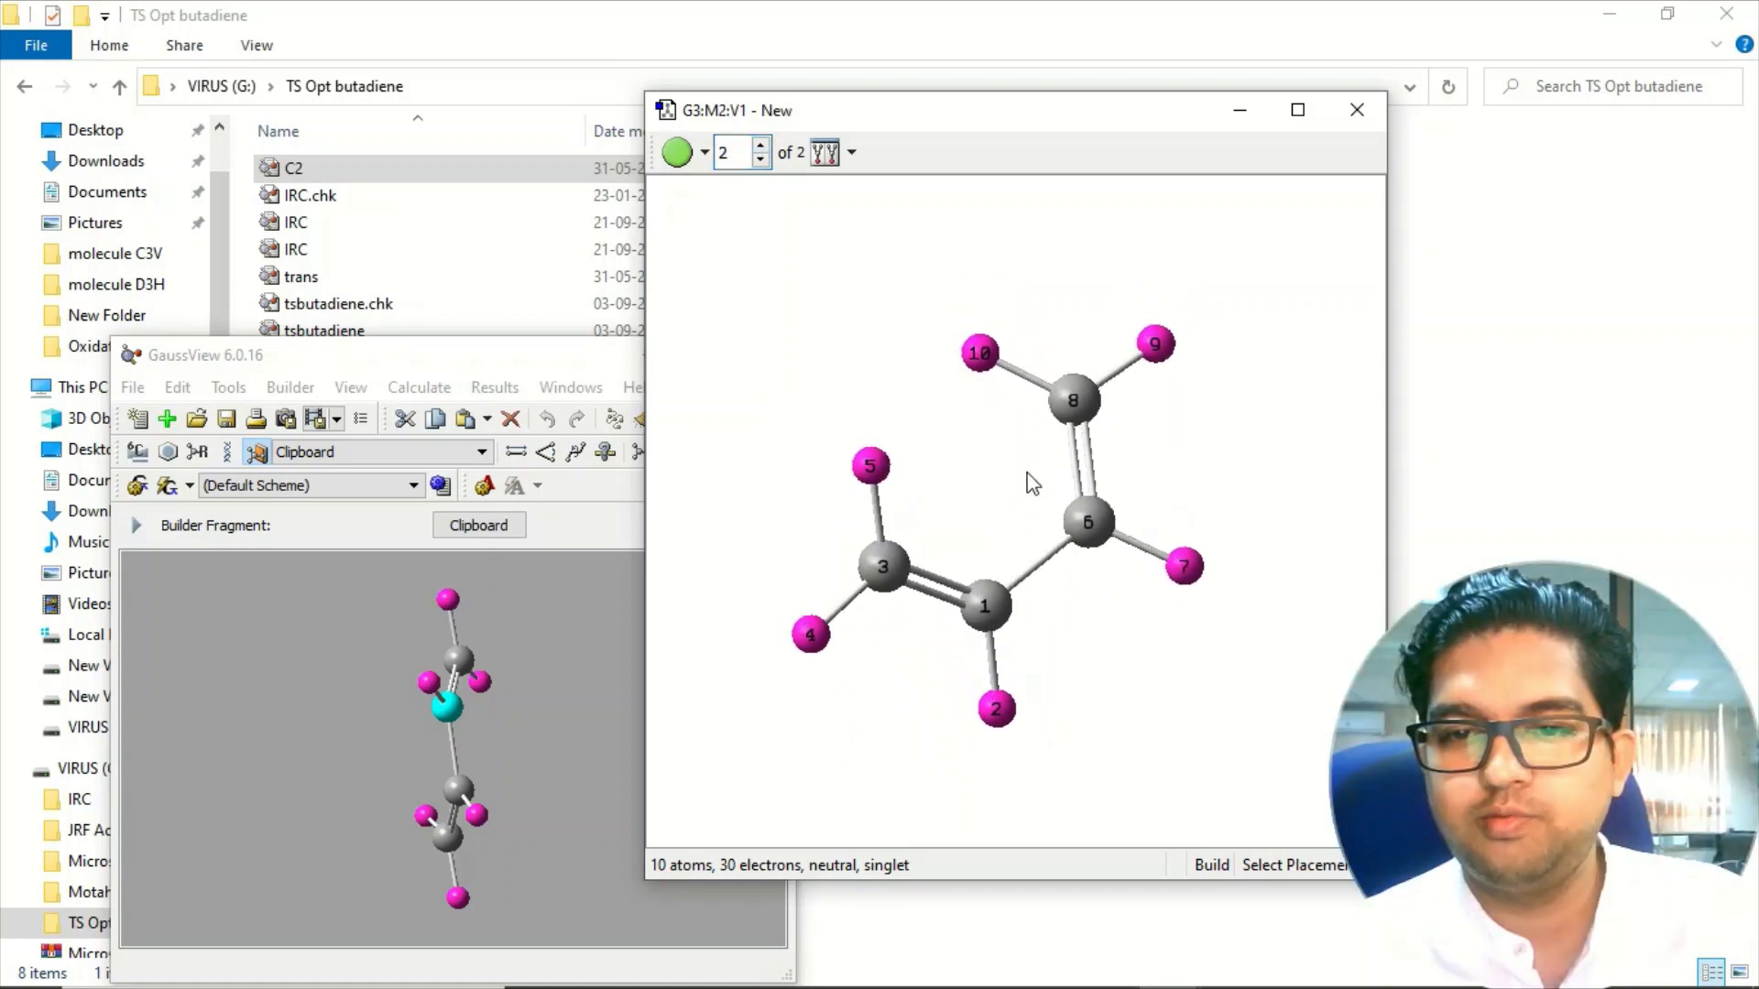
{"action": "left_click_drag", "start_coordinate": [1031, 482], "coordinate": [1043, 517]}
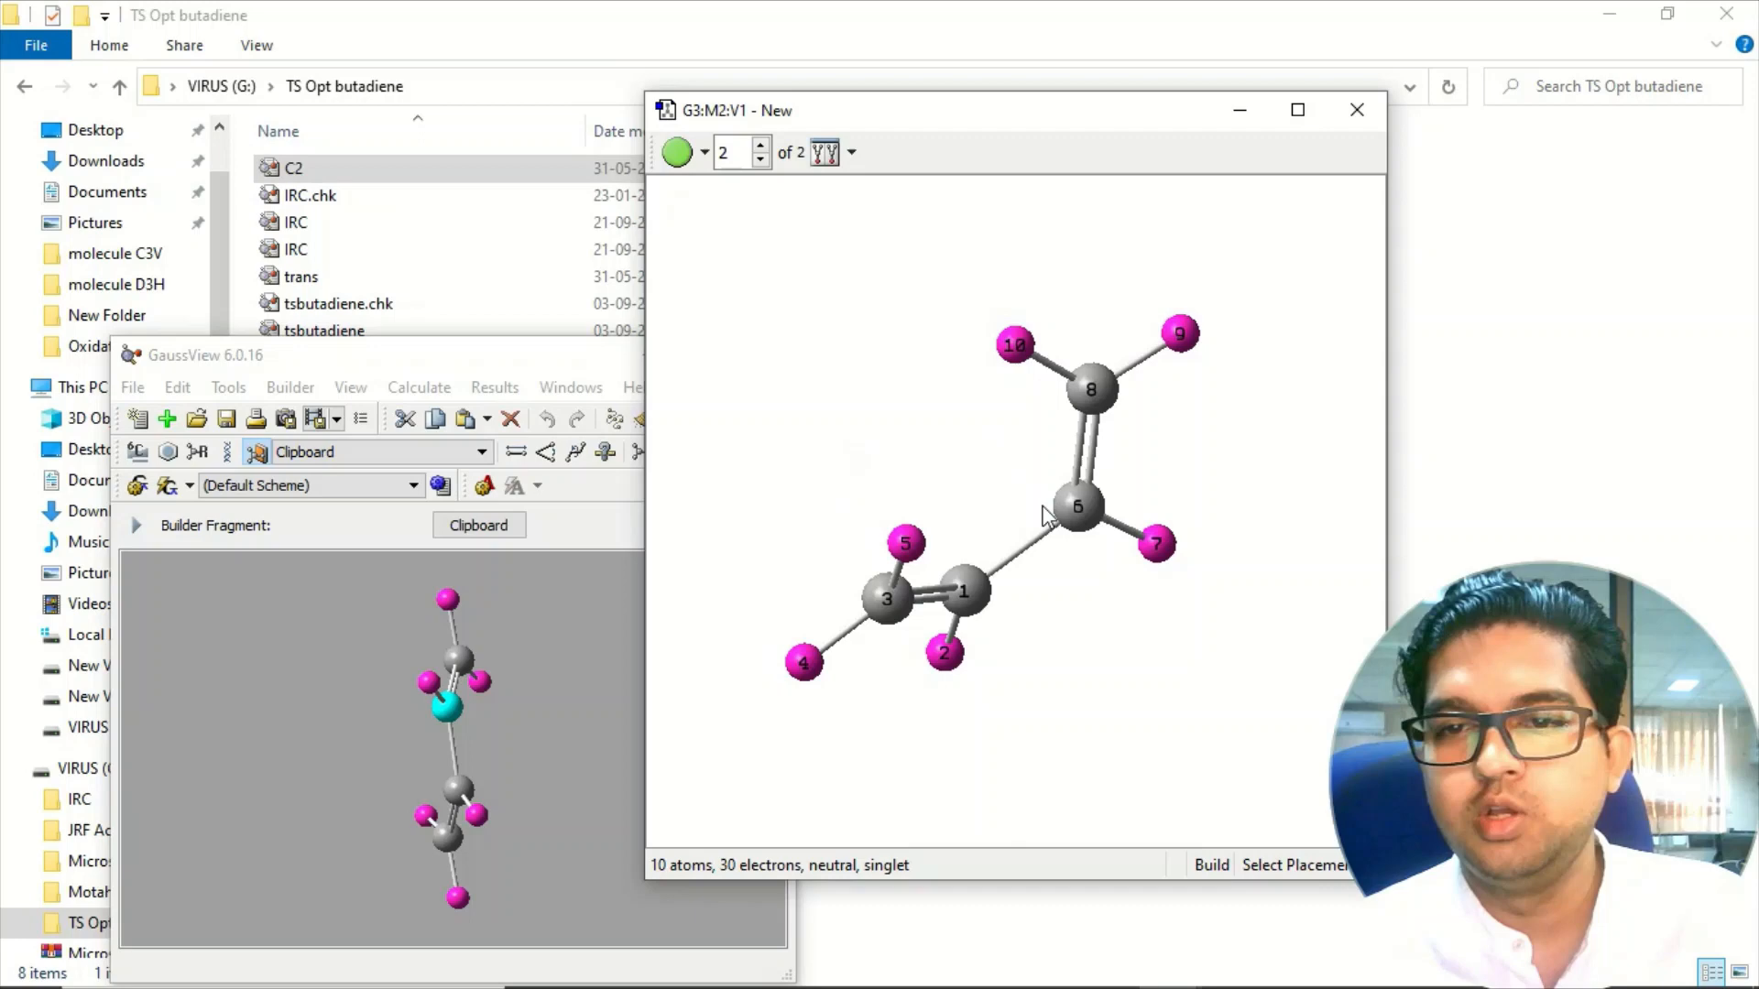
{"action": "left_click_drag", "start_coordinate": [1043, 516], "coordinate": [1125, 496]}
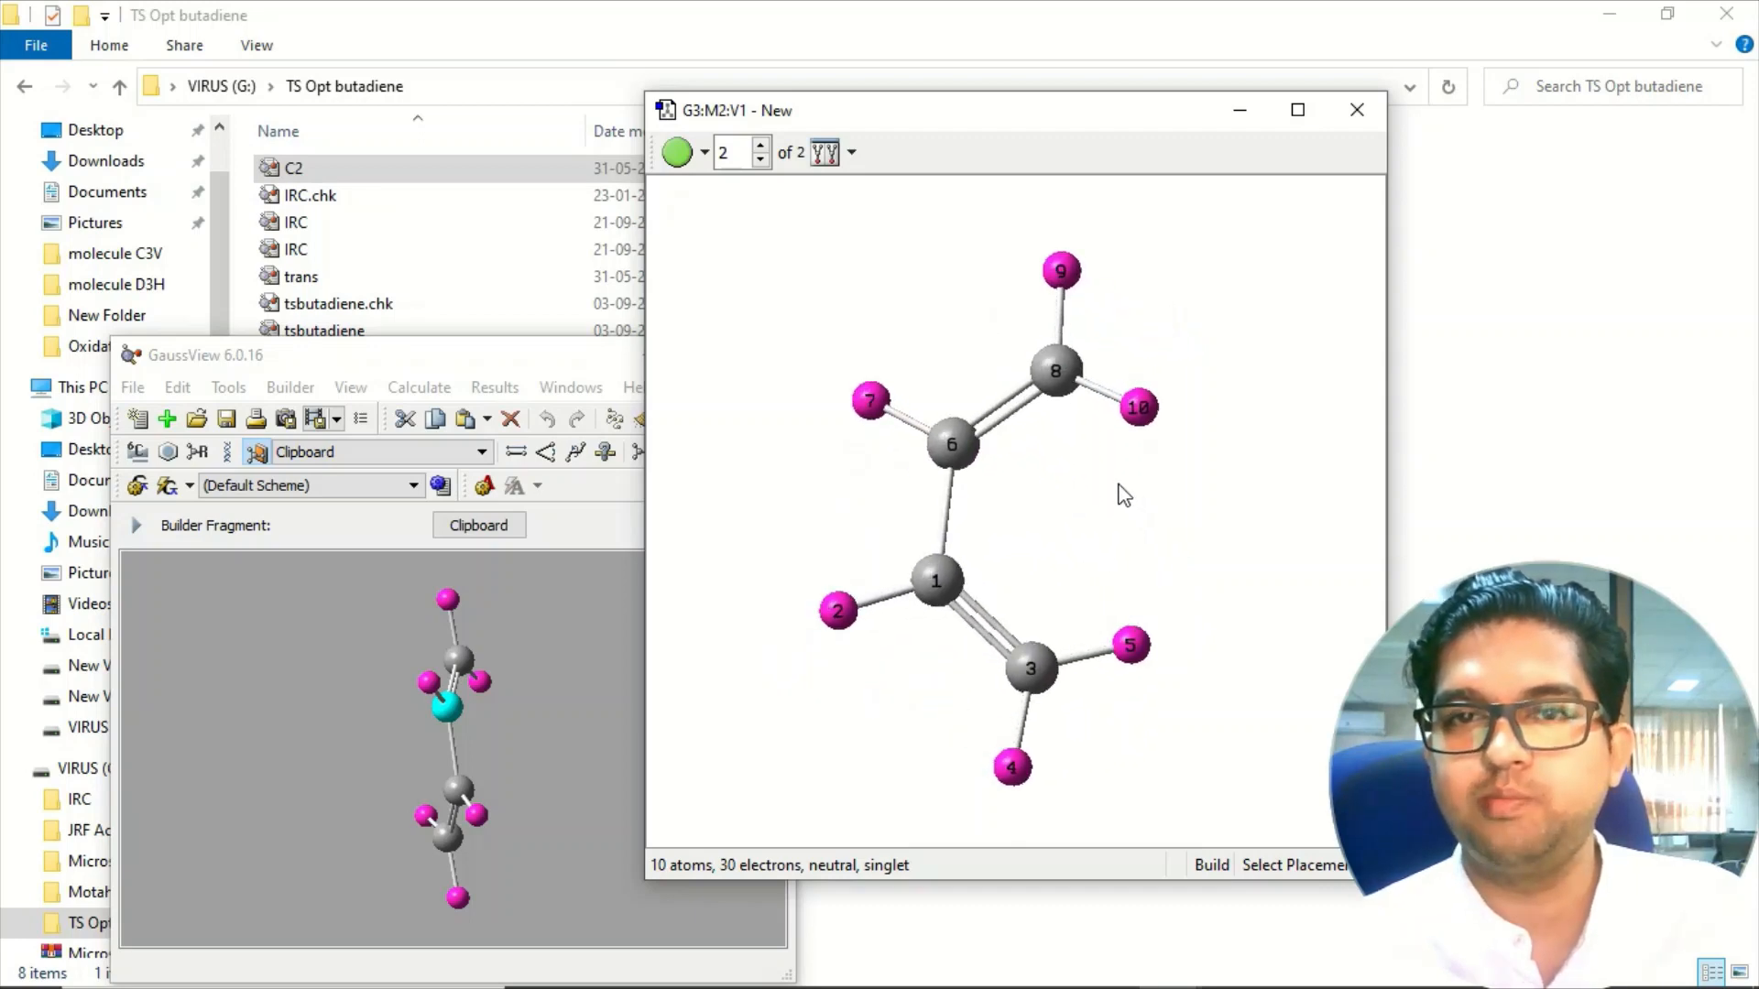
{"action": "mouse_move", "coordinate": [970, 192]}
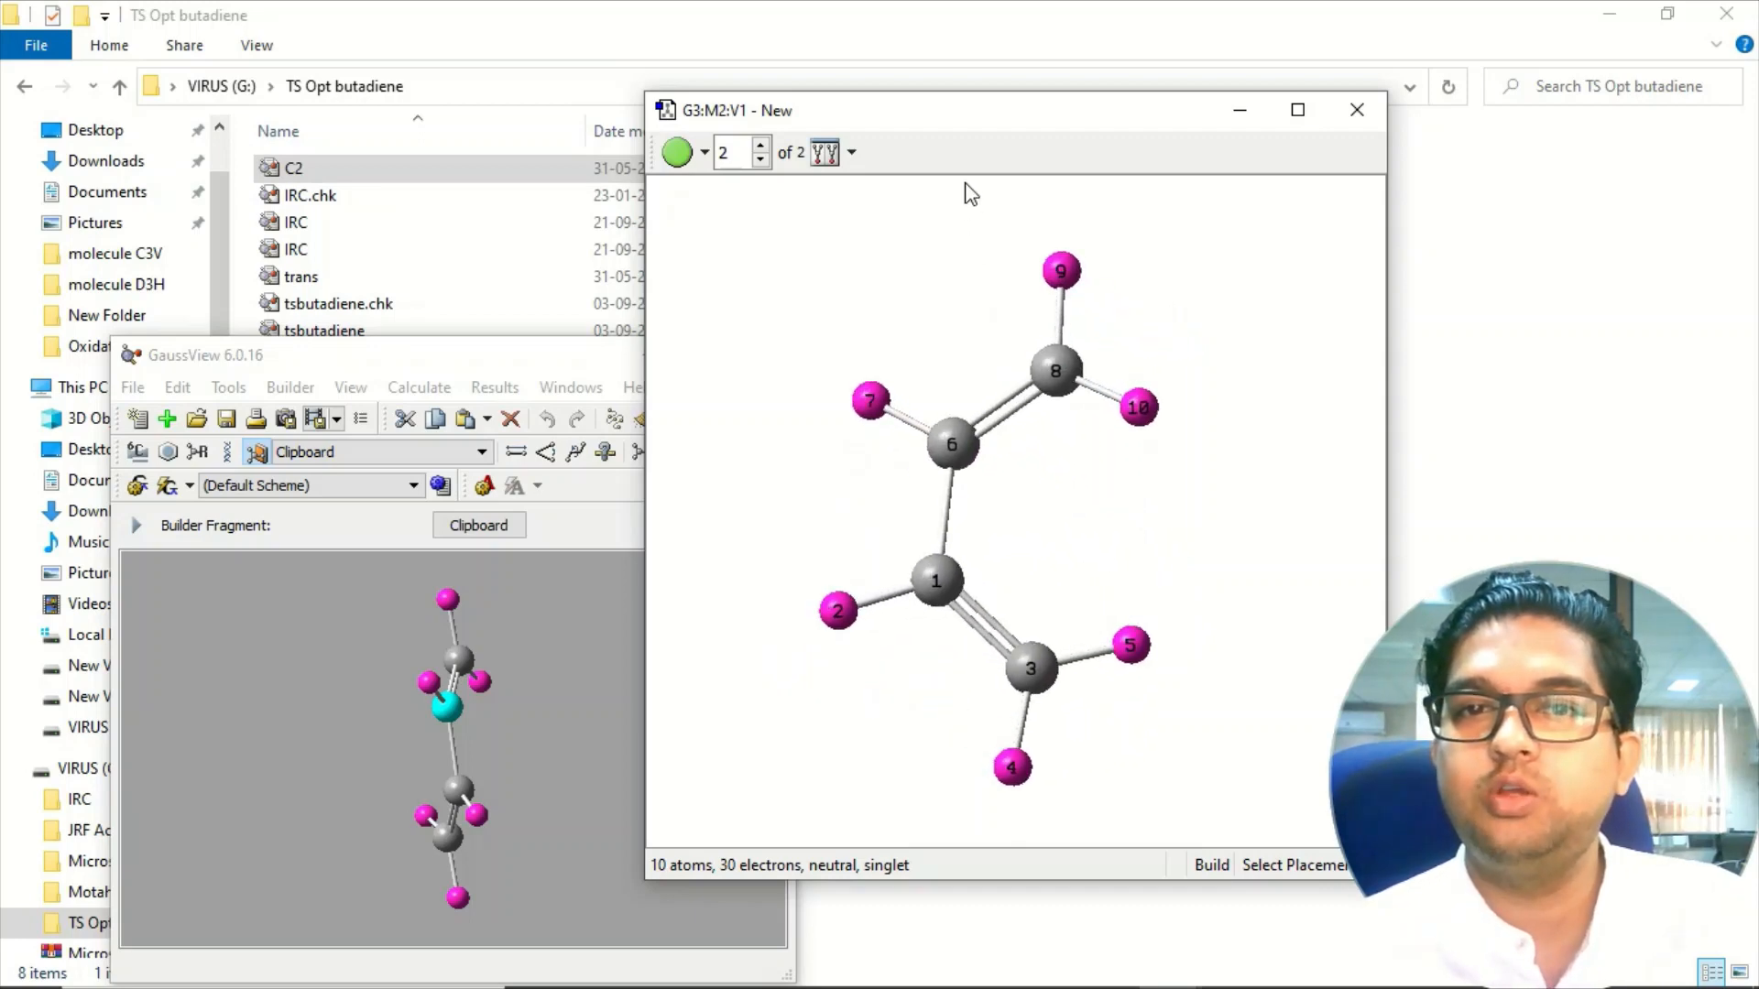
{"action": "left_click_drag", "start_coordinate": [971, 110], "coordinate": [791, 94]}
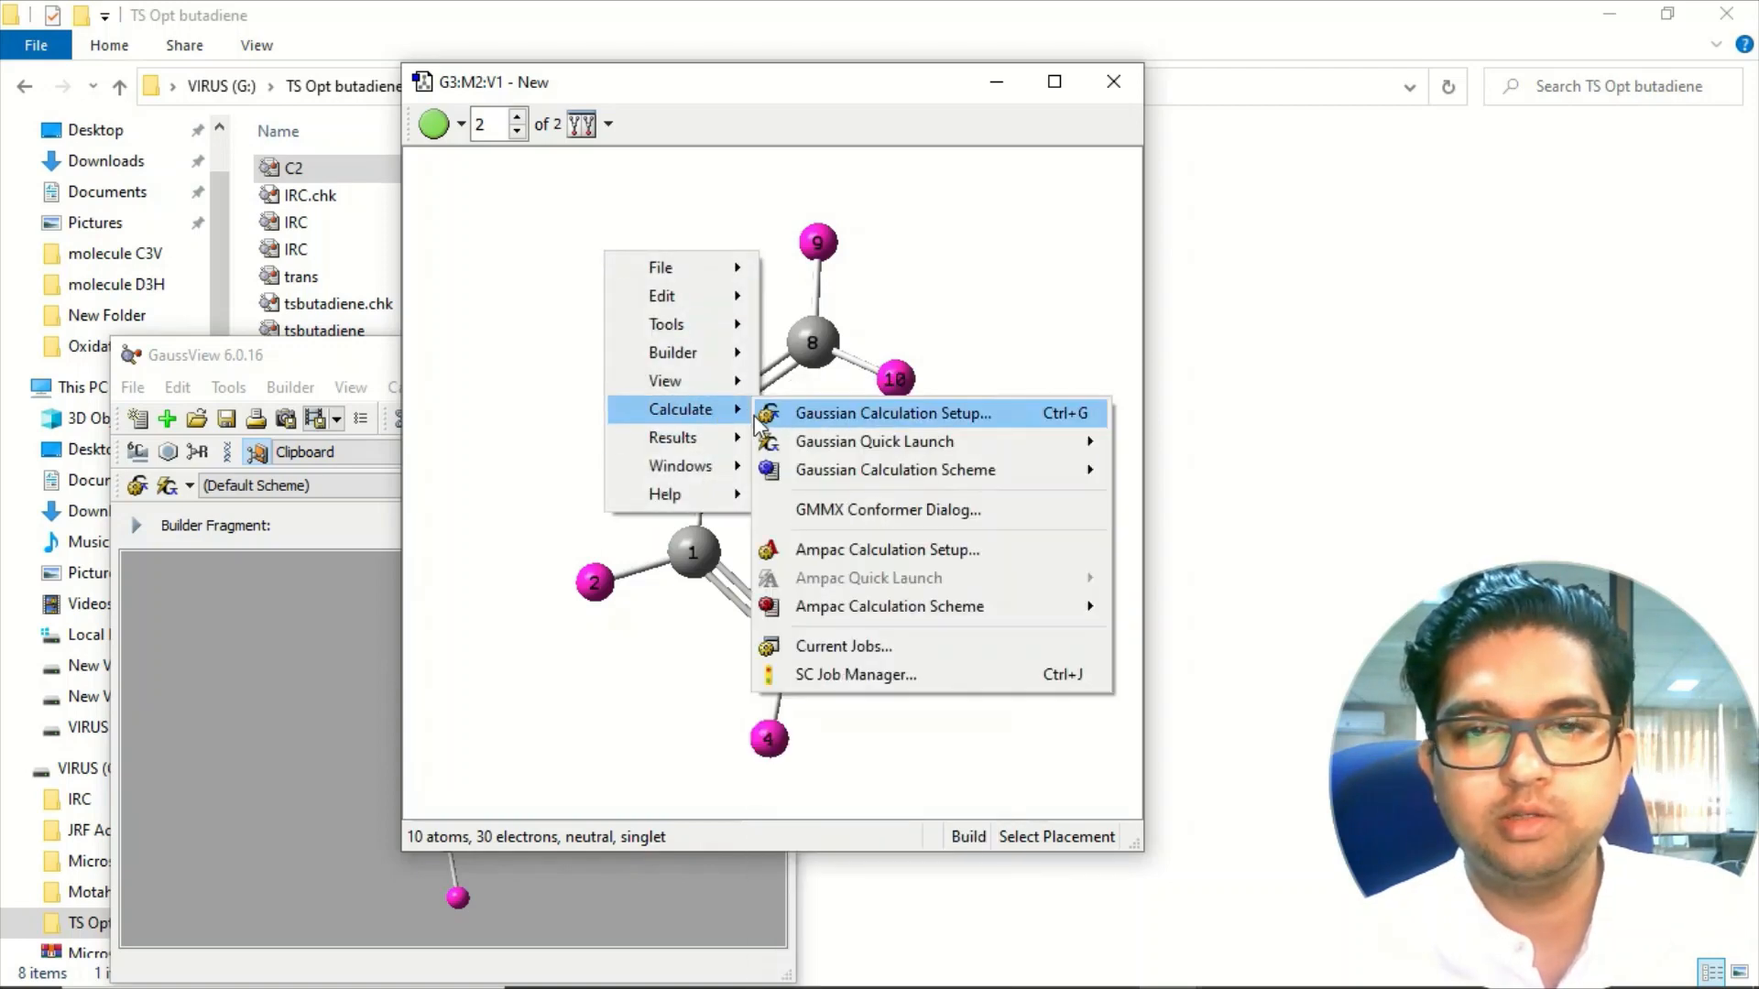
Step: Configure an Opt+Freq job optimizing to a TS (QST2) and move to the DFT B3LYP method settings
{"action": "left_click", "coordinate": [892, 412]}
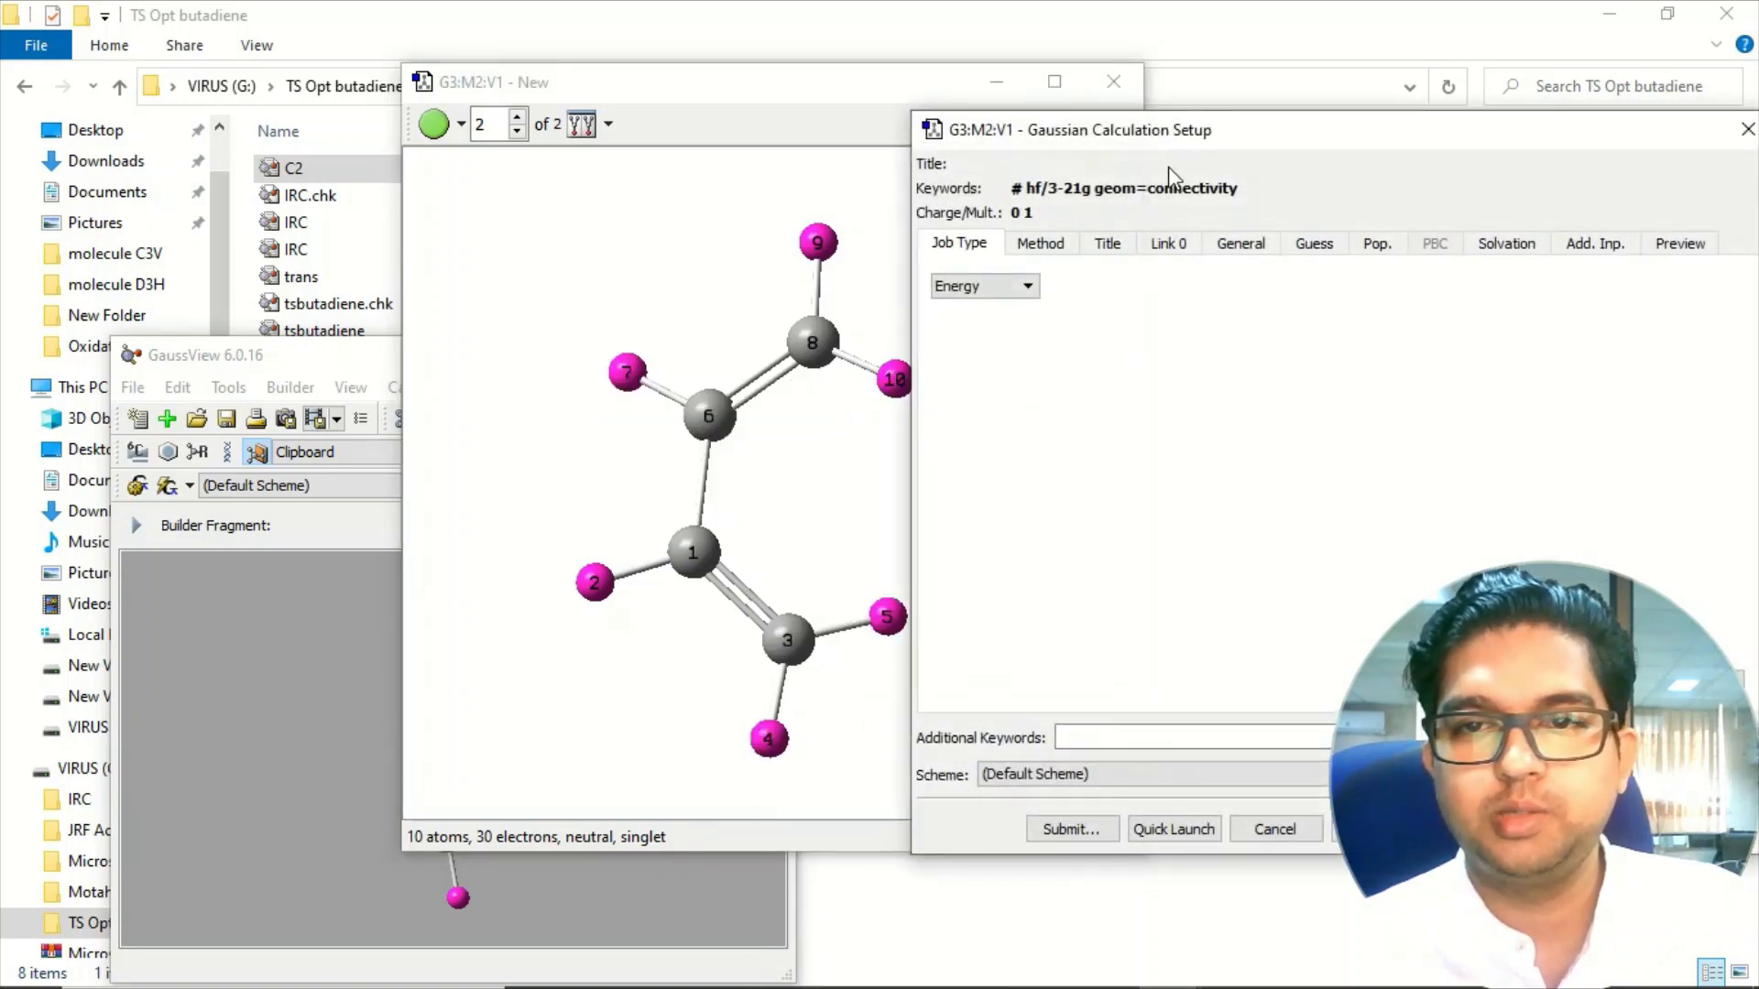
{"action": "left_click", "coordinate": [702, 220]}
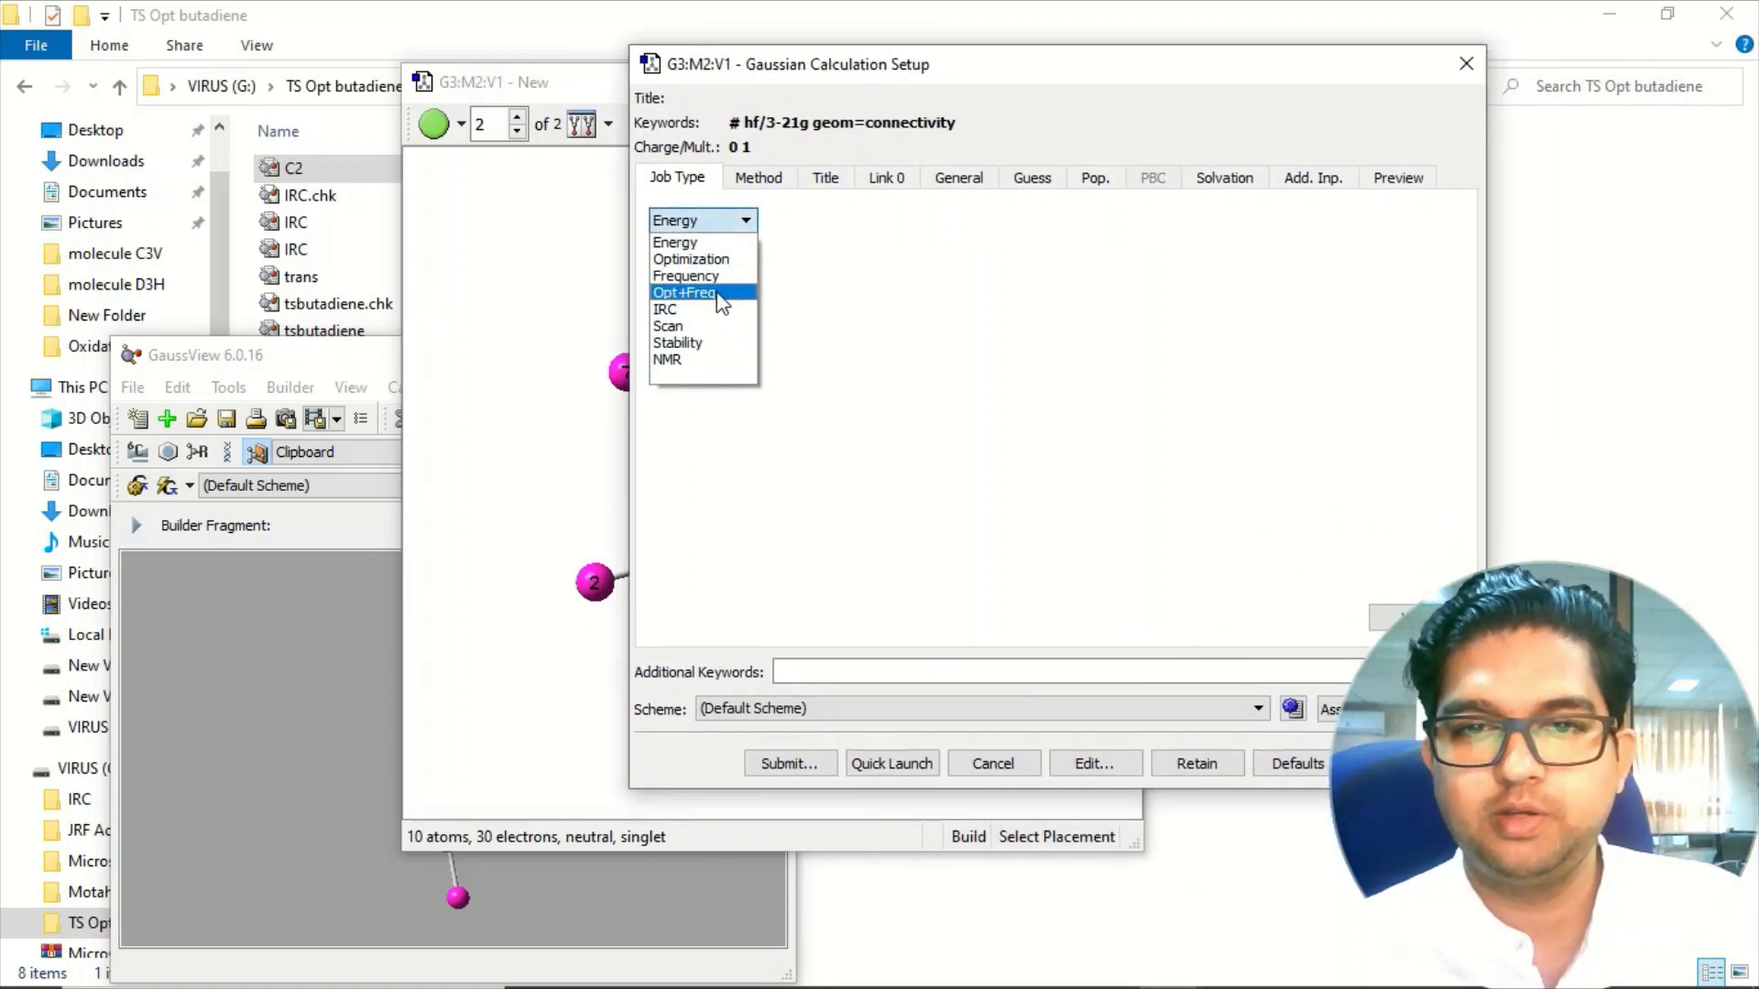
{"action": "left_click", "coordinate": [684, 292]}
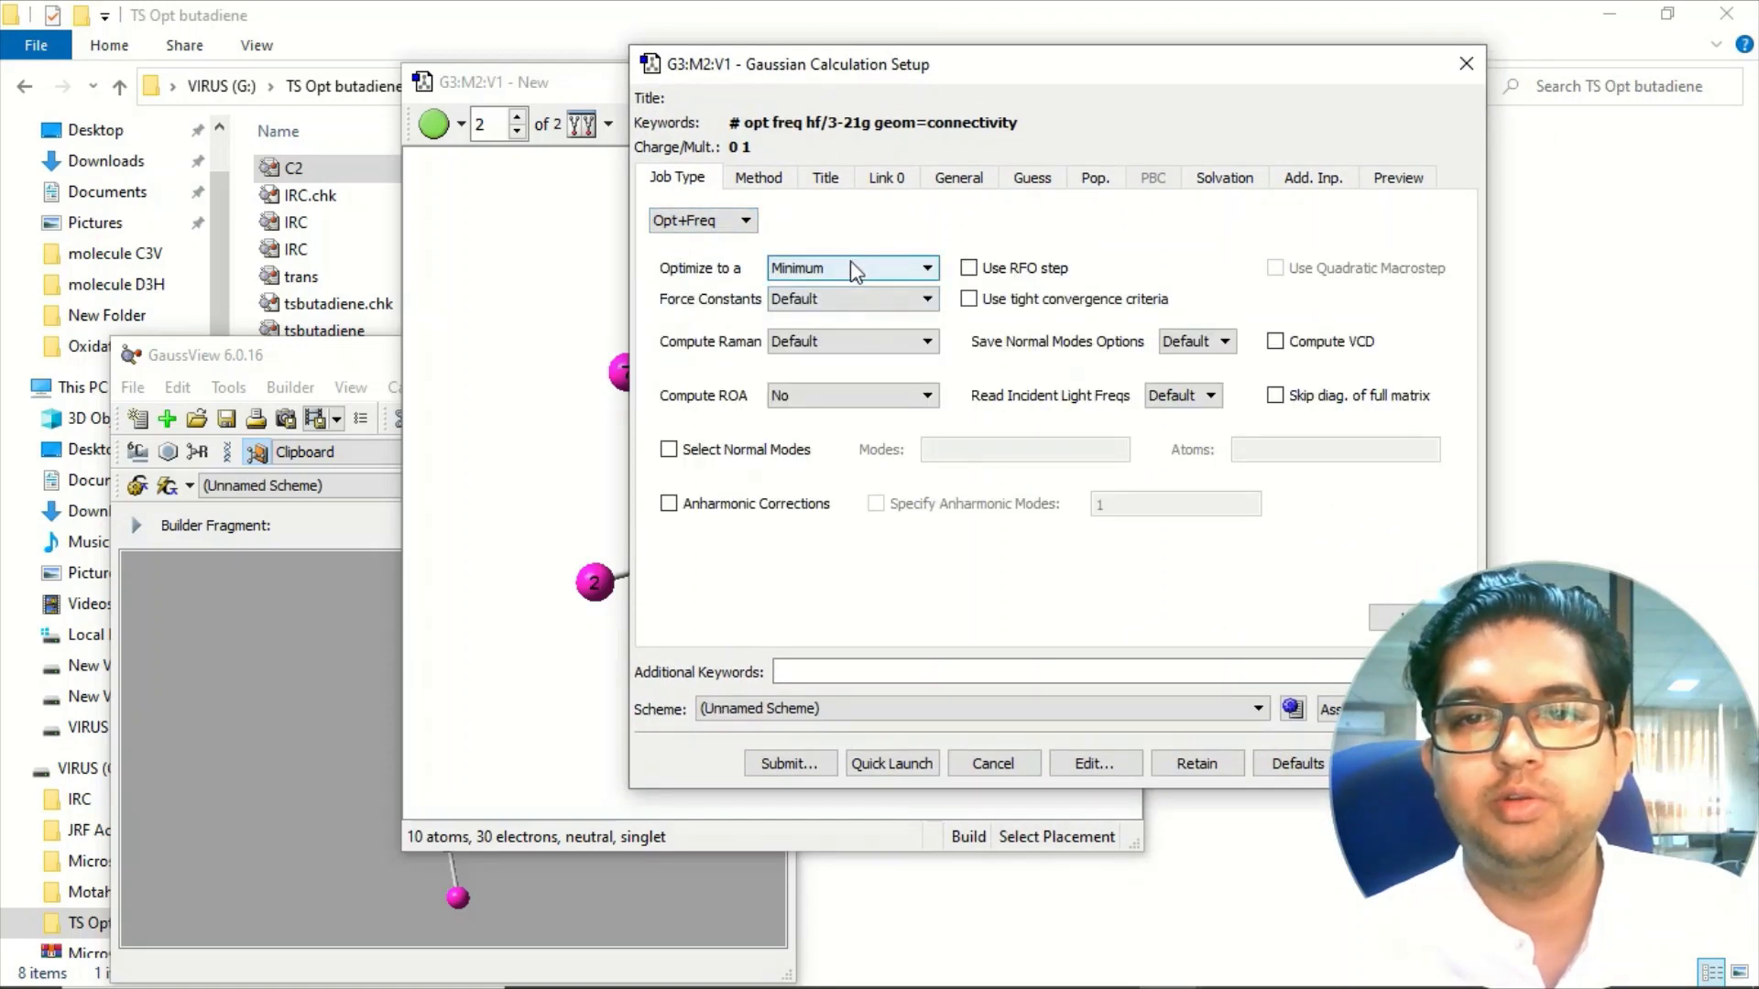
{"action": "left_click", "coordinate": [853, 268]}
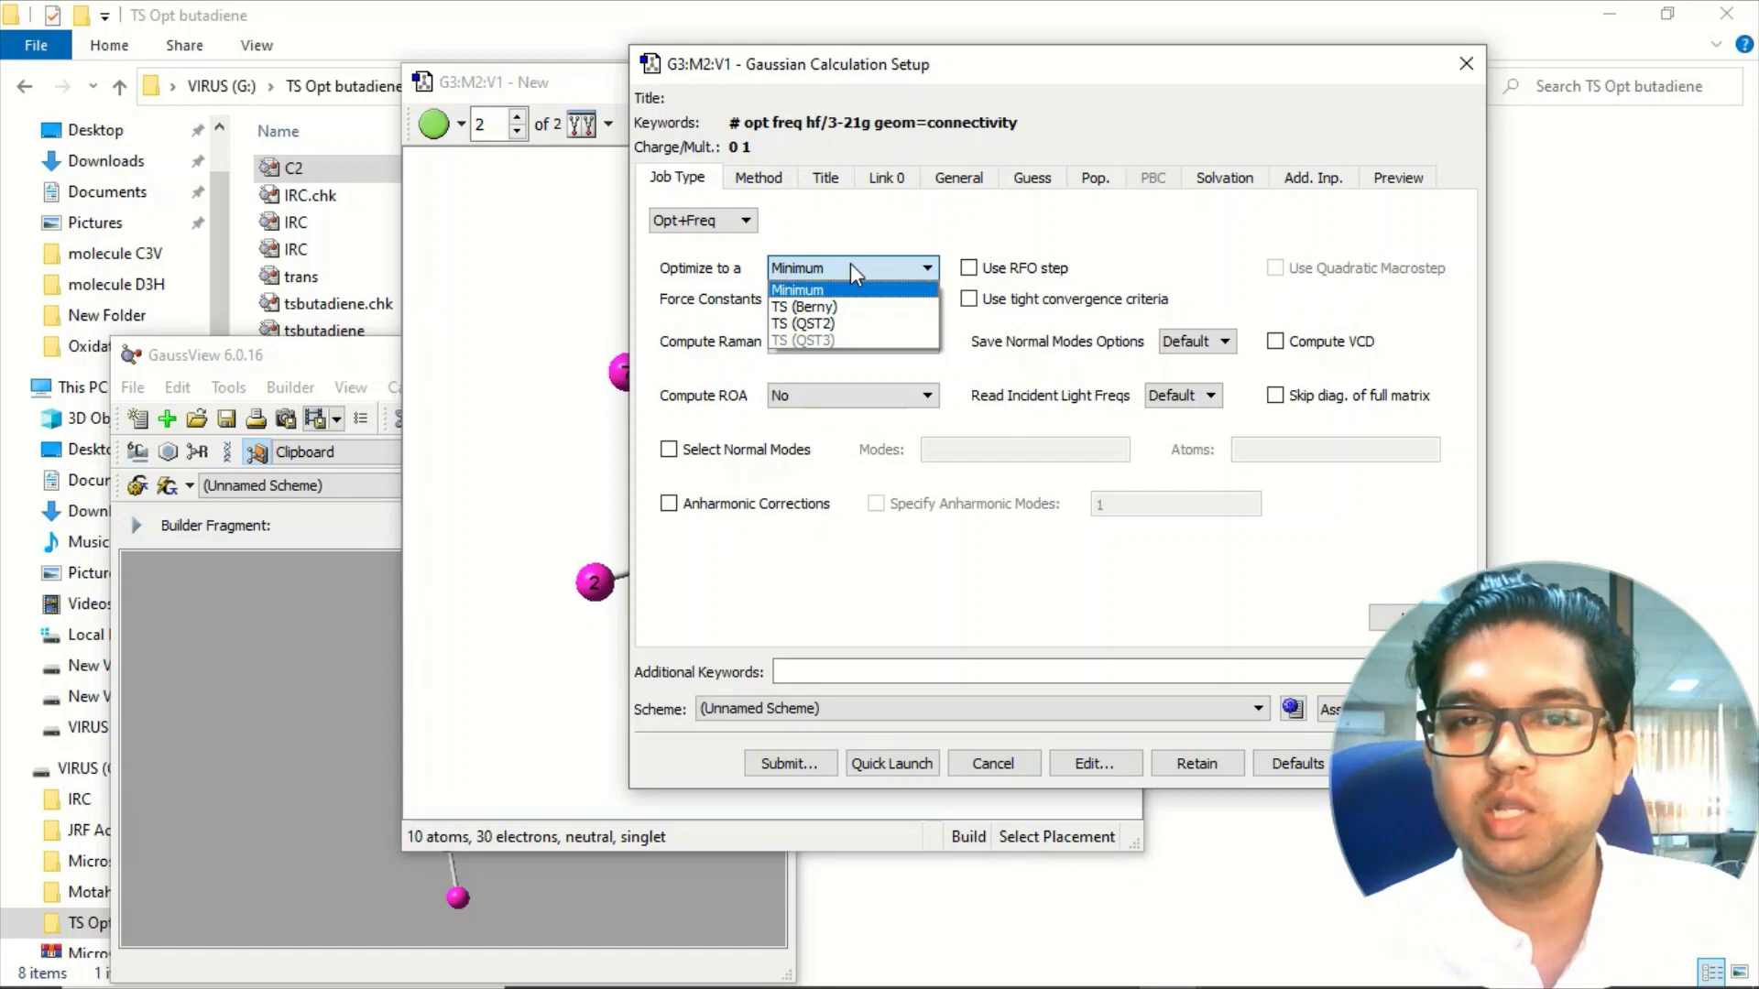
{"action": "mouse_move", "coordinate": [803, 322]}
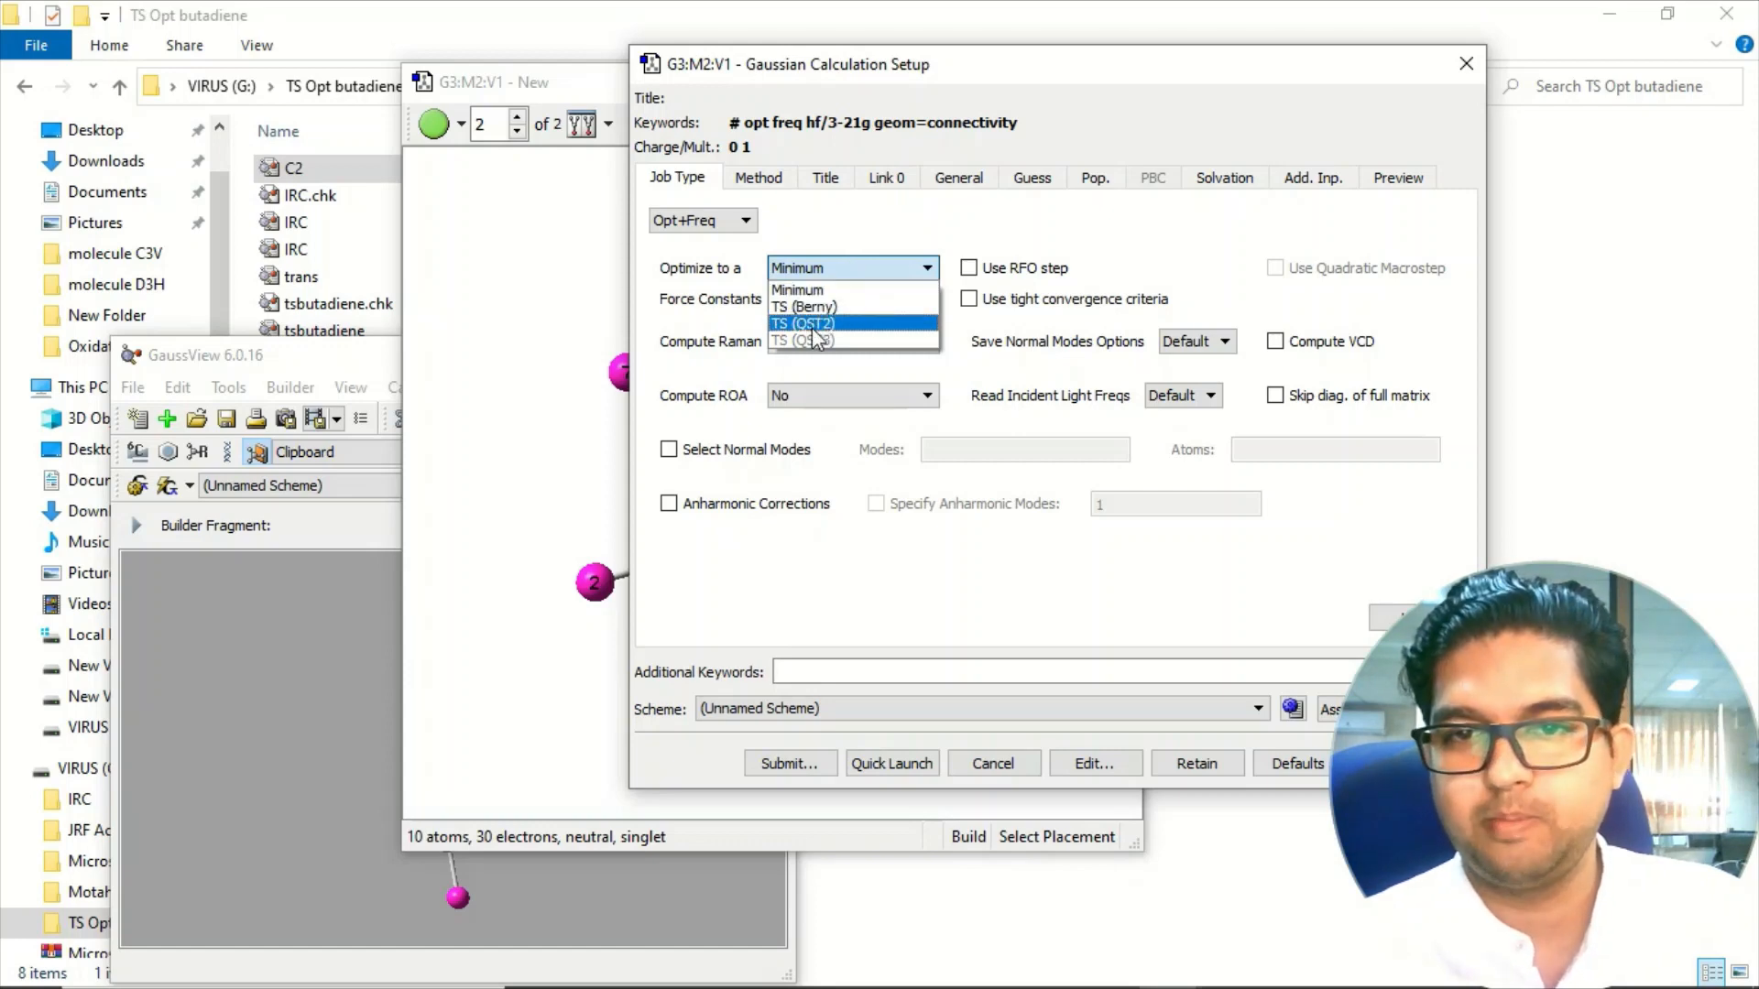
{"action": "left_click", "coordinate": [803, 322]}
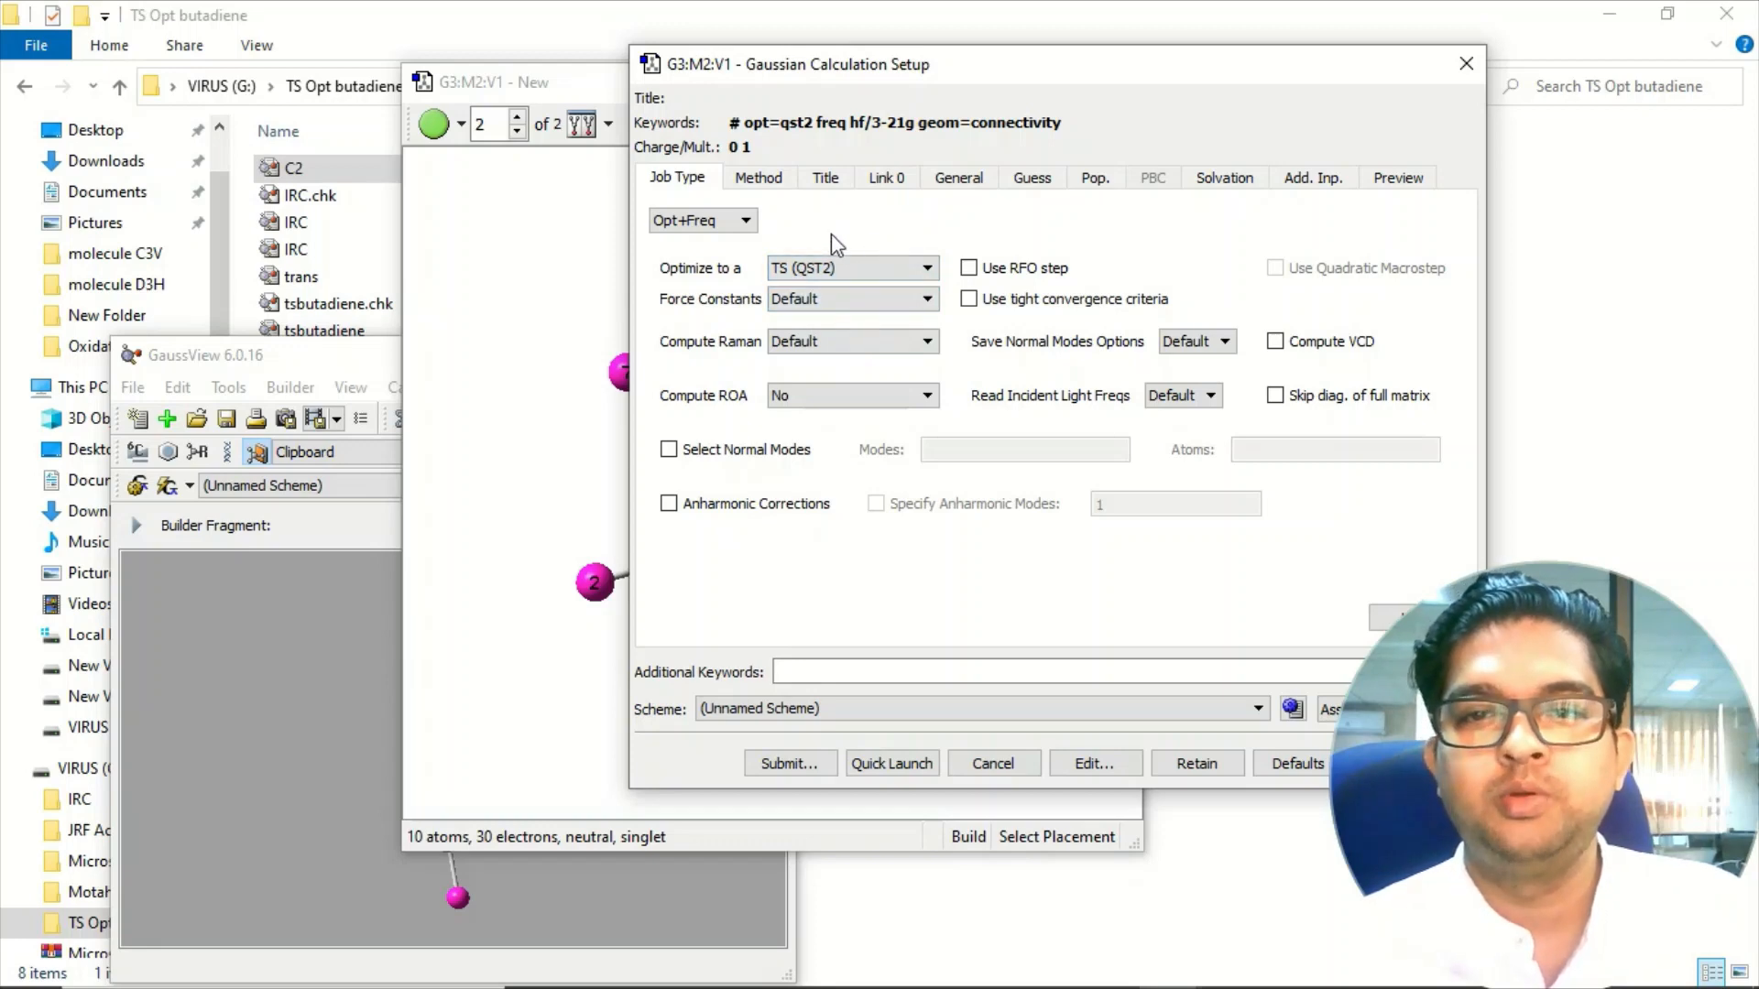
{"action": "mouse_move", "coordinate": [806, 228]}
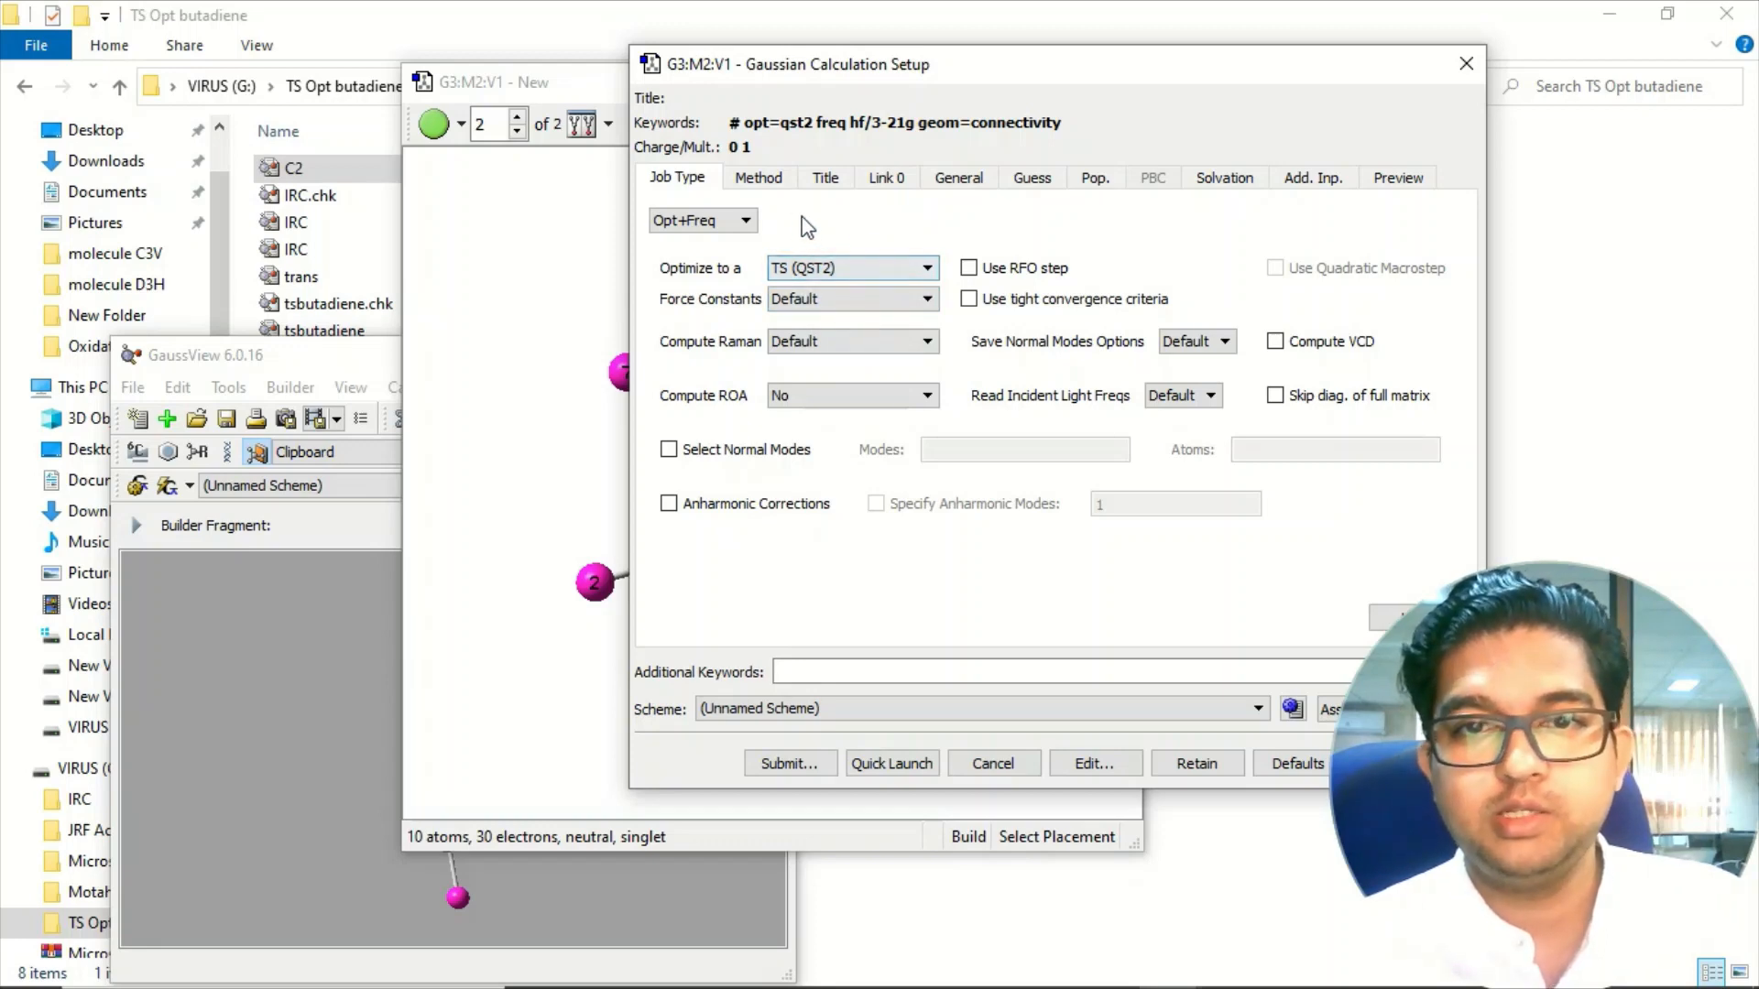
{"action": "left_click", "coordinate": [758, 177]}
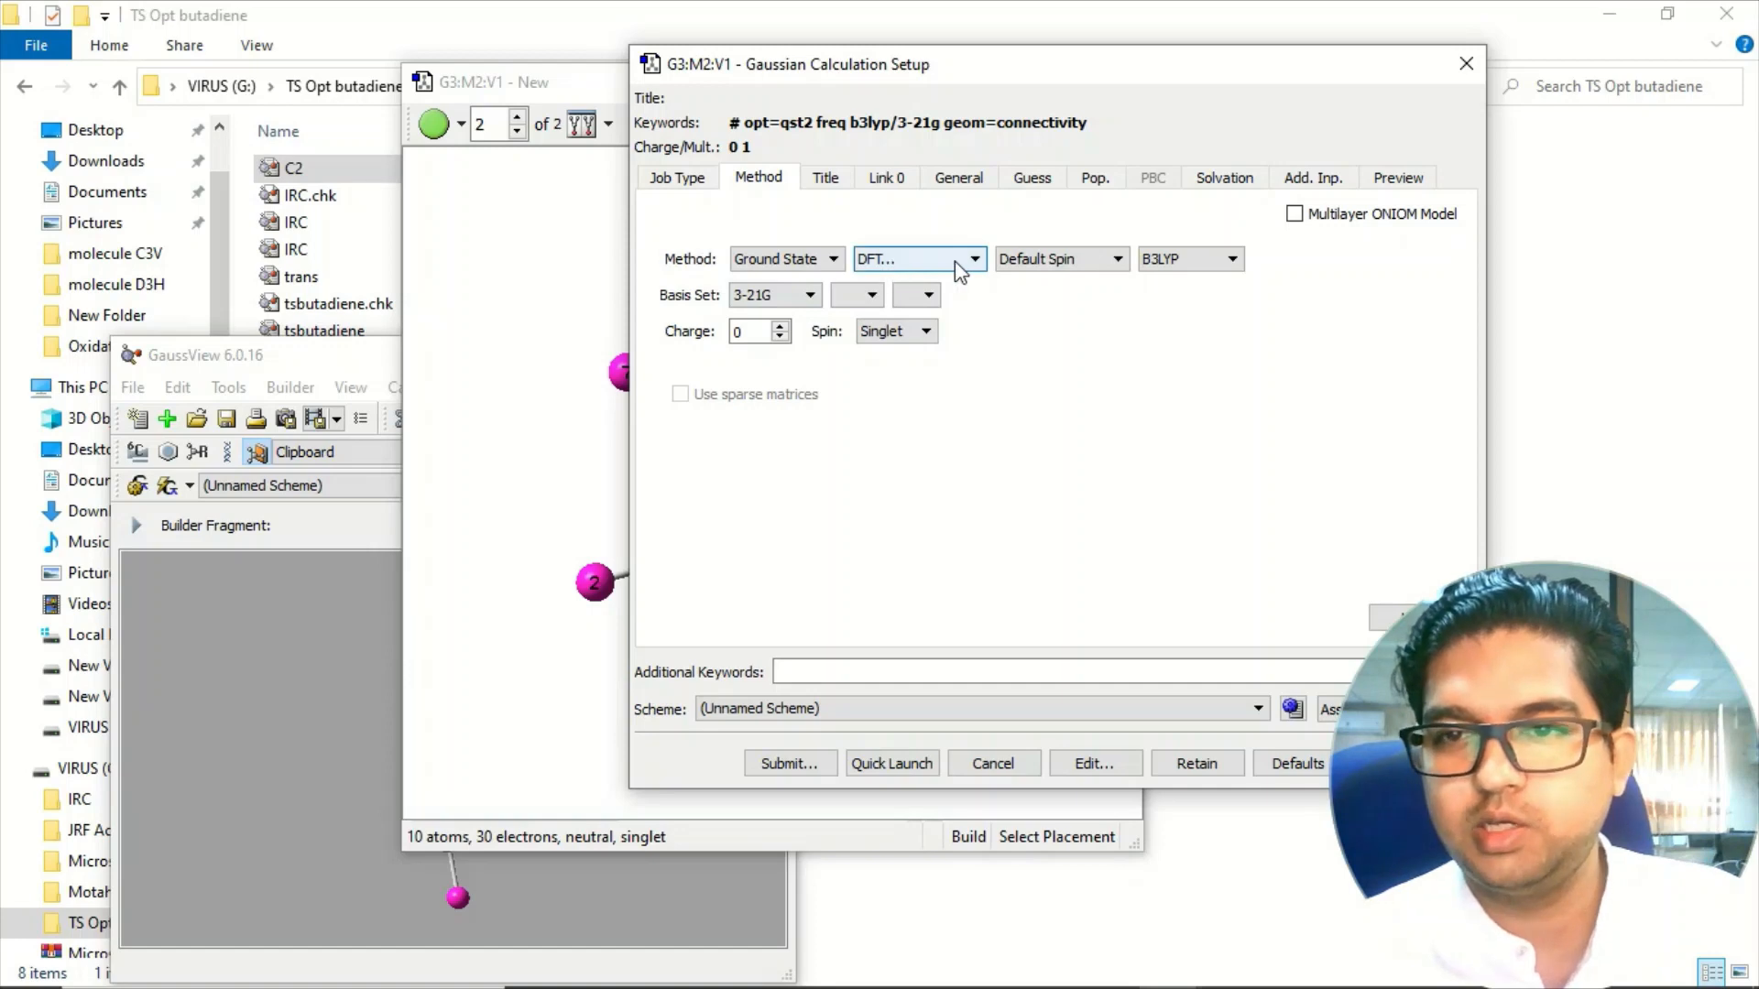
{"action": "left_click", "coordinate": [752, 332]}
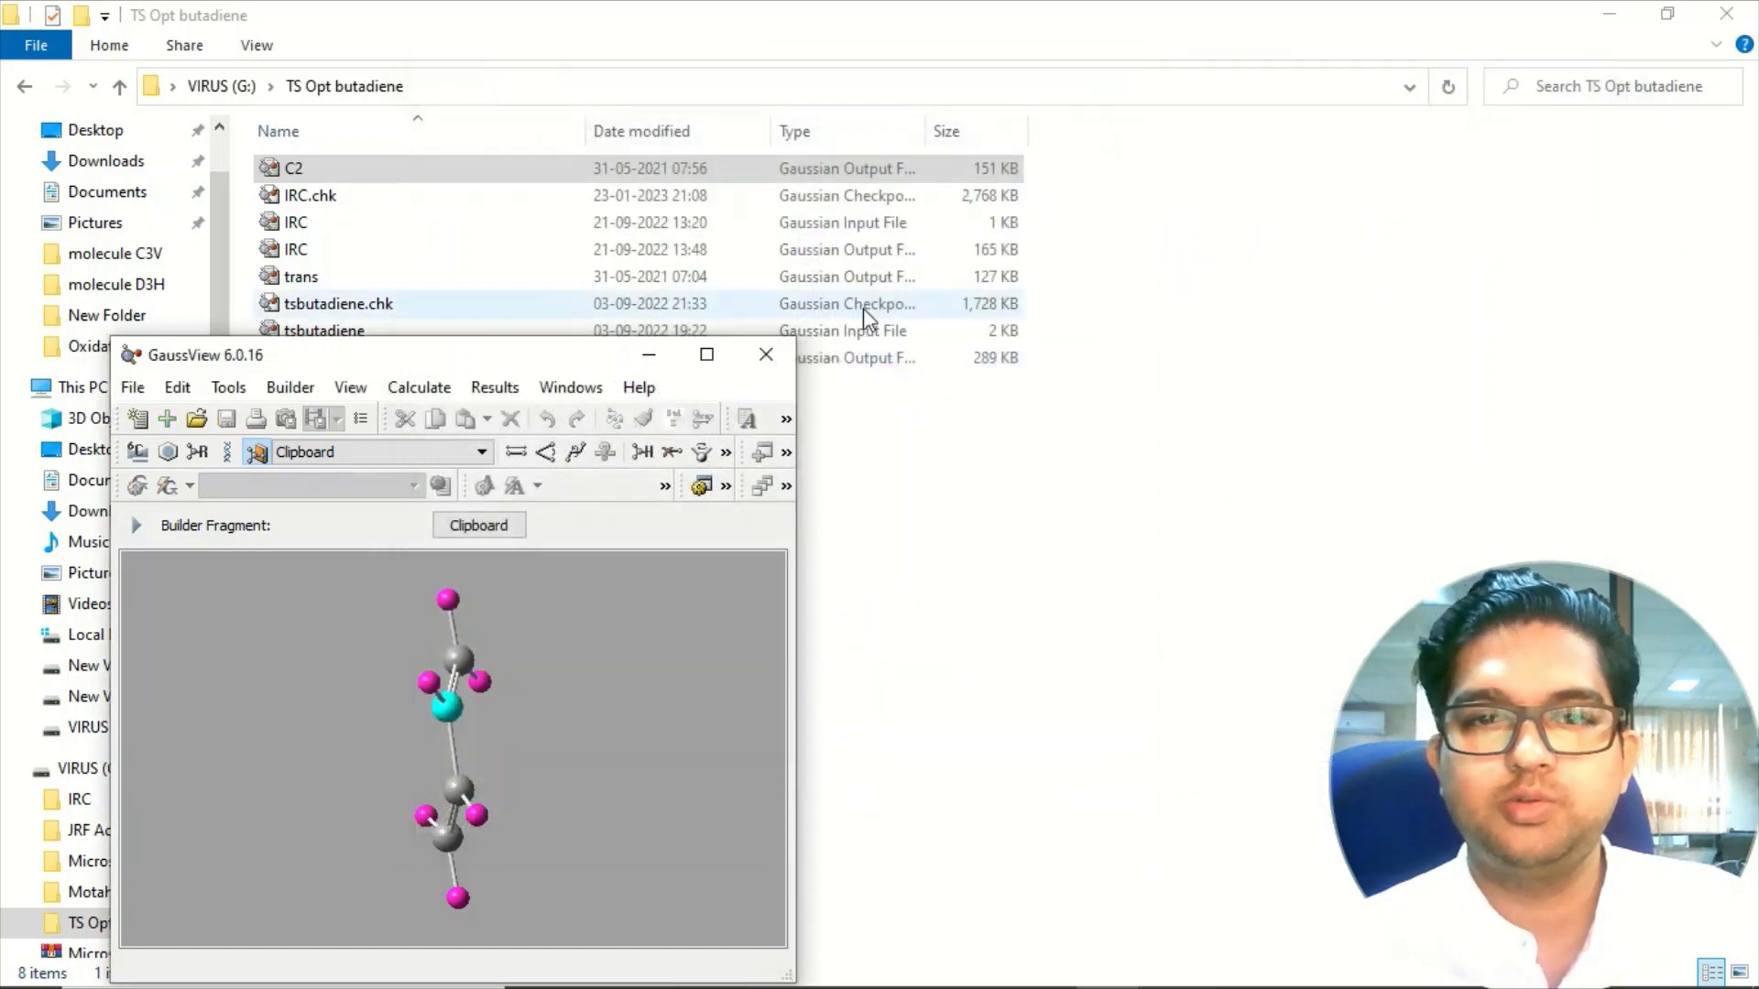
Step: Open the TSBUTADIENE transition-state output file from the TS Opt butadiene folder
{"action": "left_click", "coordinate": [766, 354]}
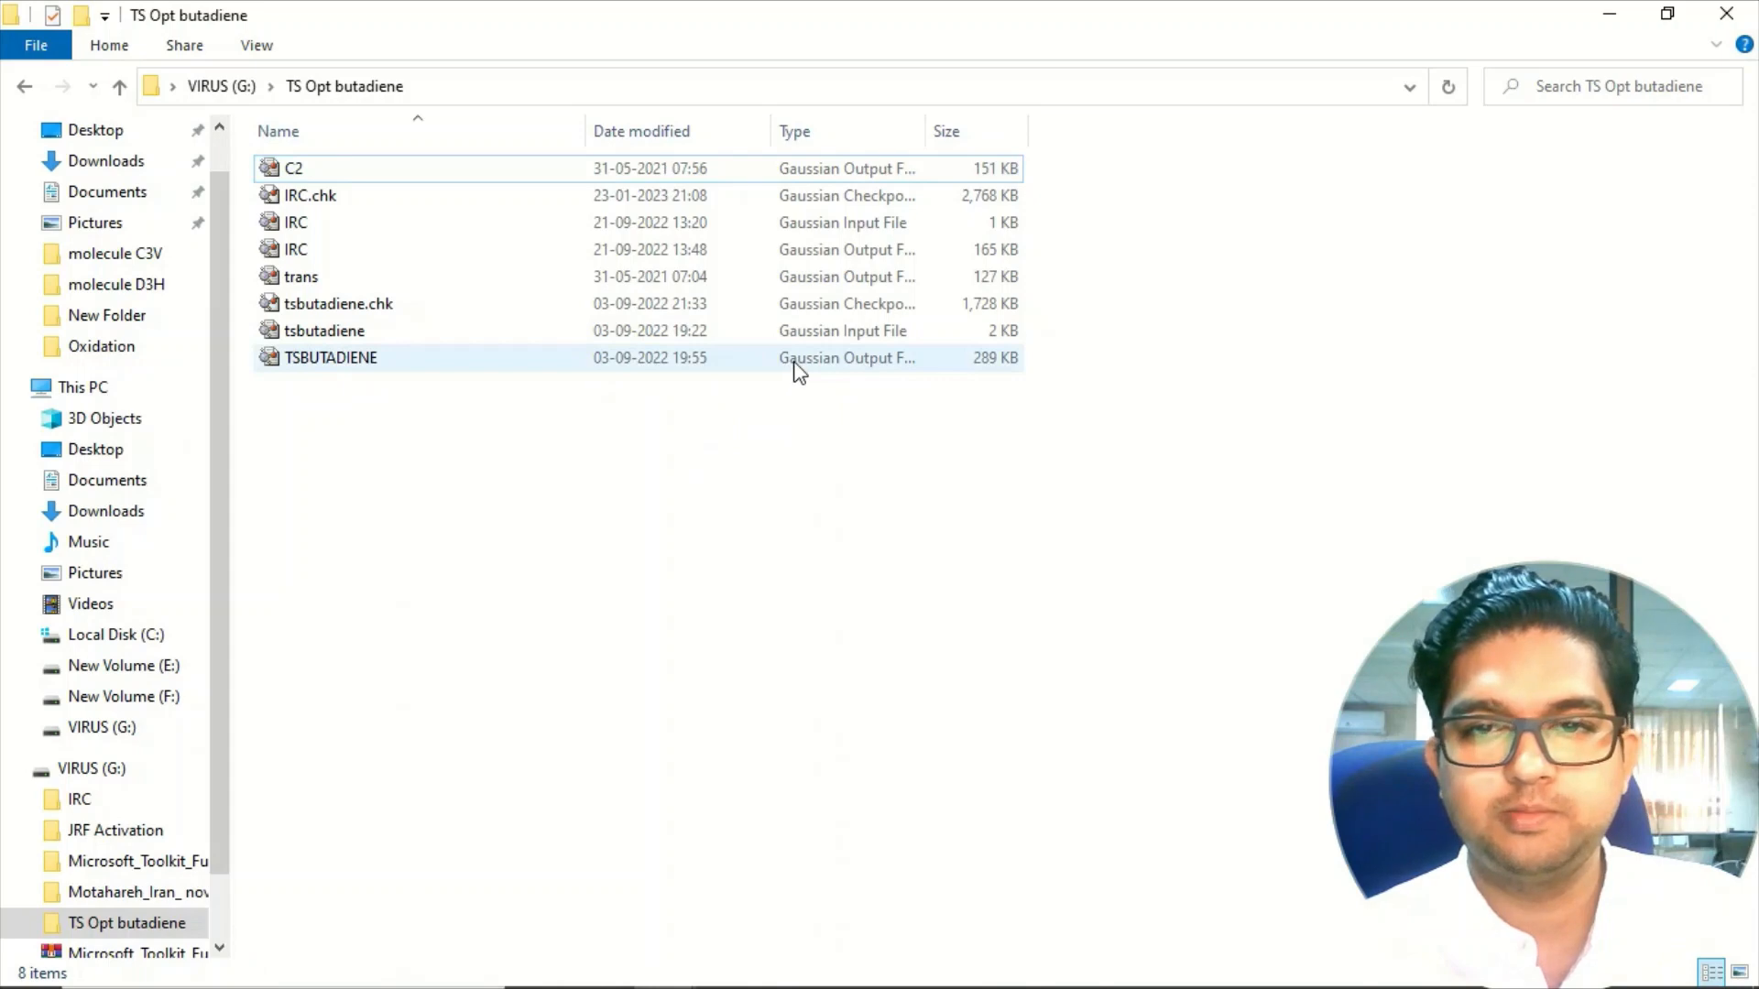
{"action": "double_click", "coordinate": [332, 357]}
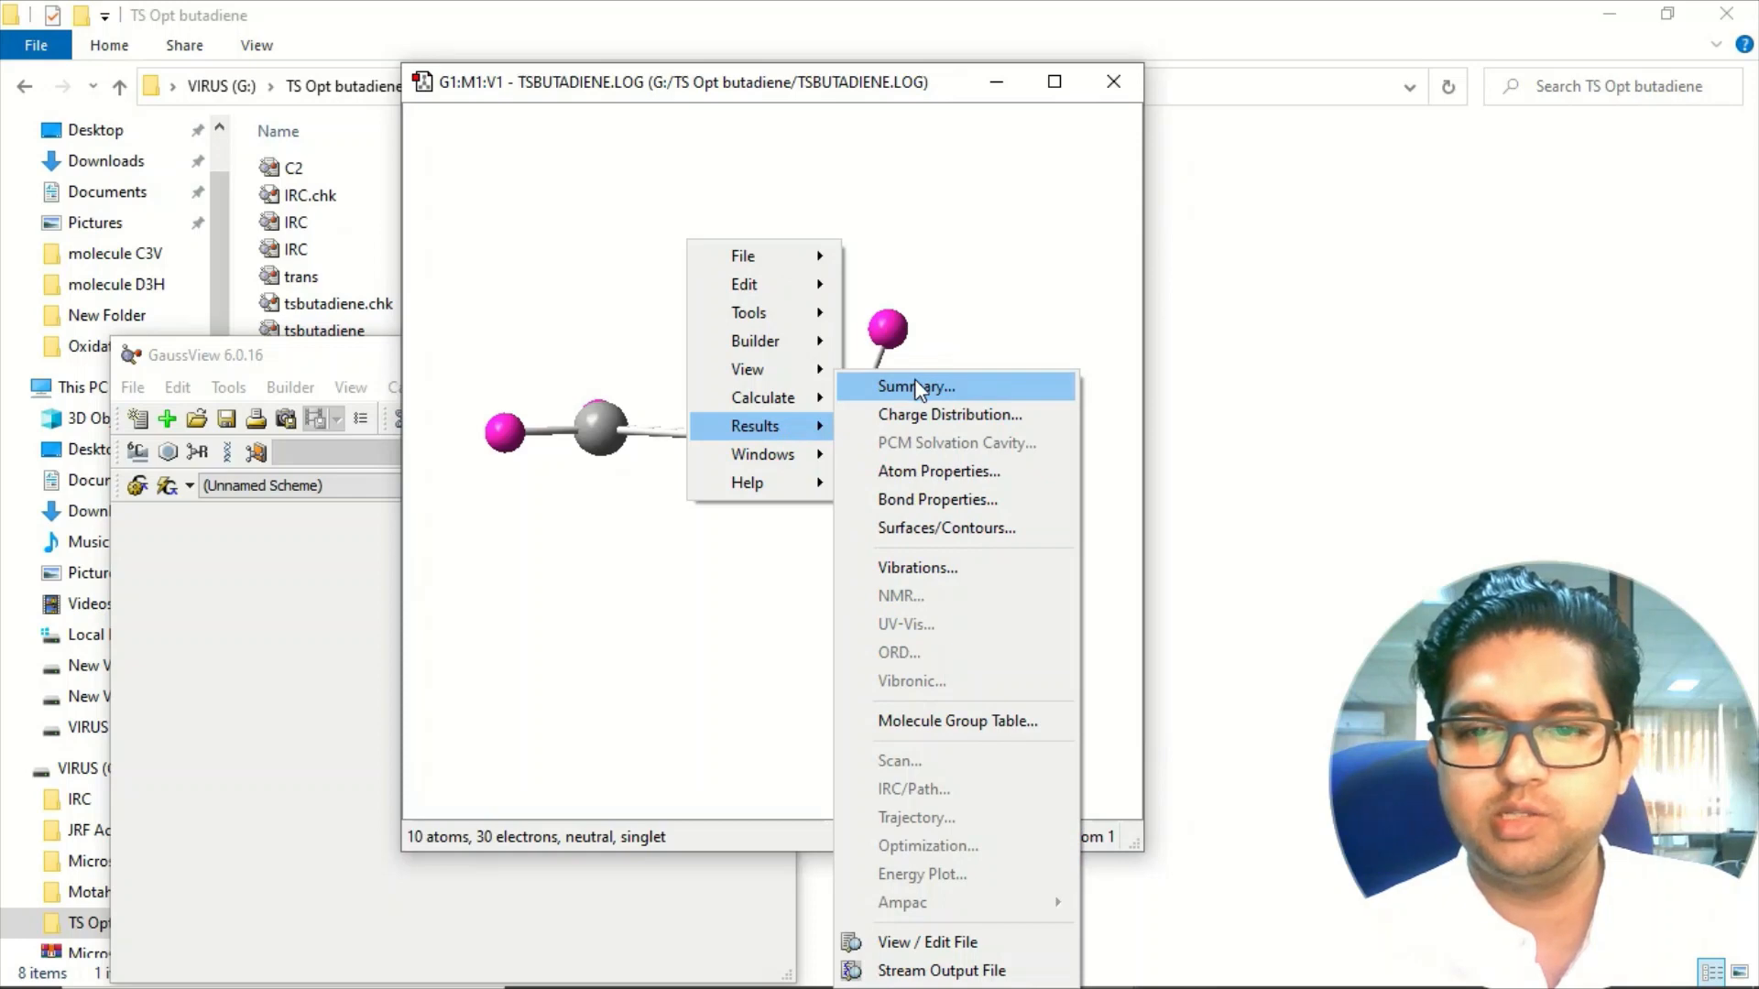
Step: Show the Gaussian Calculation Summary for TSBUTADIENE and identify a carbon atom
{"action": "left_click", "coordinate": [913, 387]}
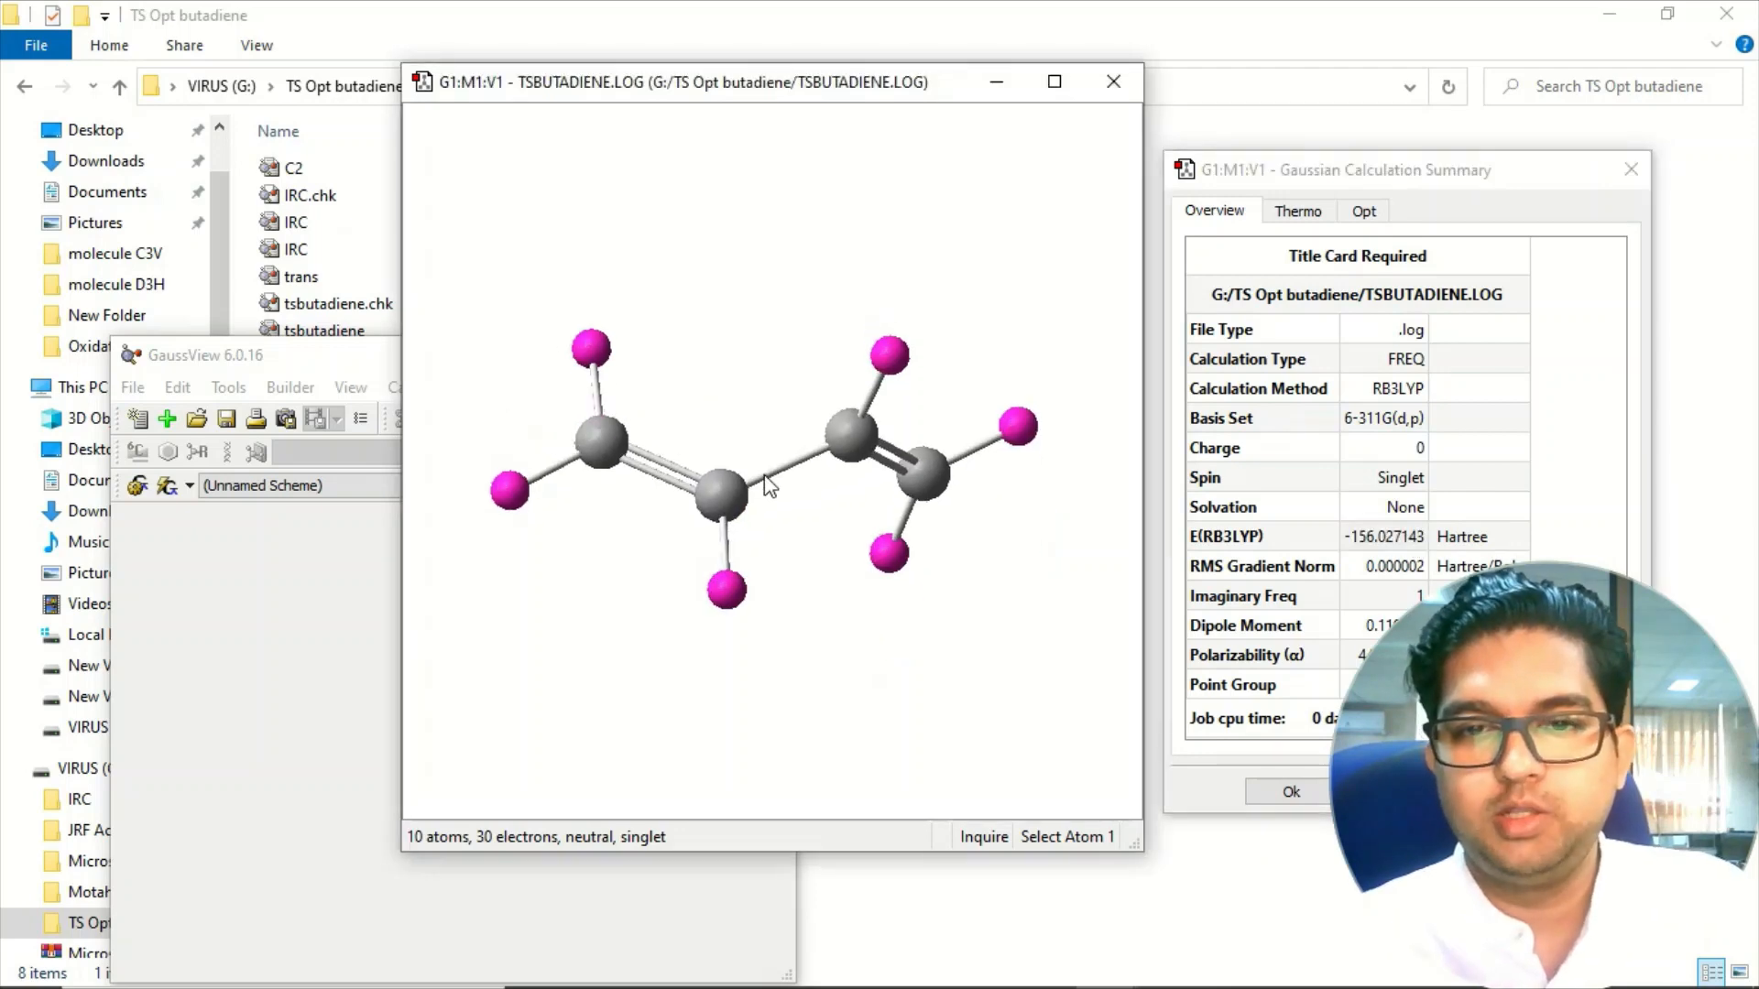
{"action": "left_click", "coordinate": [852, 443]}
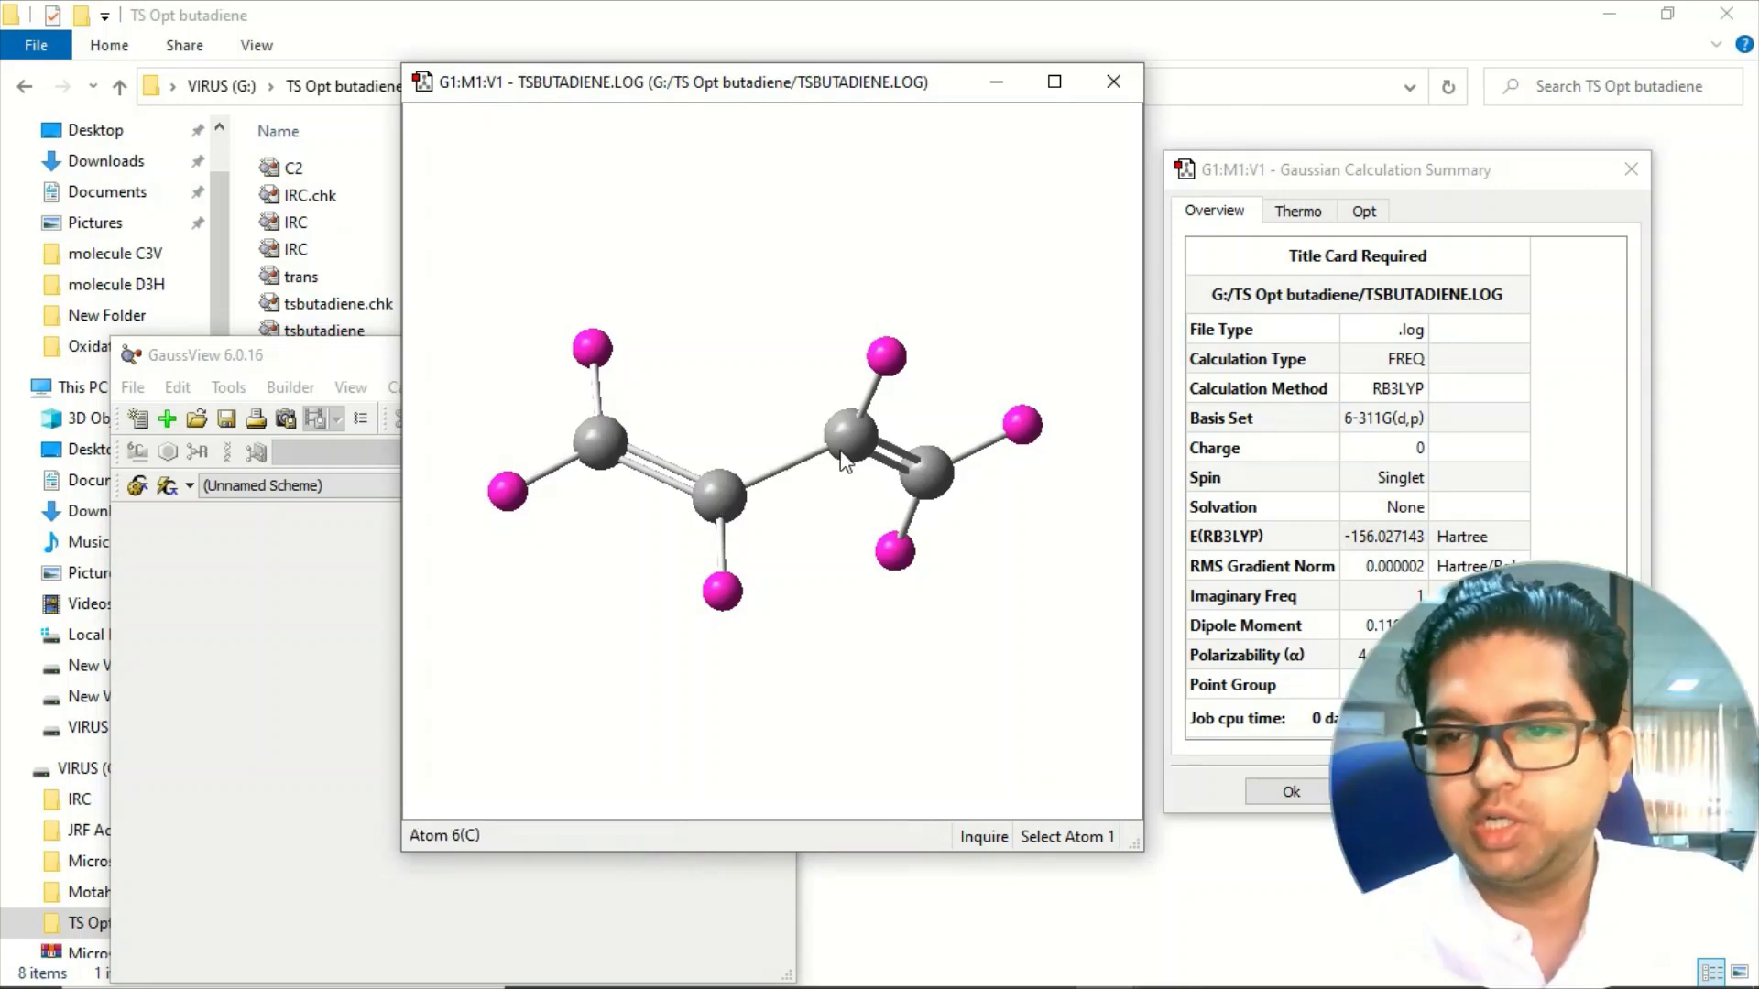